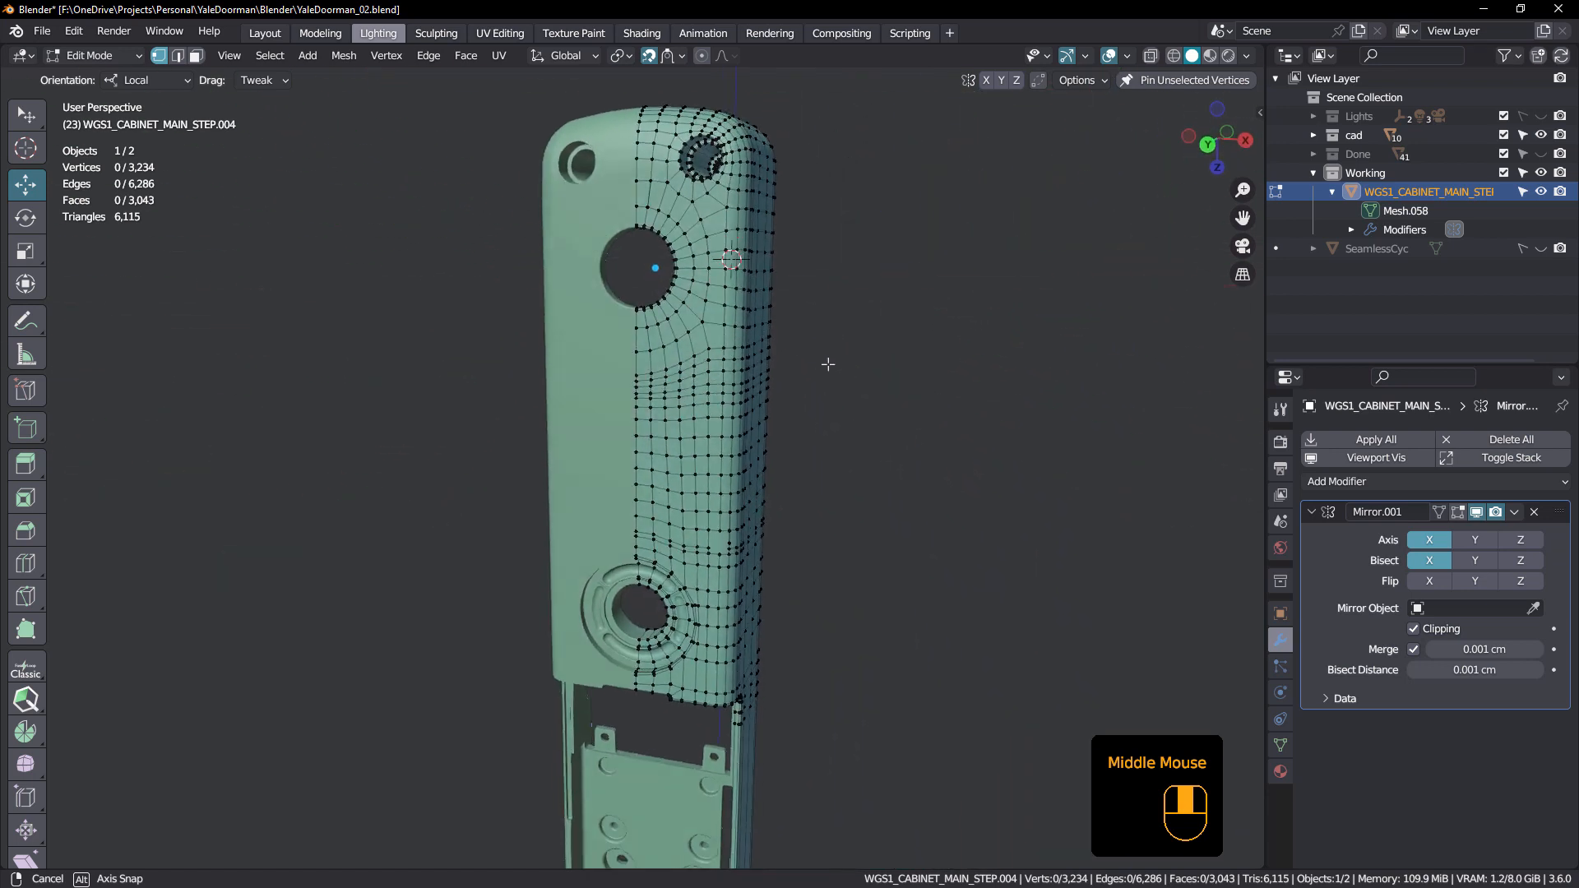
- Cut two extra edge loops through the curved quad band beside the boss with the knife (K)
scroll(up, 3)
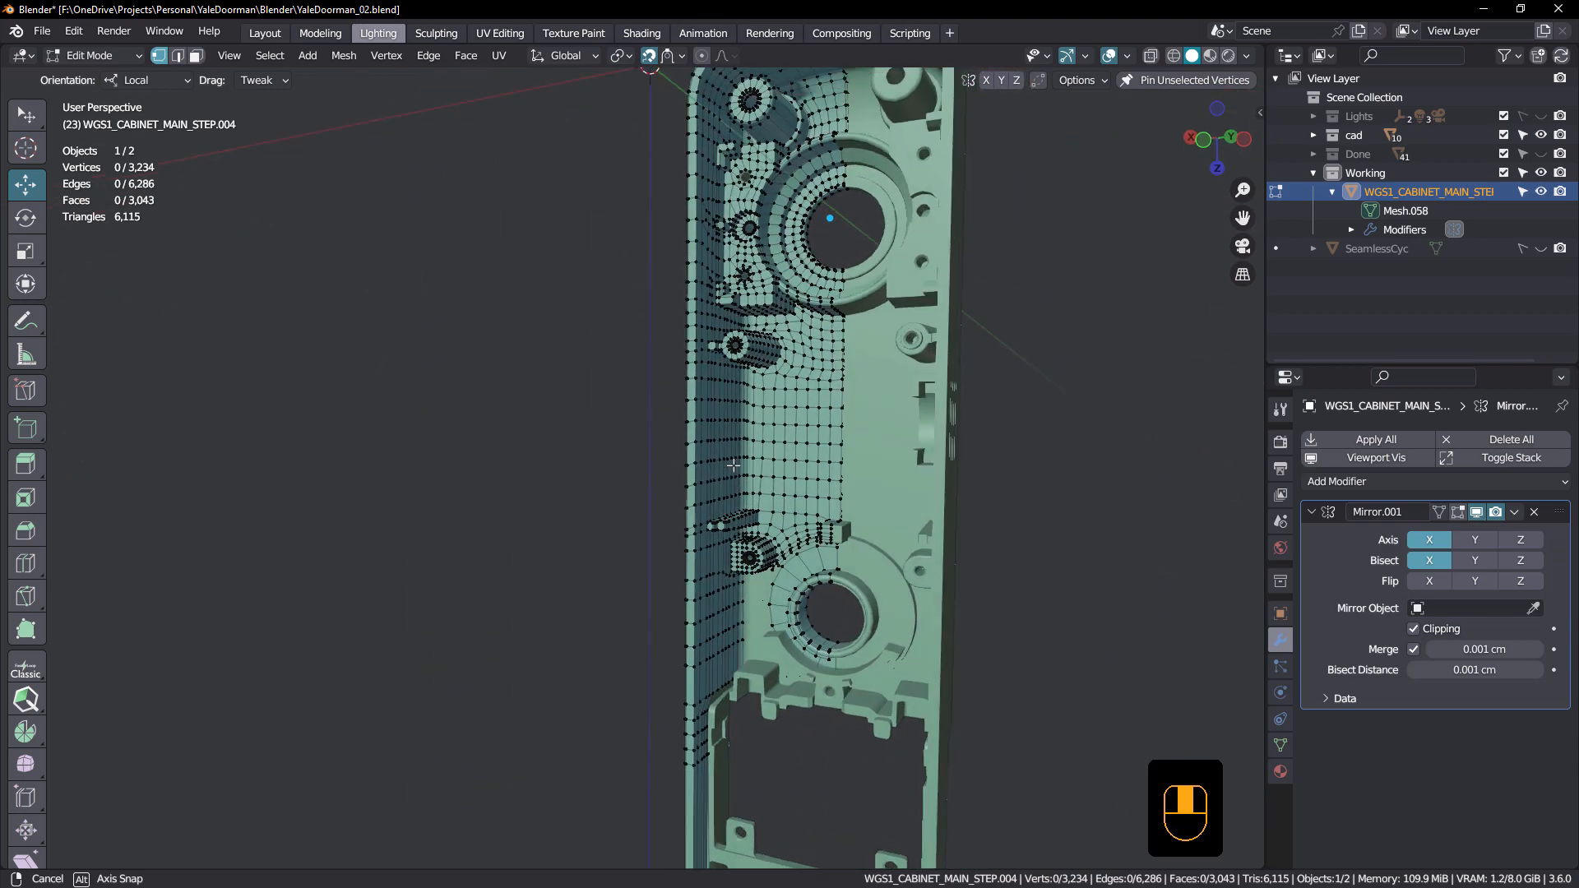
scroll(up, 3)
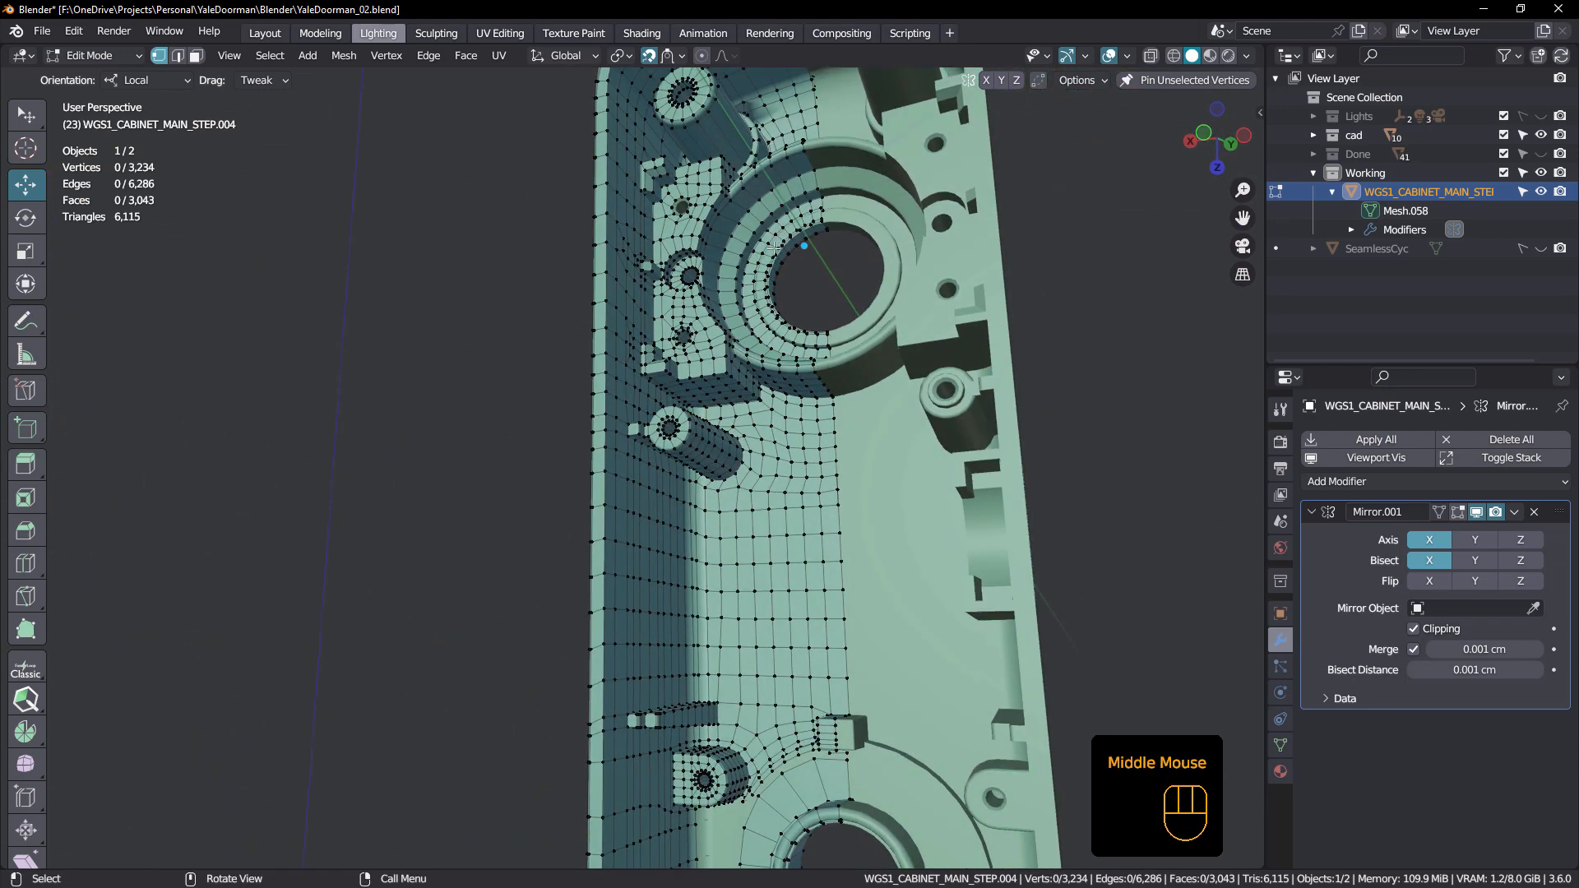
scroll(down, 3)
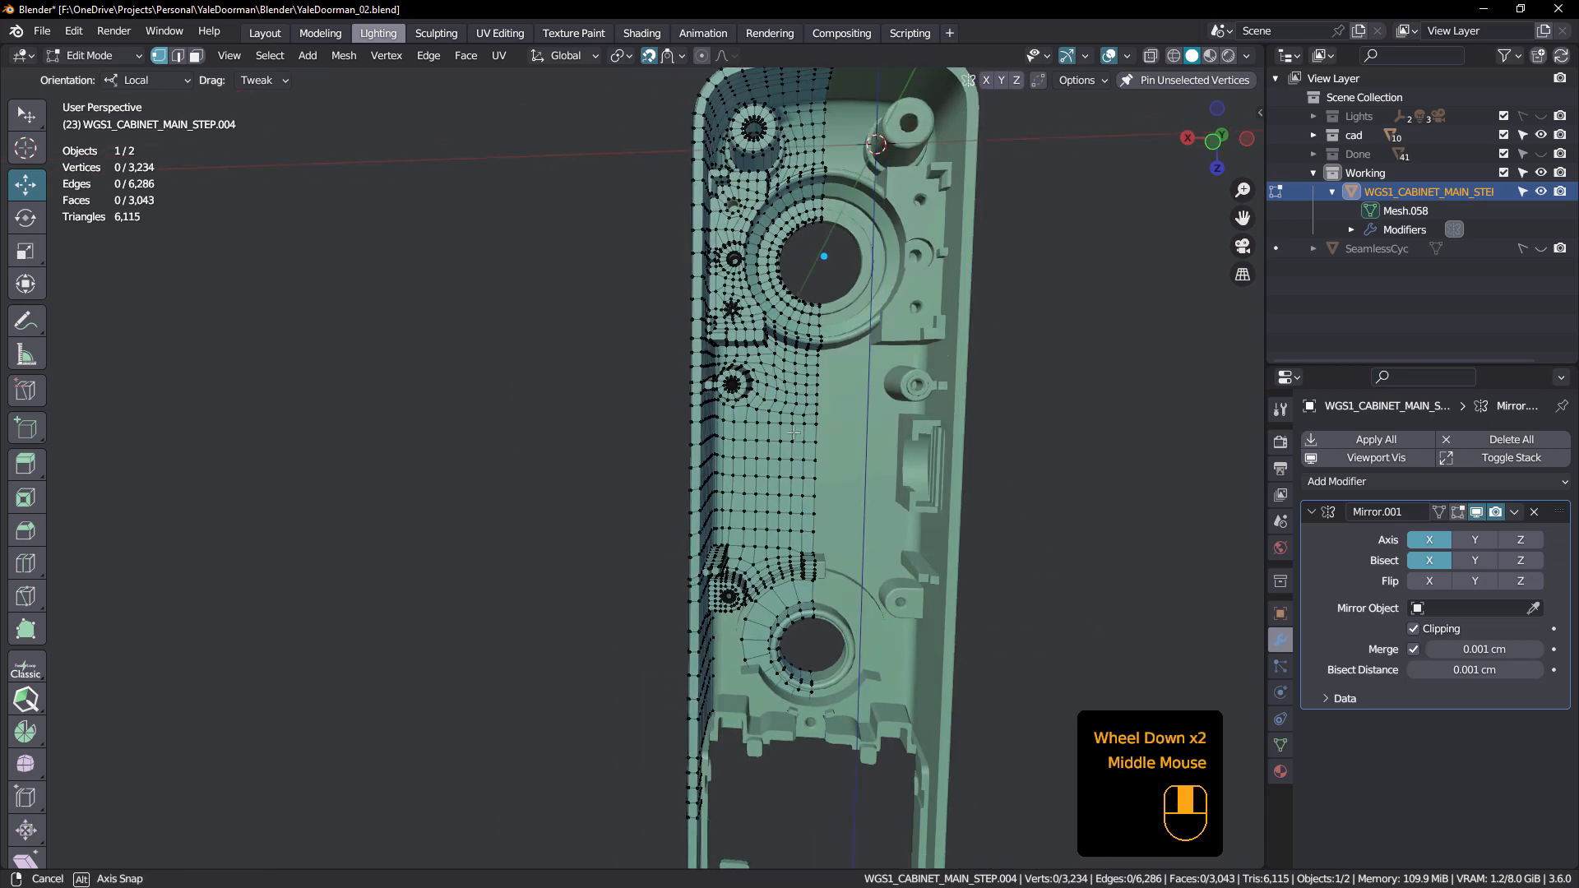
scroll(down, 3)
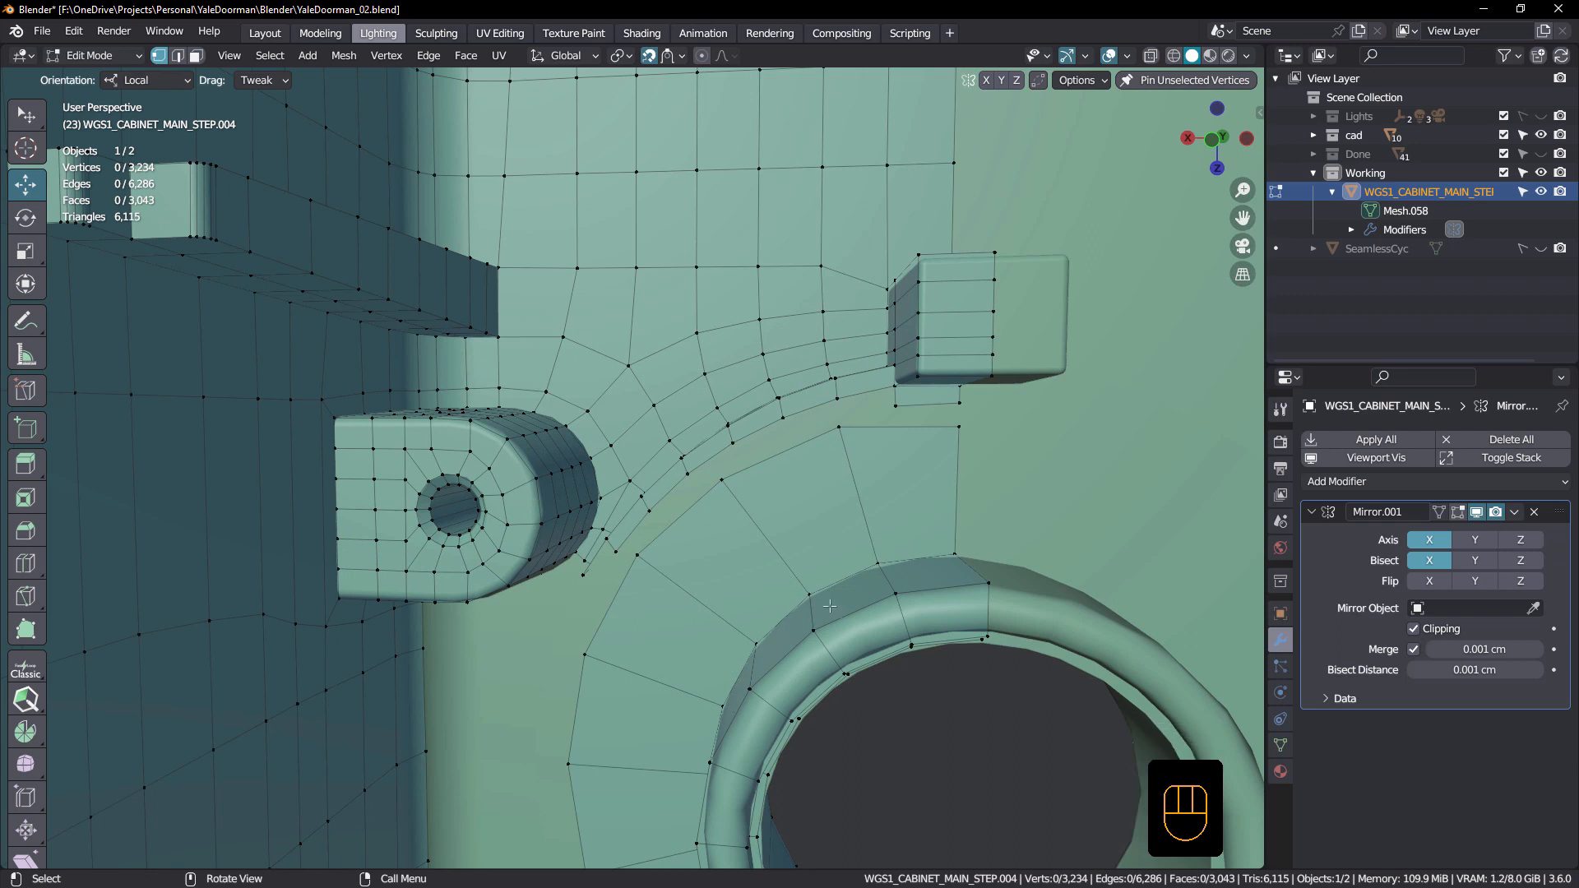
mouse_move(777, 397)
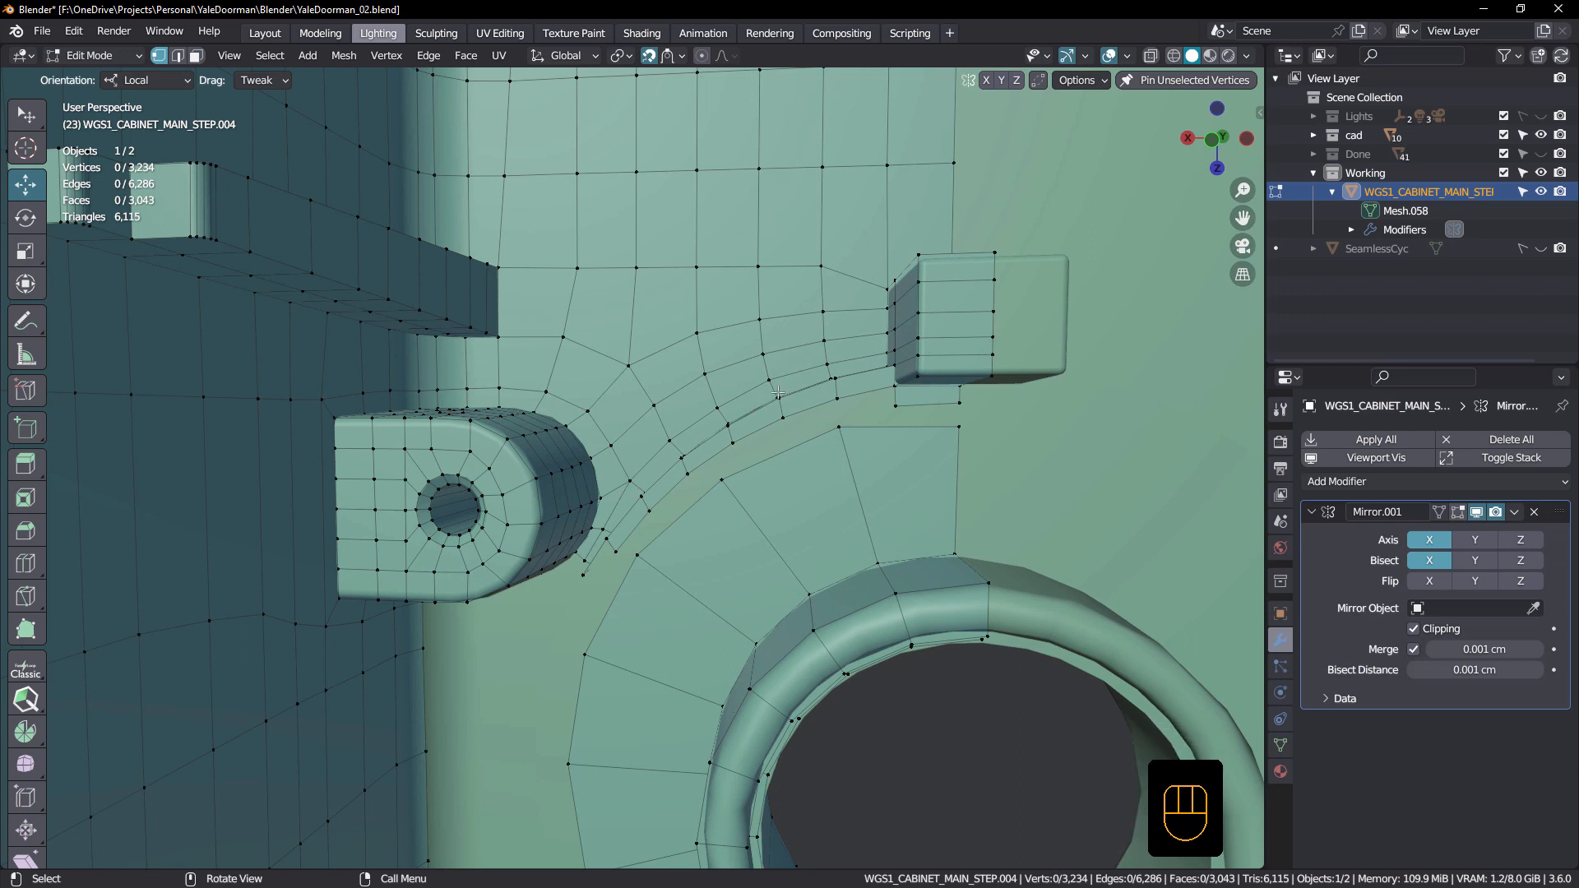
scroll(down, 3)
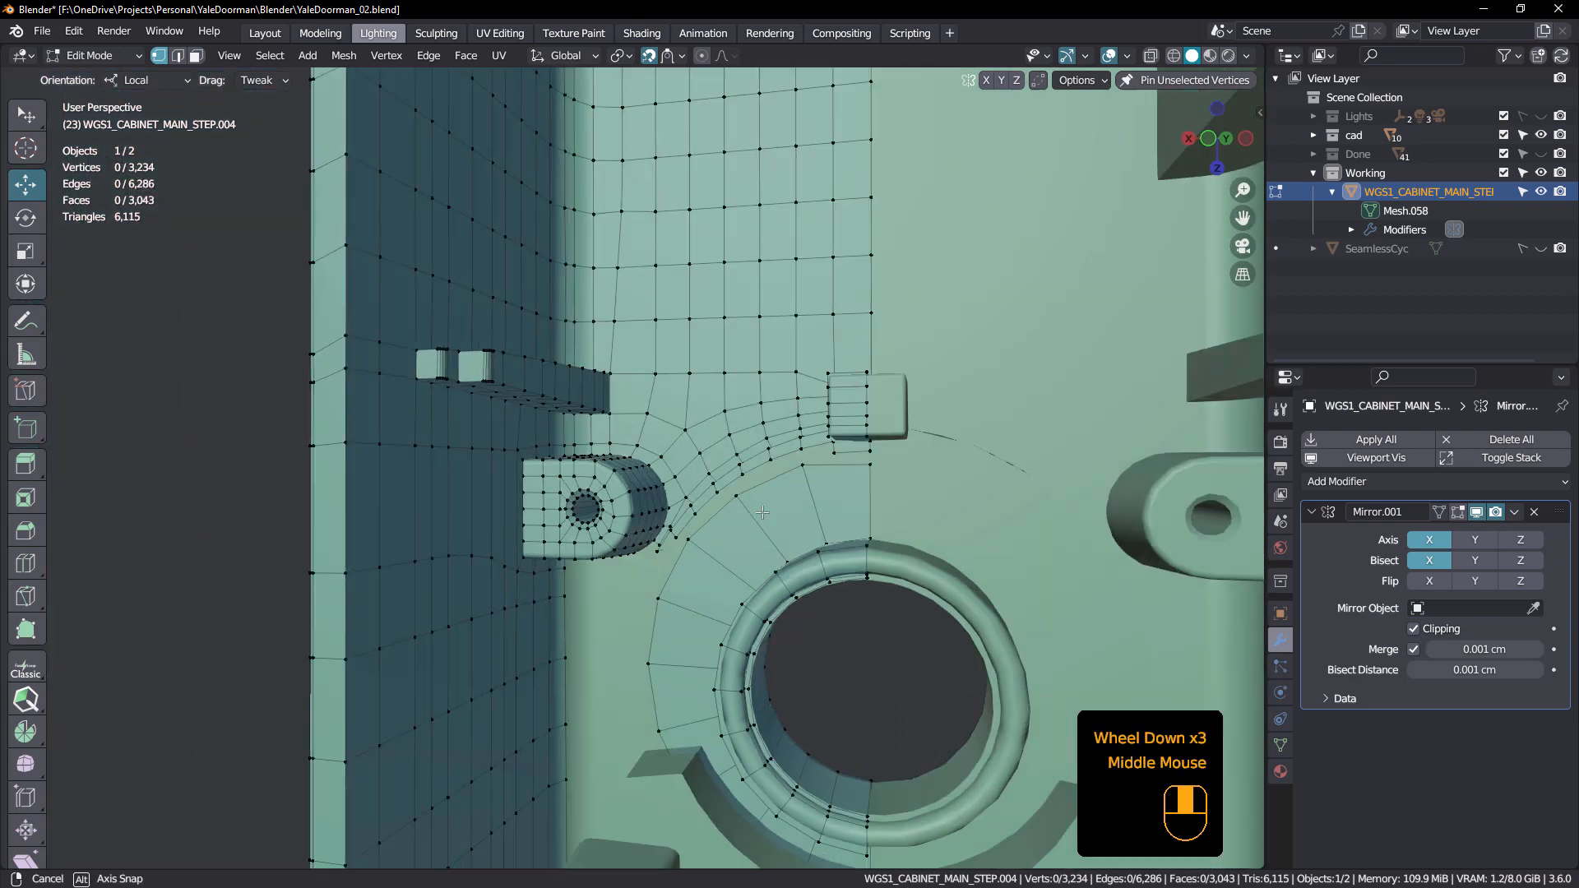
scroll(down, 3)
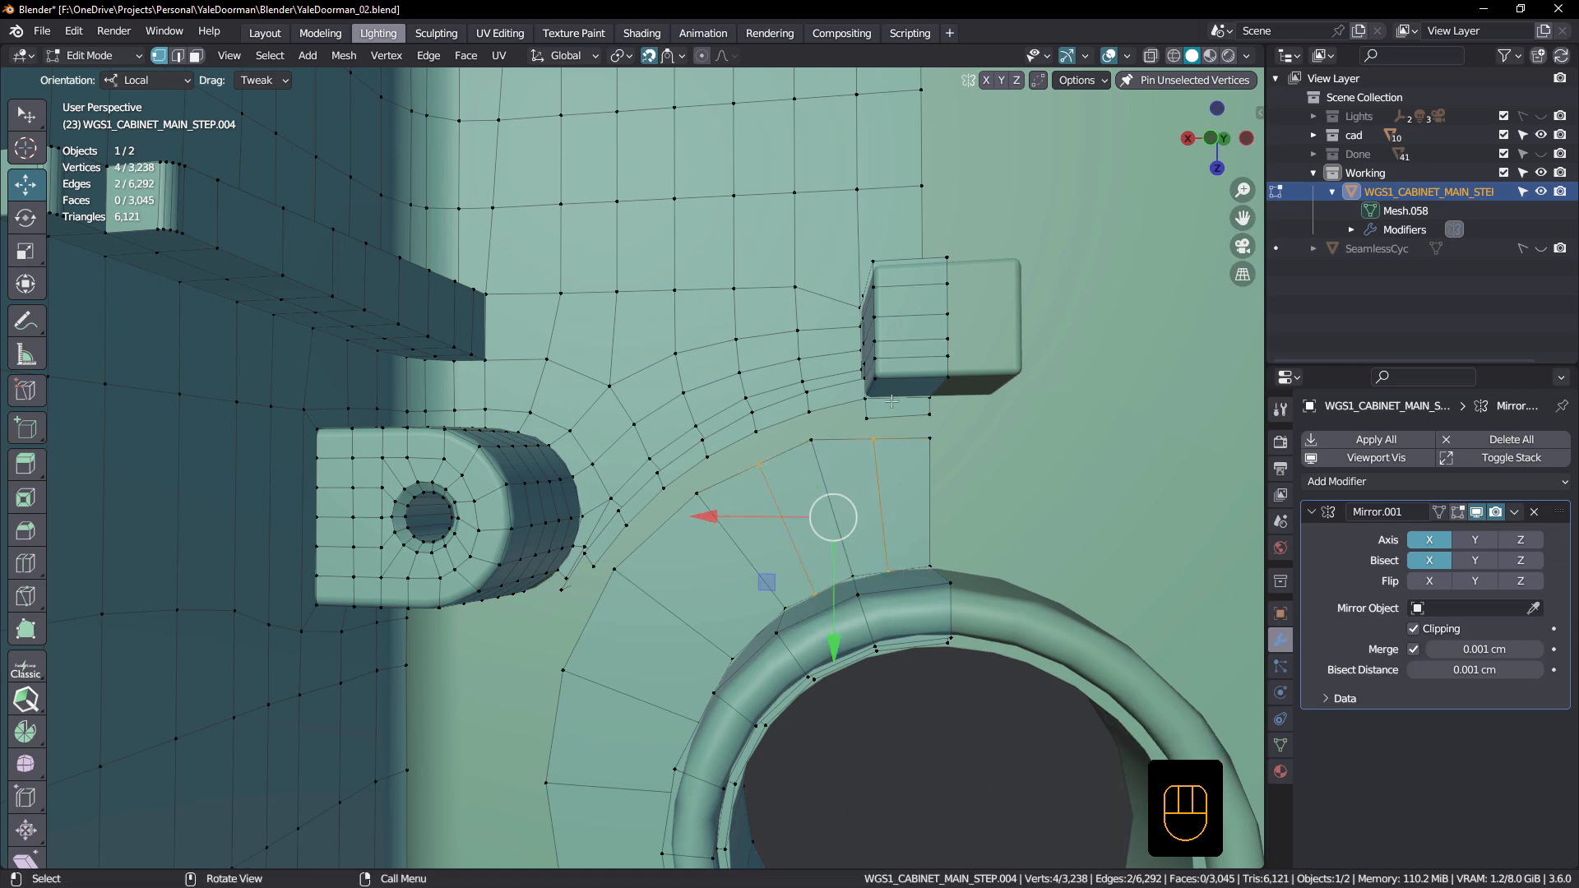
drag(891, 403, 874, 575)
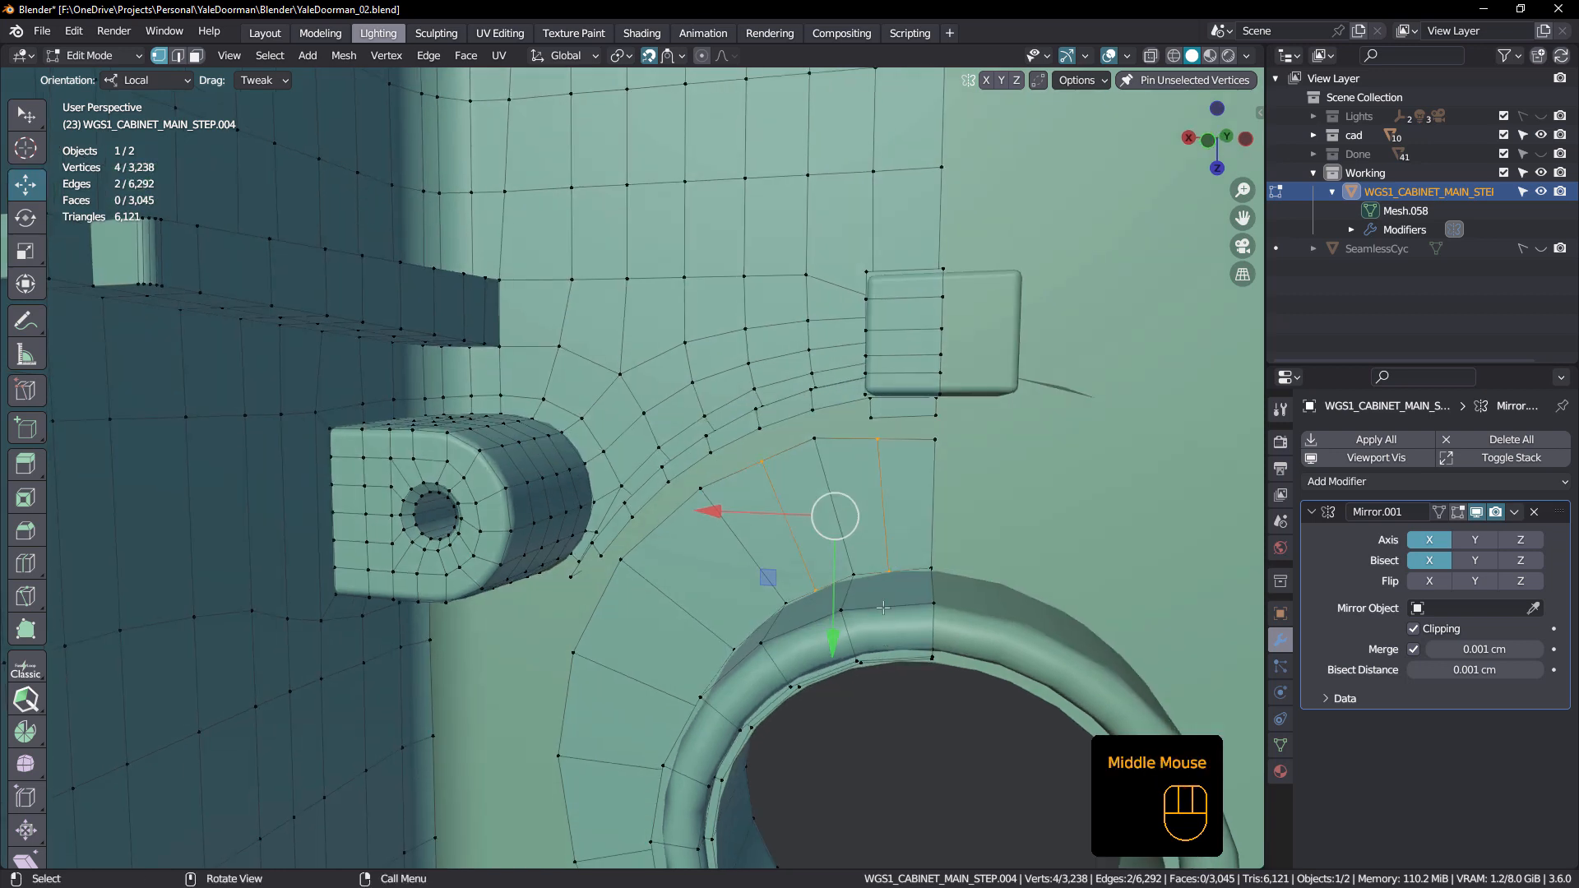
scroll(down, 3)
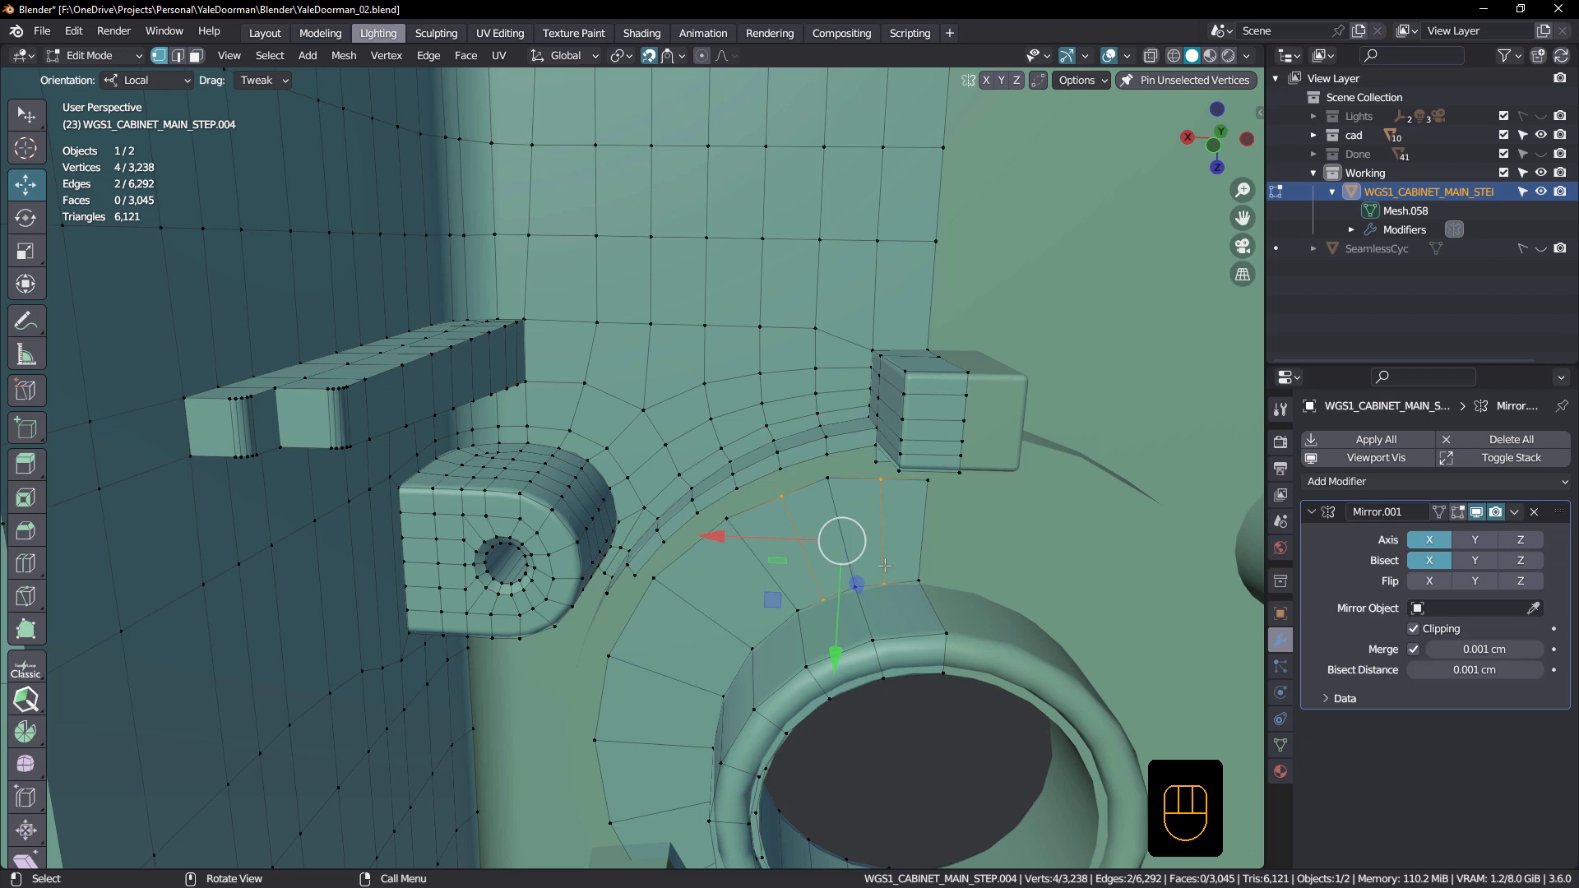
mouse_move(902, 612)
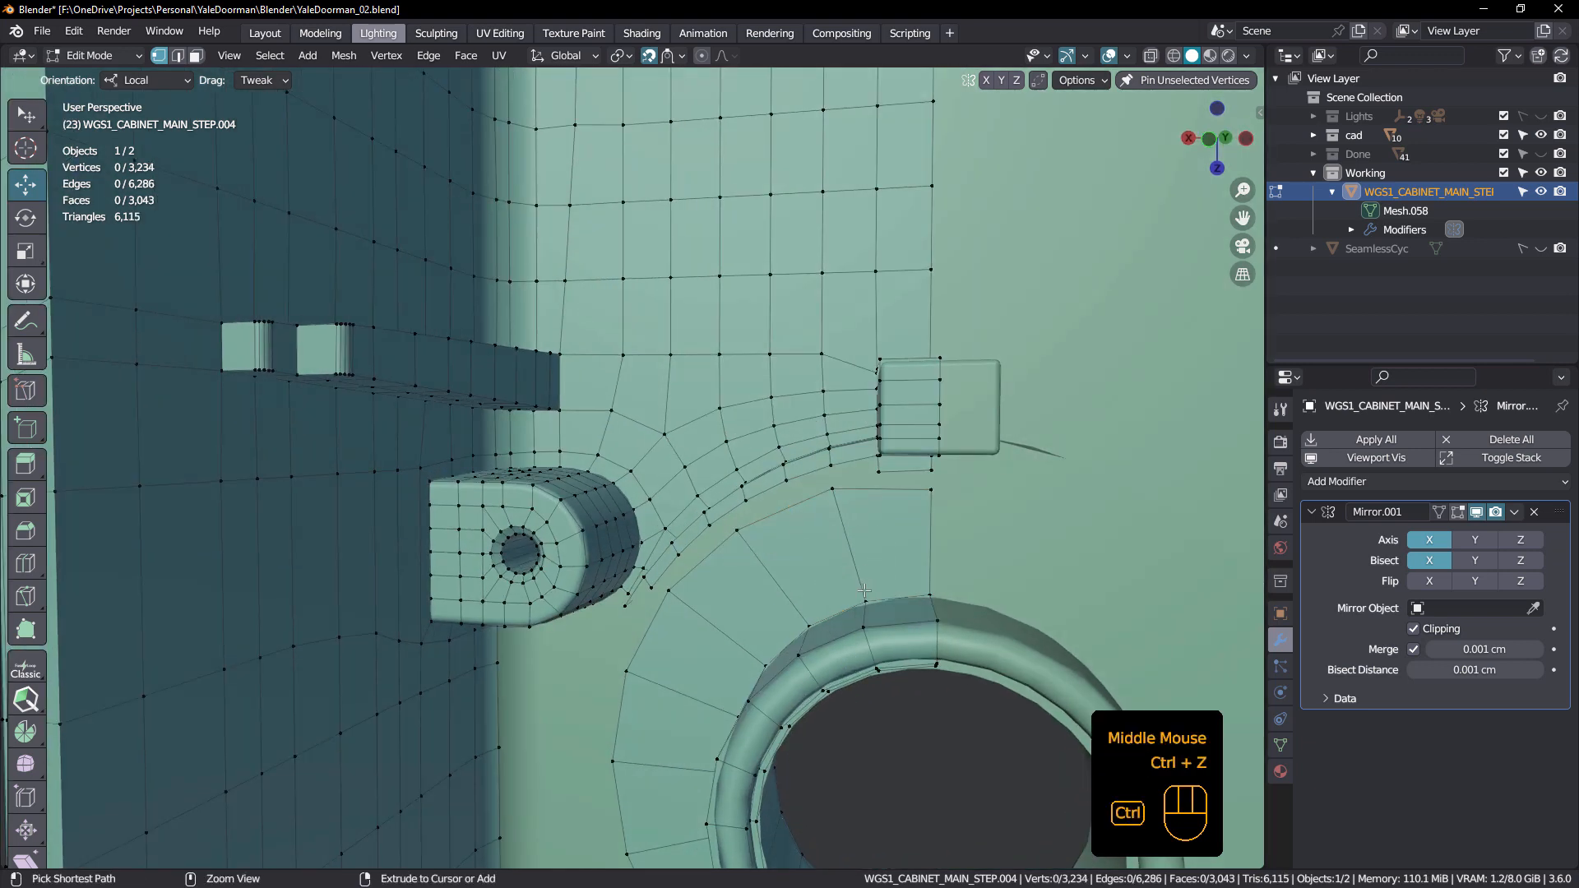
scroll(down, 3)
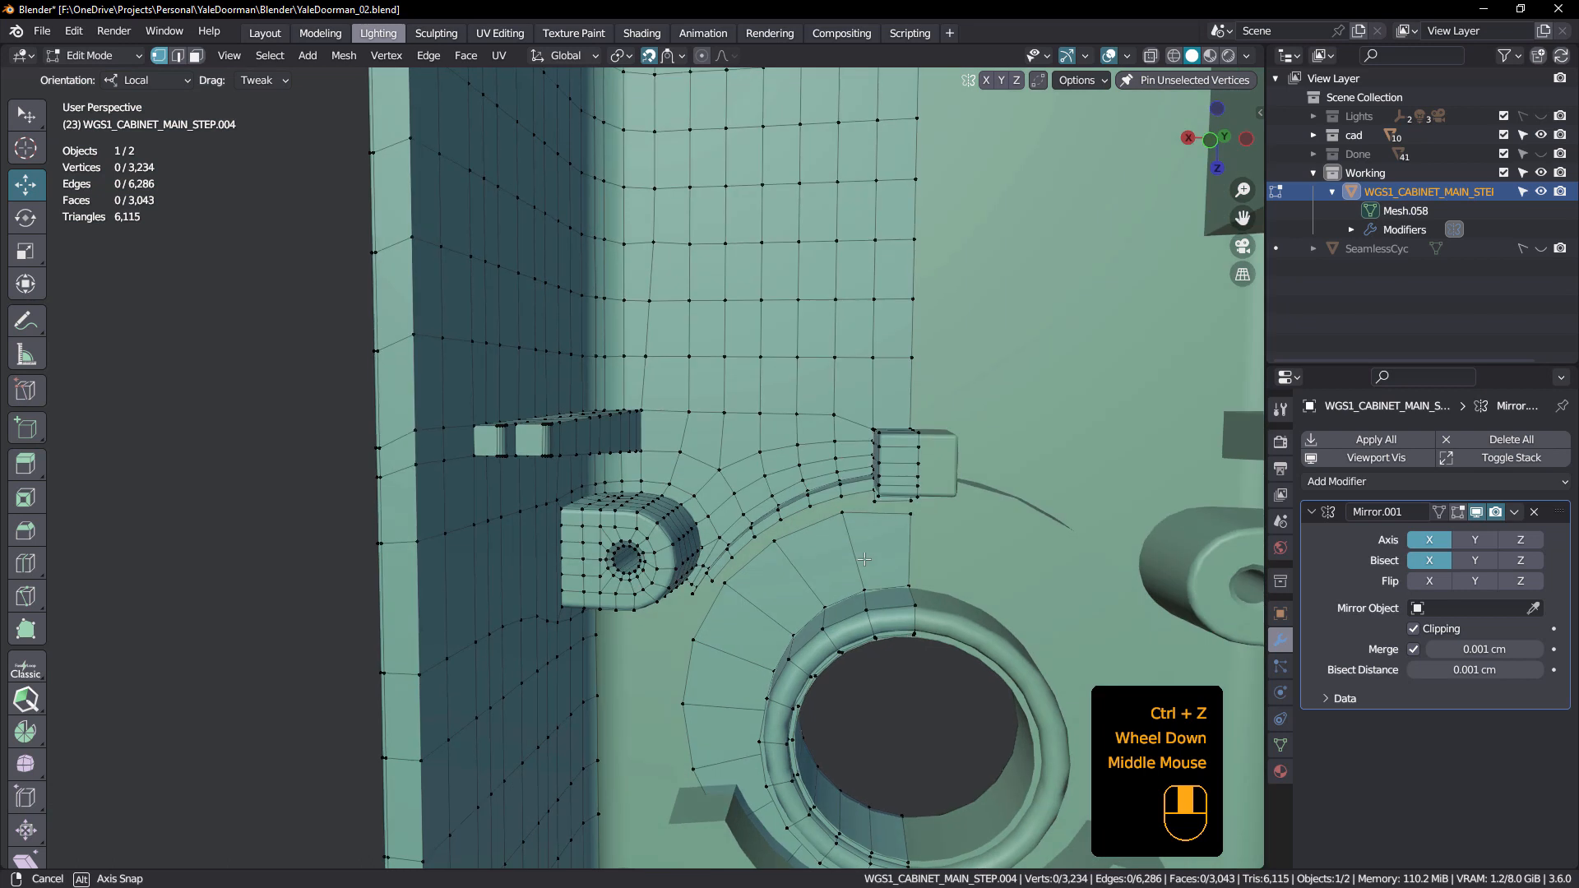
drag(856, 554, 816, 565)
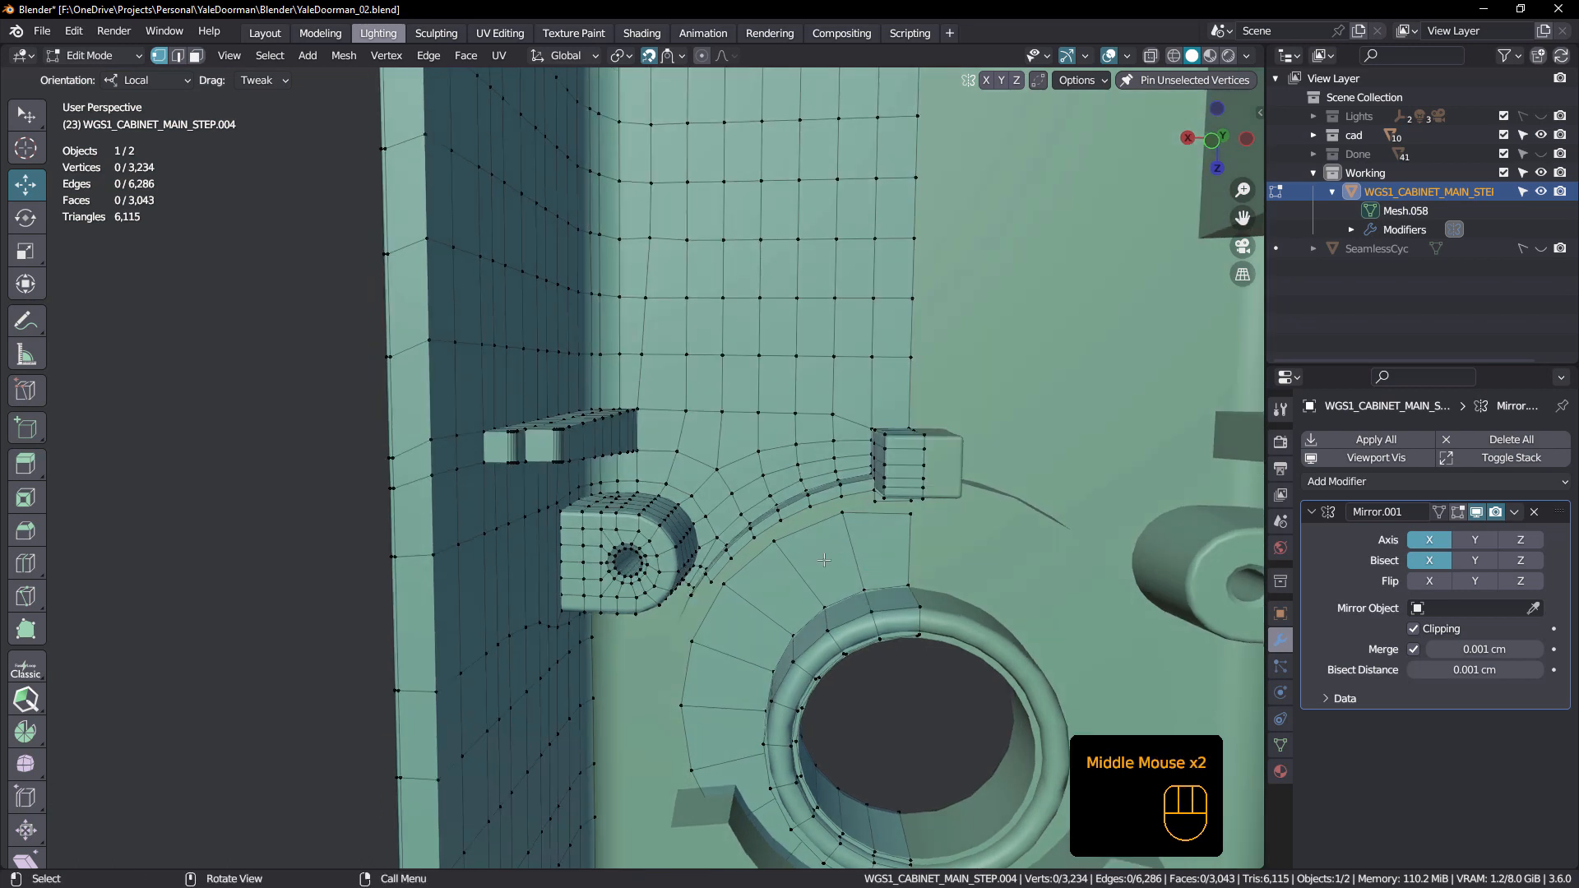
scroll(down, 3)
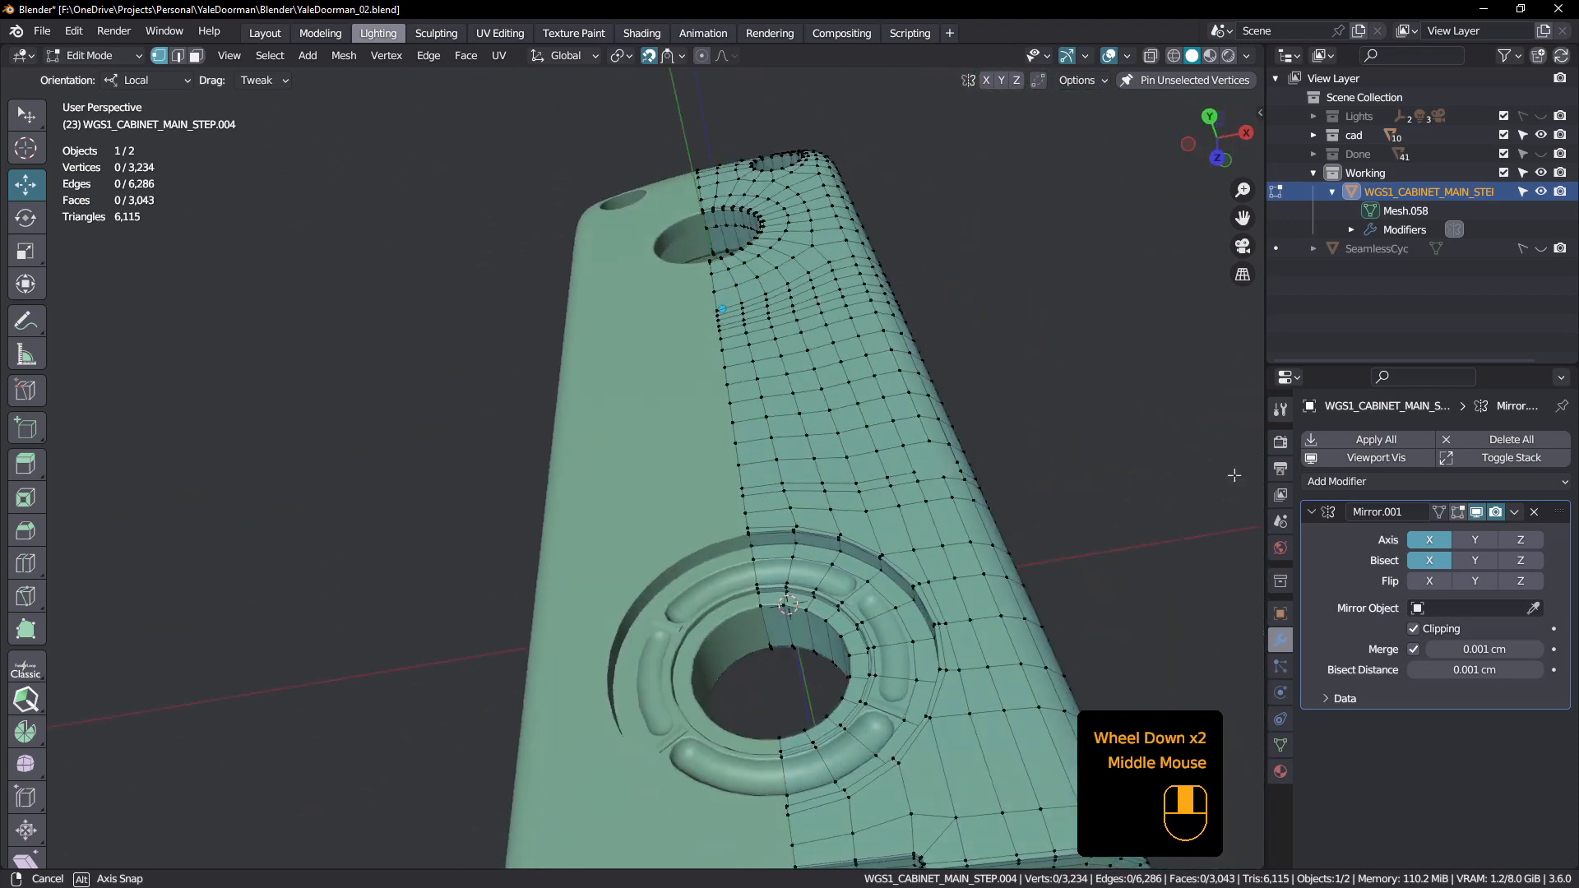
scroll(up, 3)
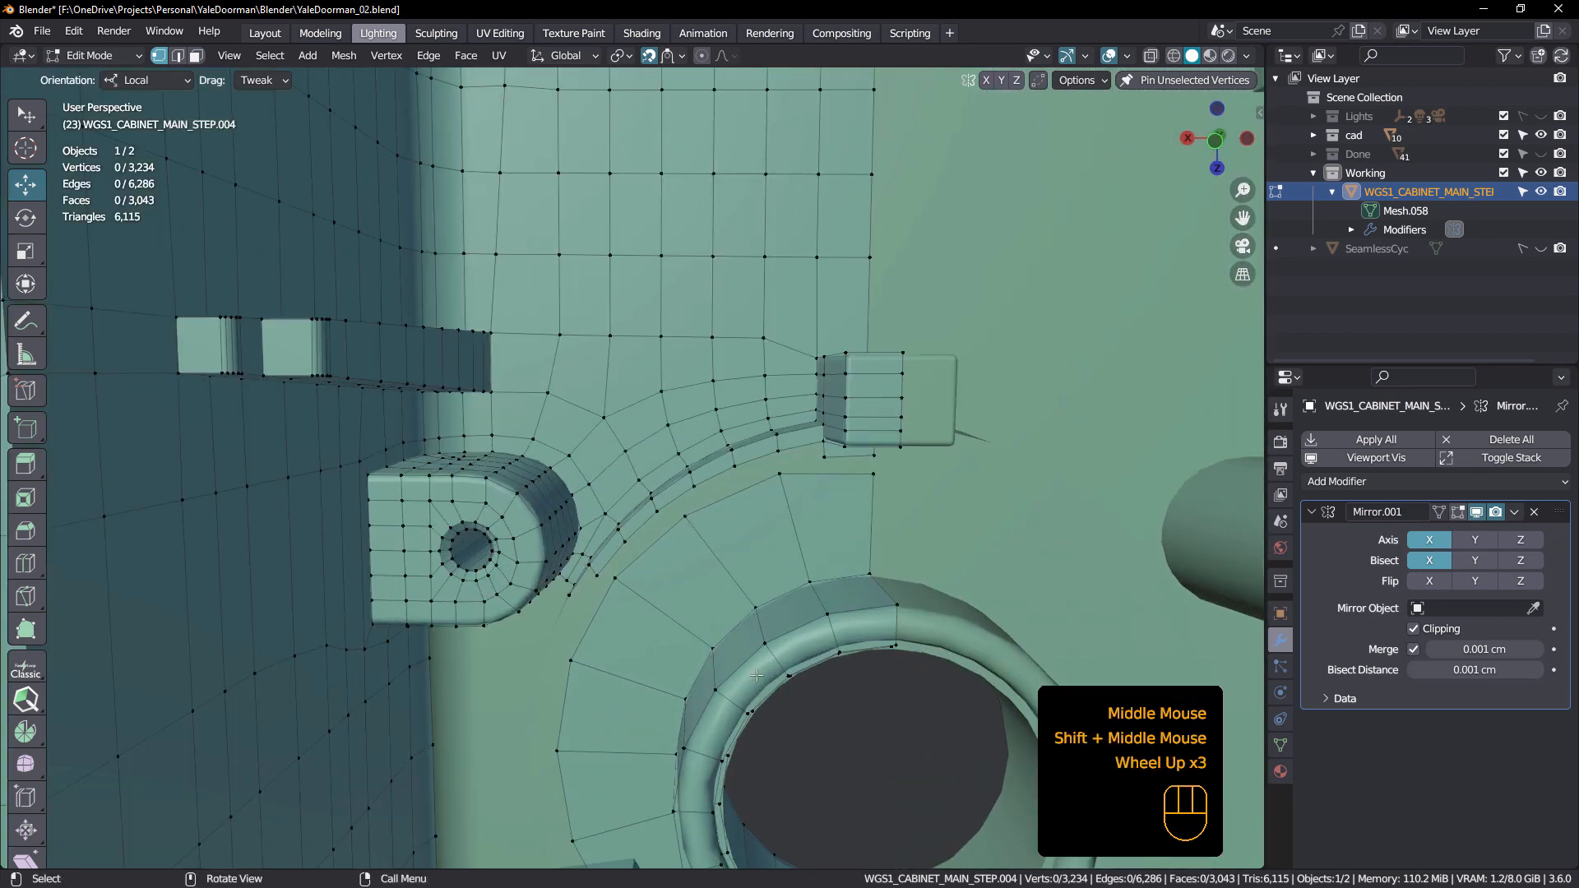
scroll(down, 3)
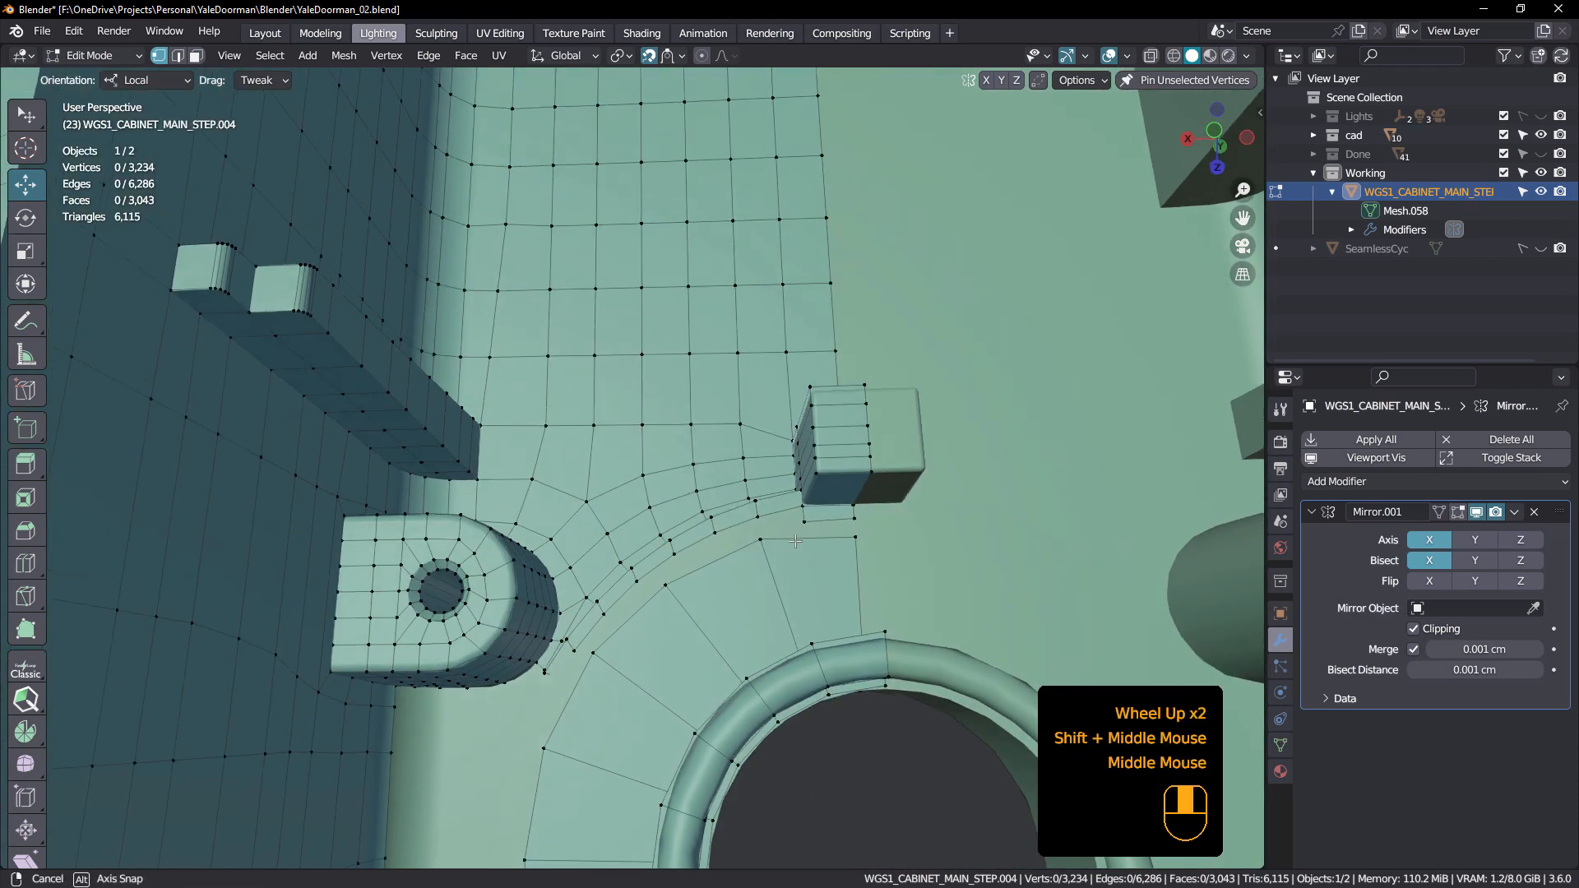
scroll(up, 3)
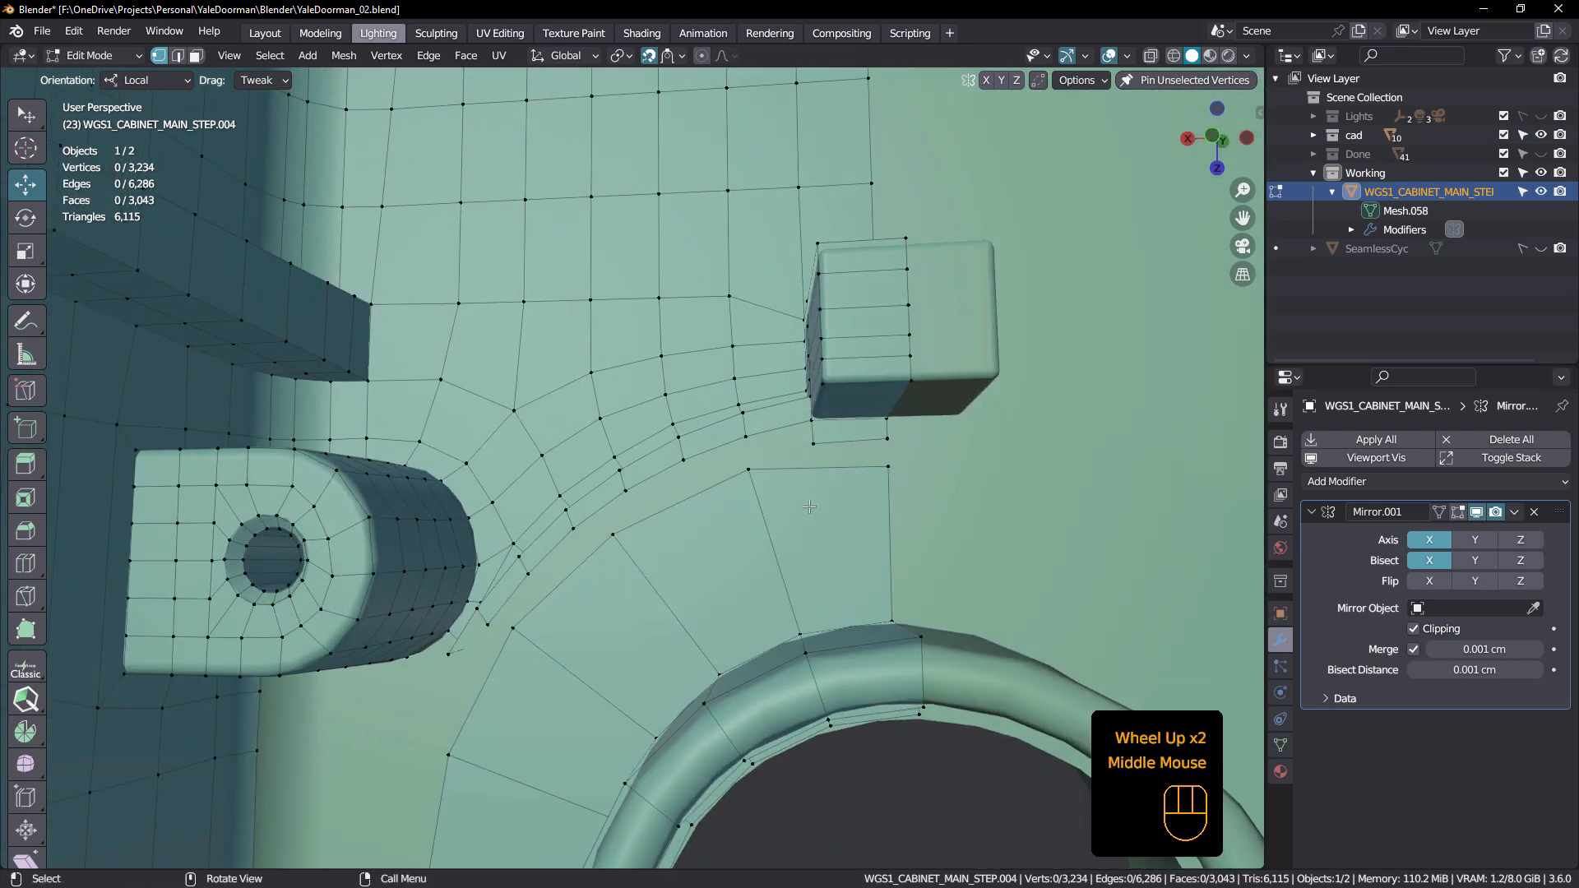
key(K)
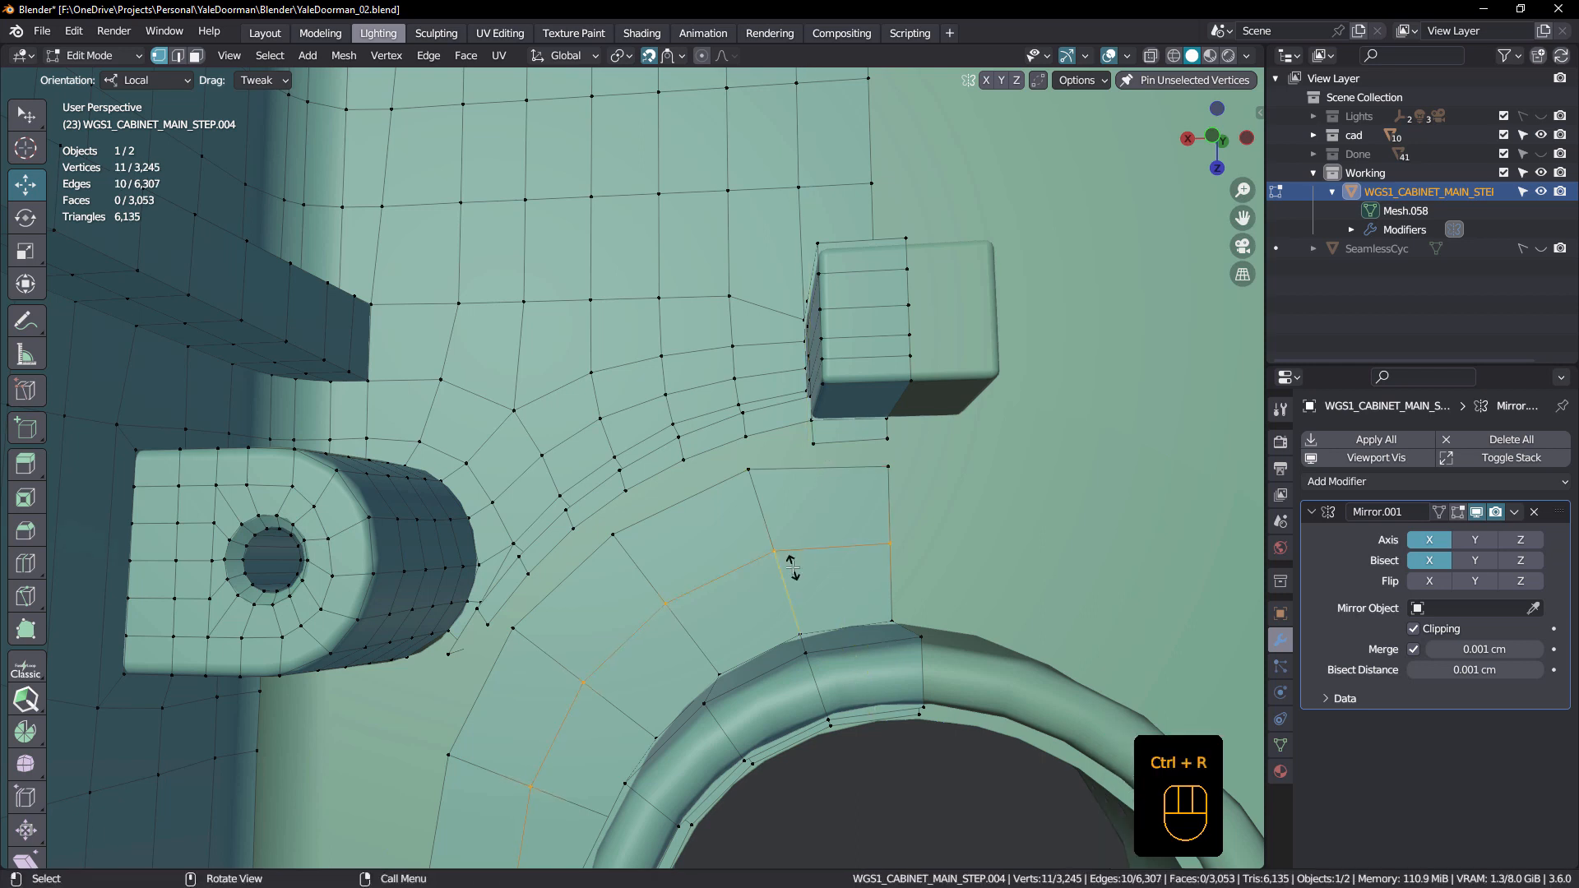
drag(791, 564, 814, 635)
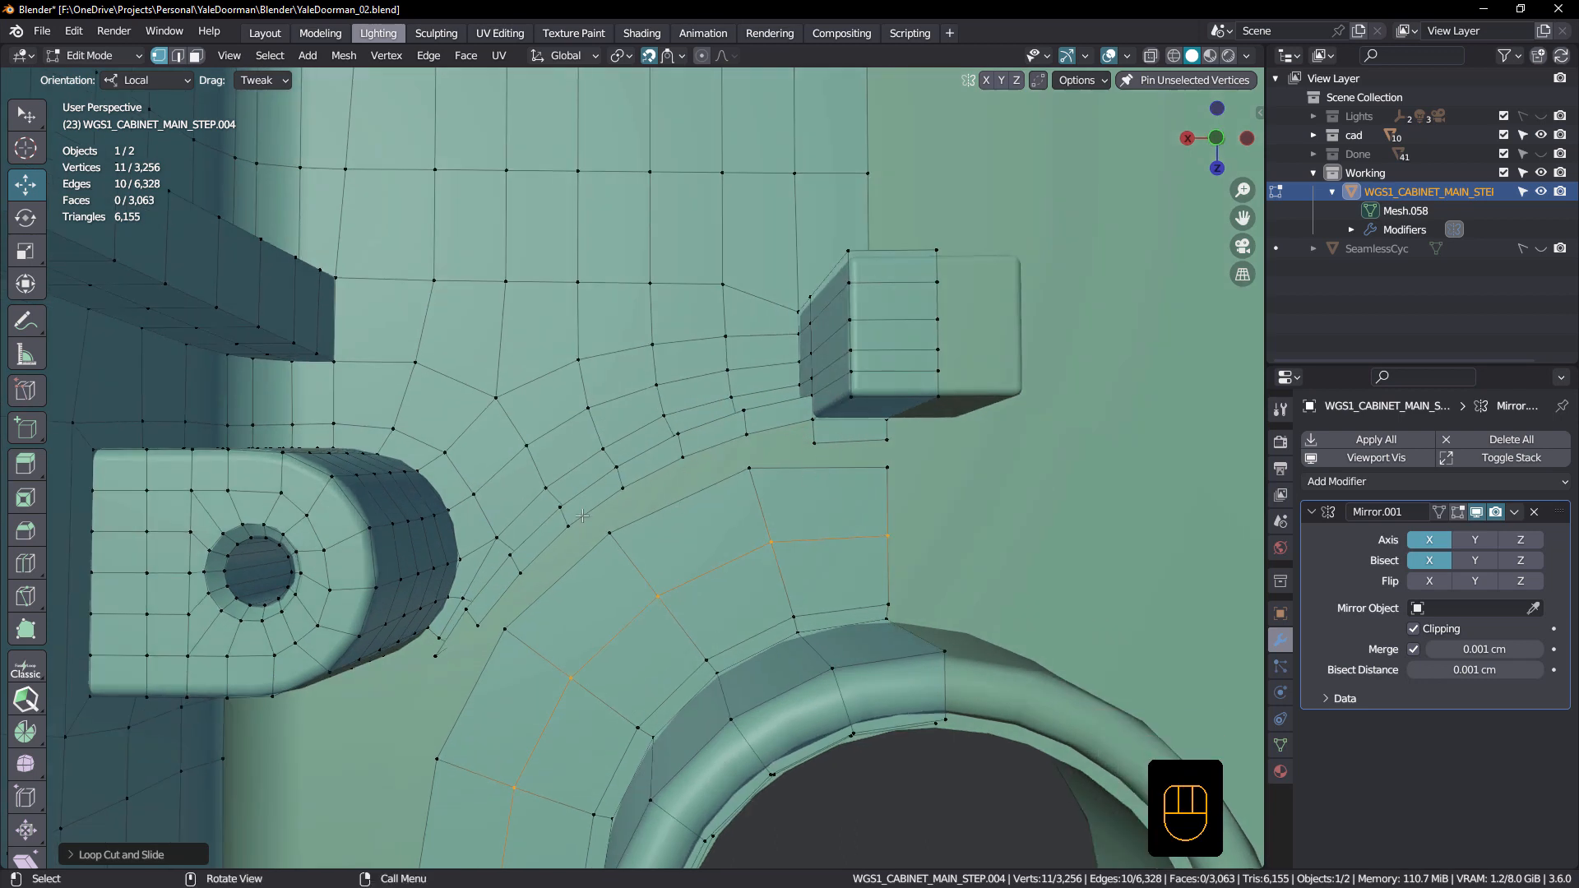
mouse_move(710, 457)
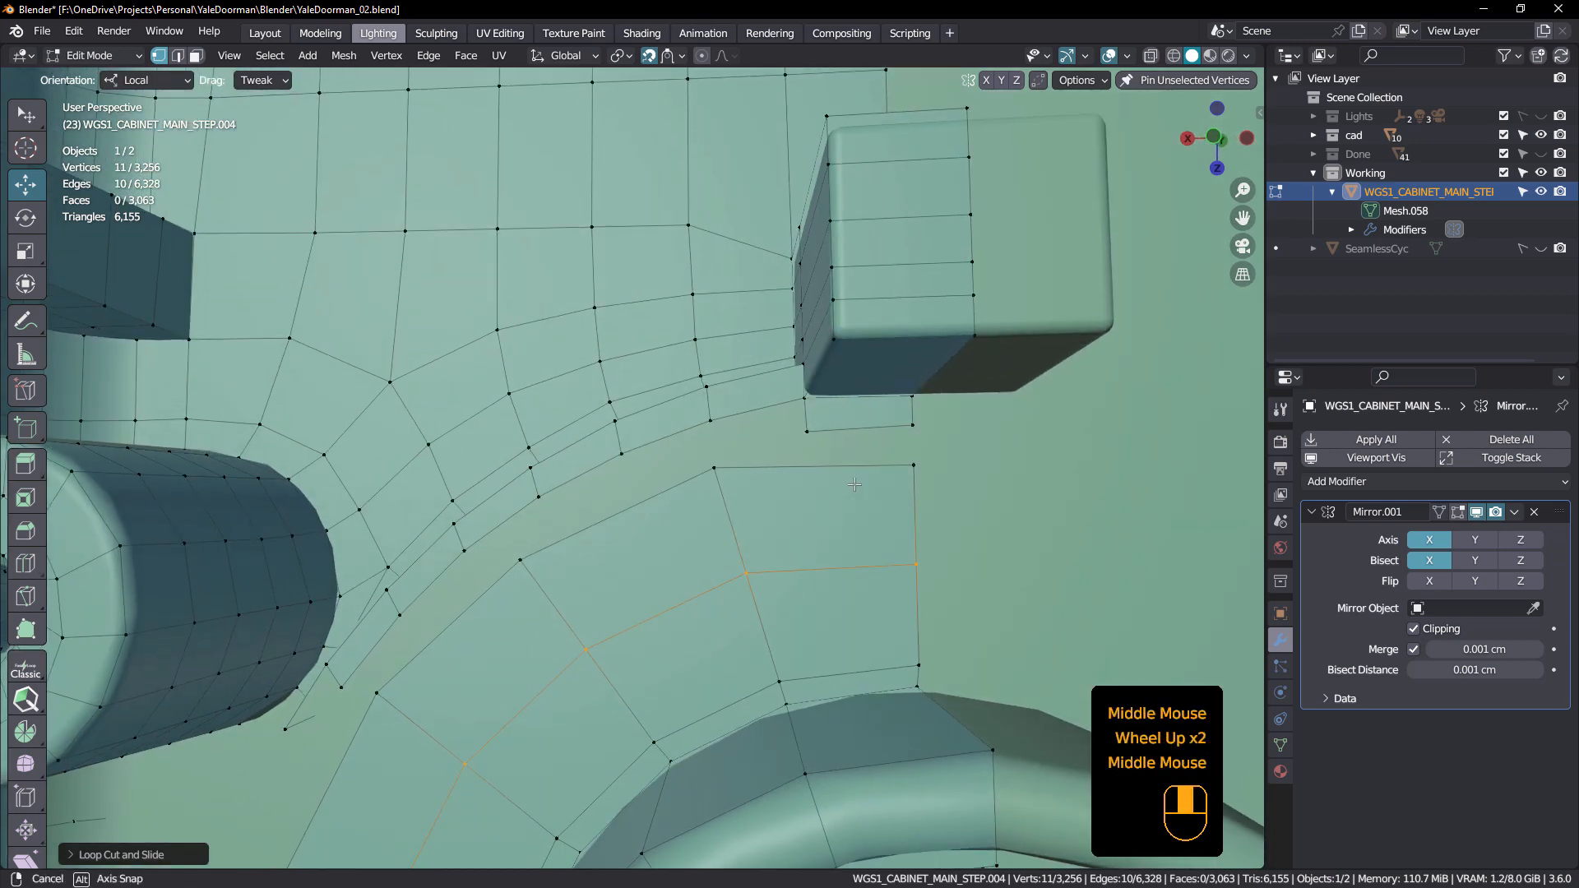
key(k)
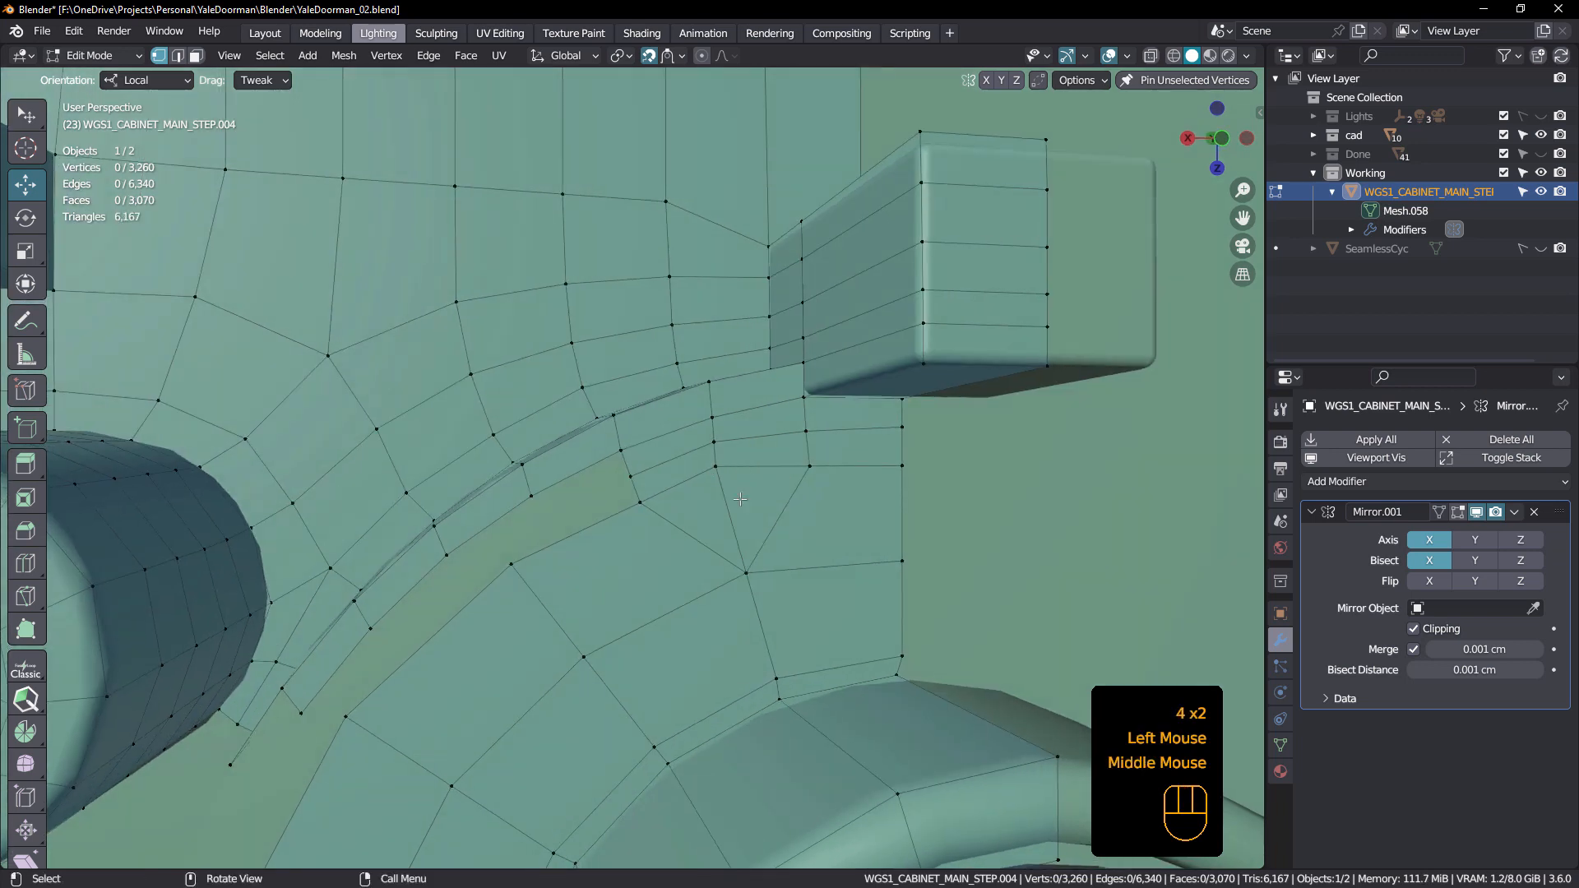
- Move the patch-corner vertex so the new quads toward the square block stay even
click(730, 511)
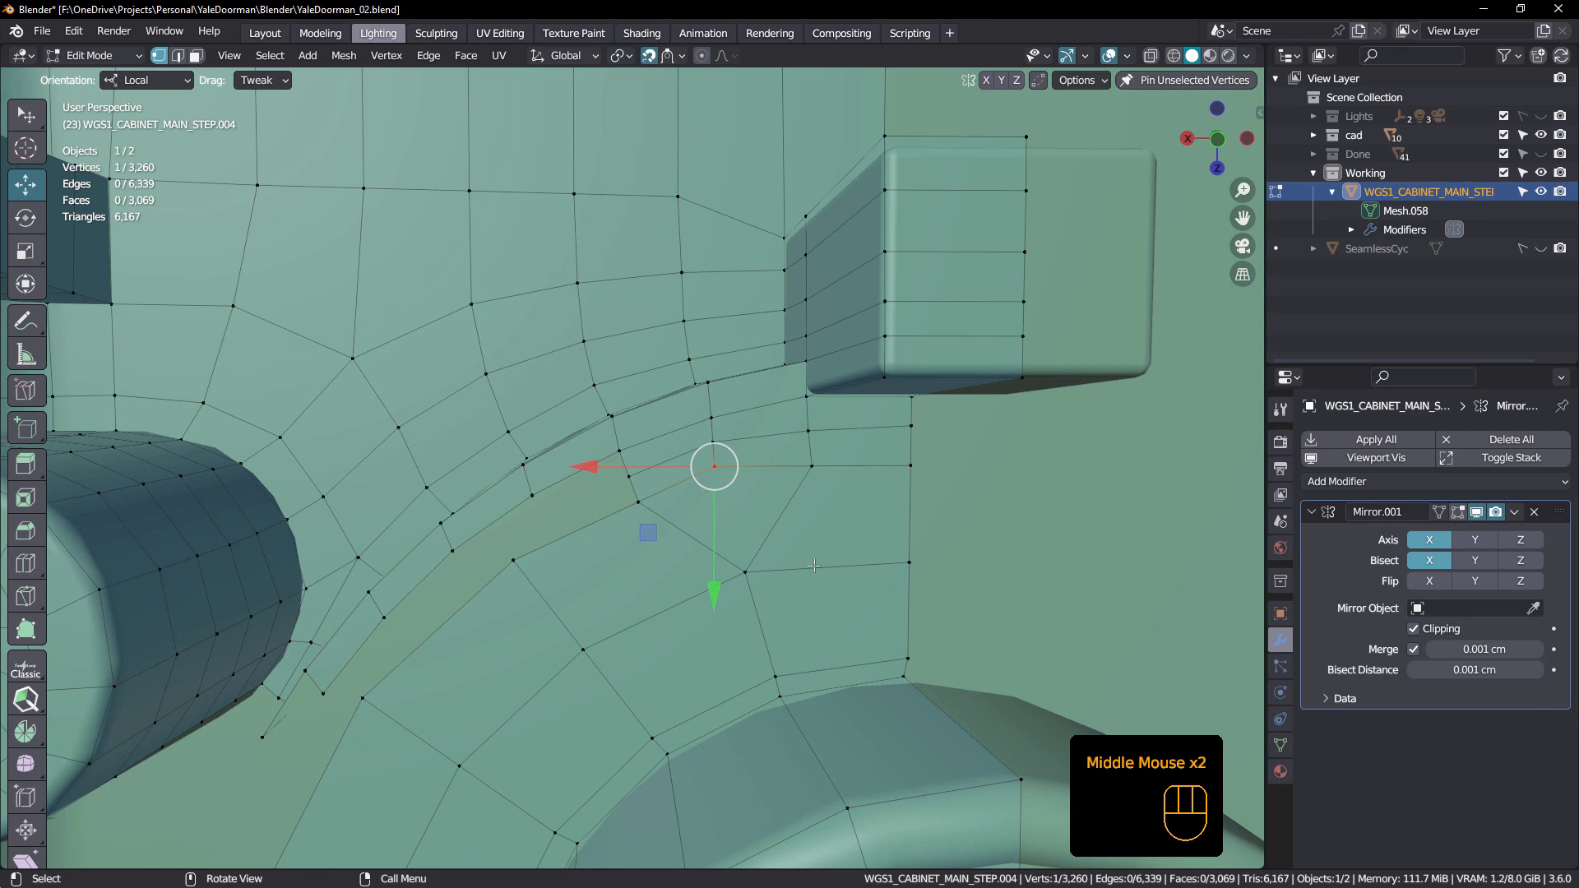
key(g)
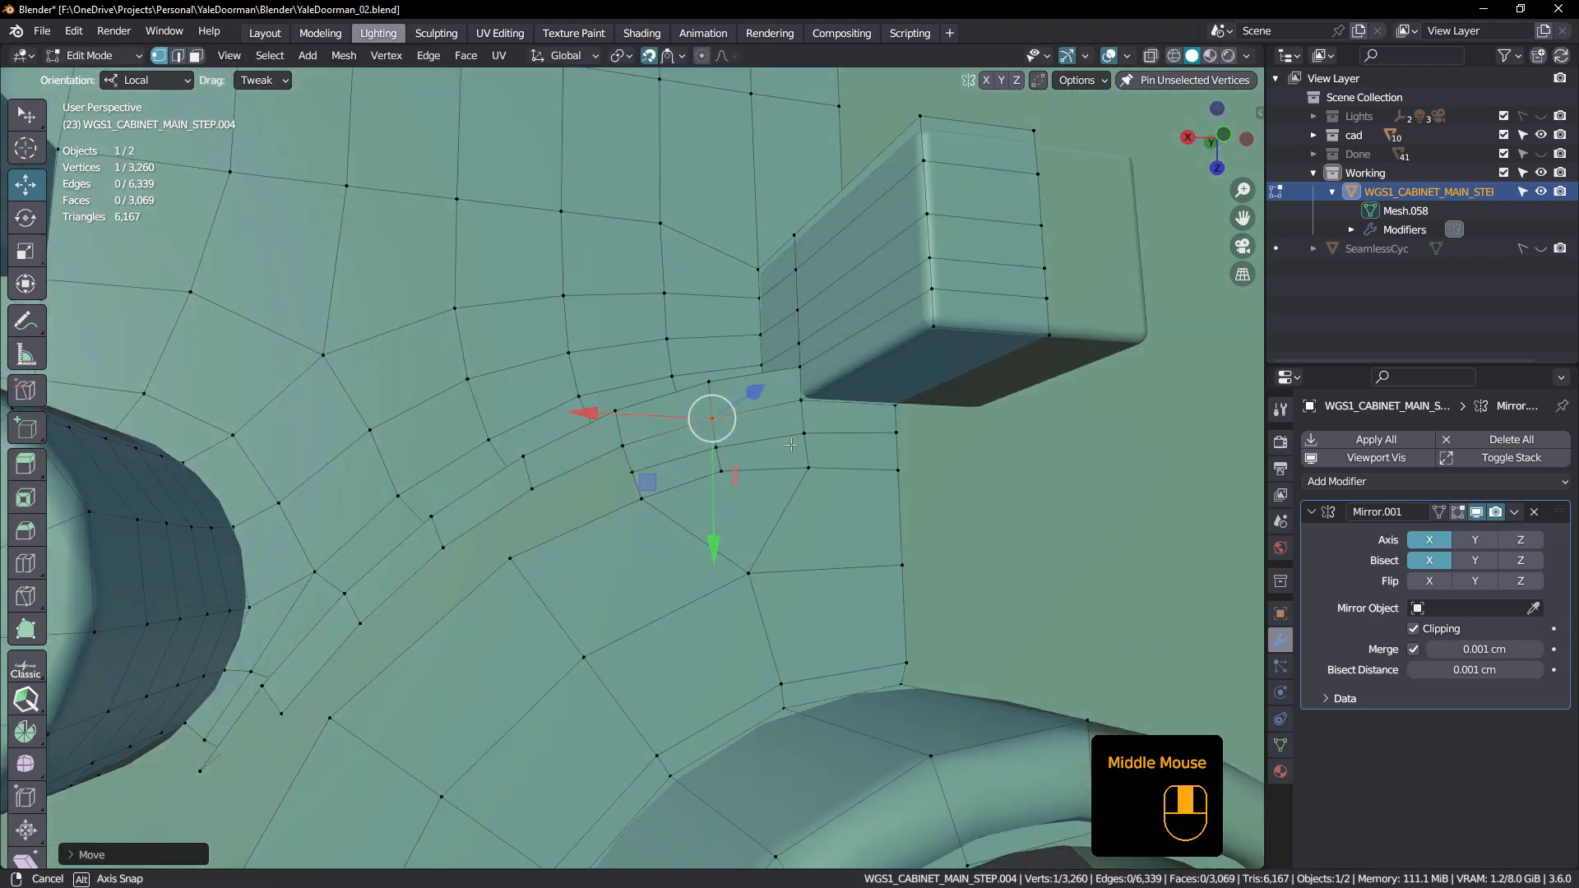
scroll(down, 3)
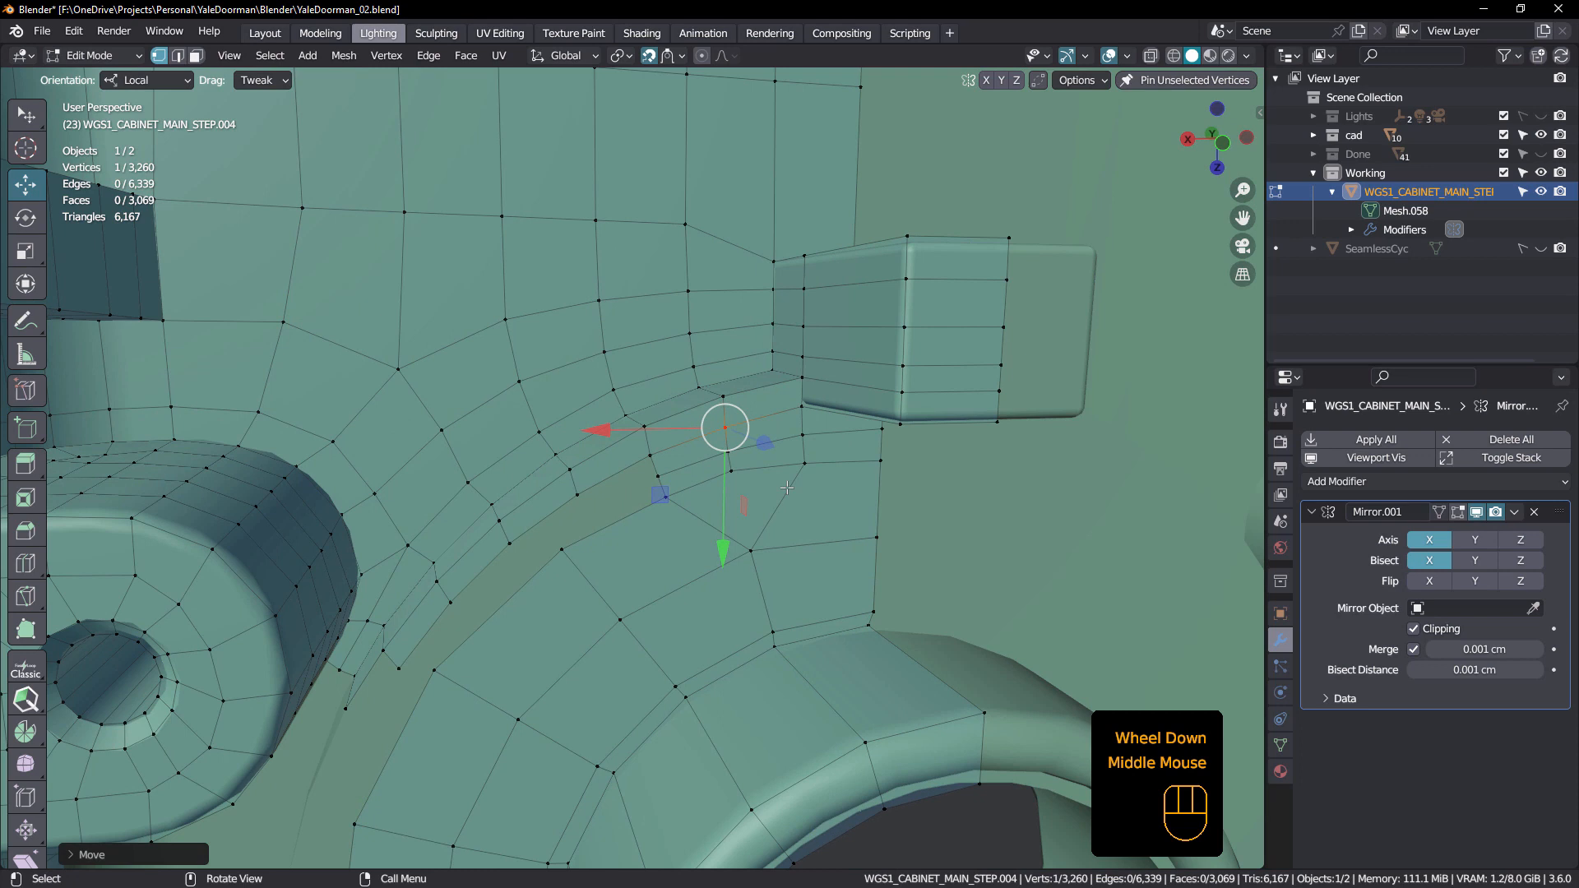
- Enable the Retopology overlay so the pink quad mesh shows over the green reference surface
key(Tab)
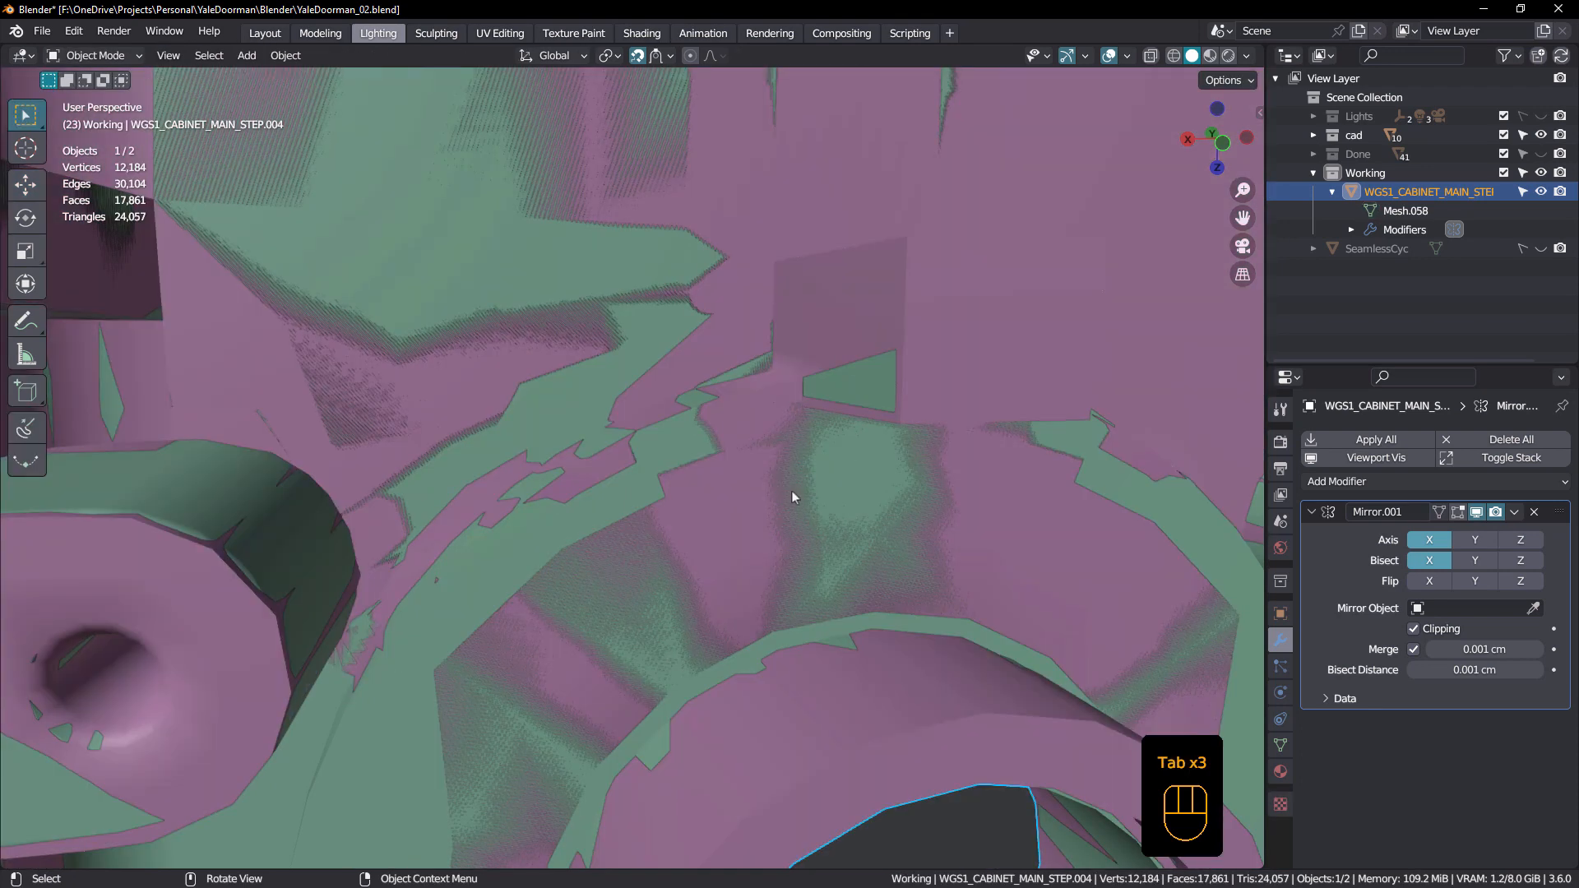
key(Tab)
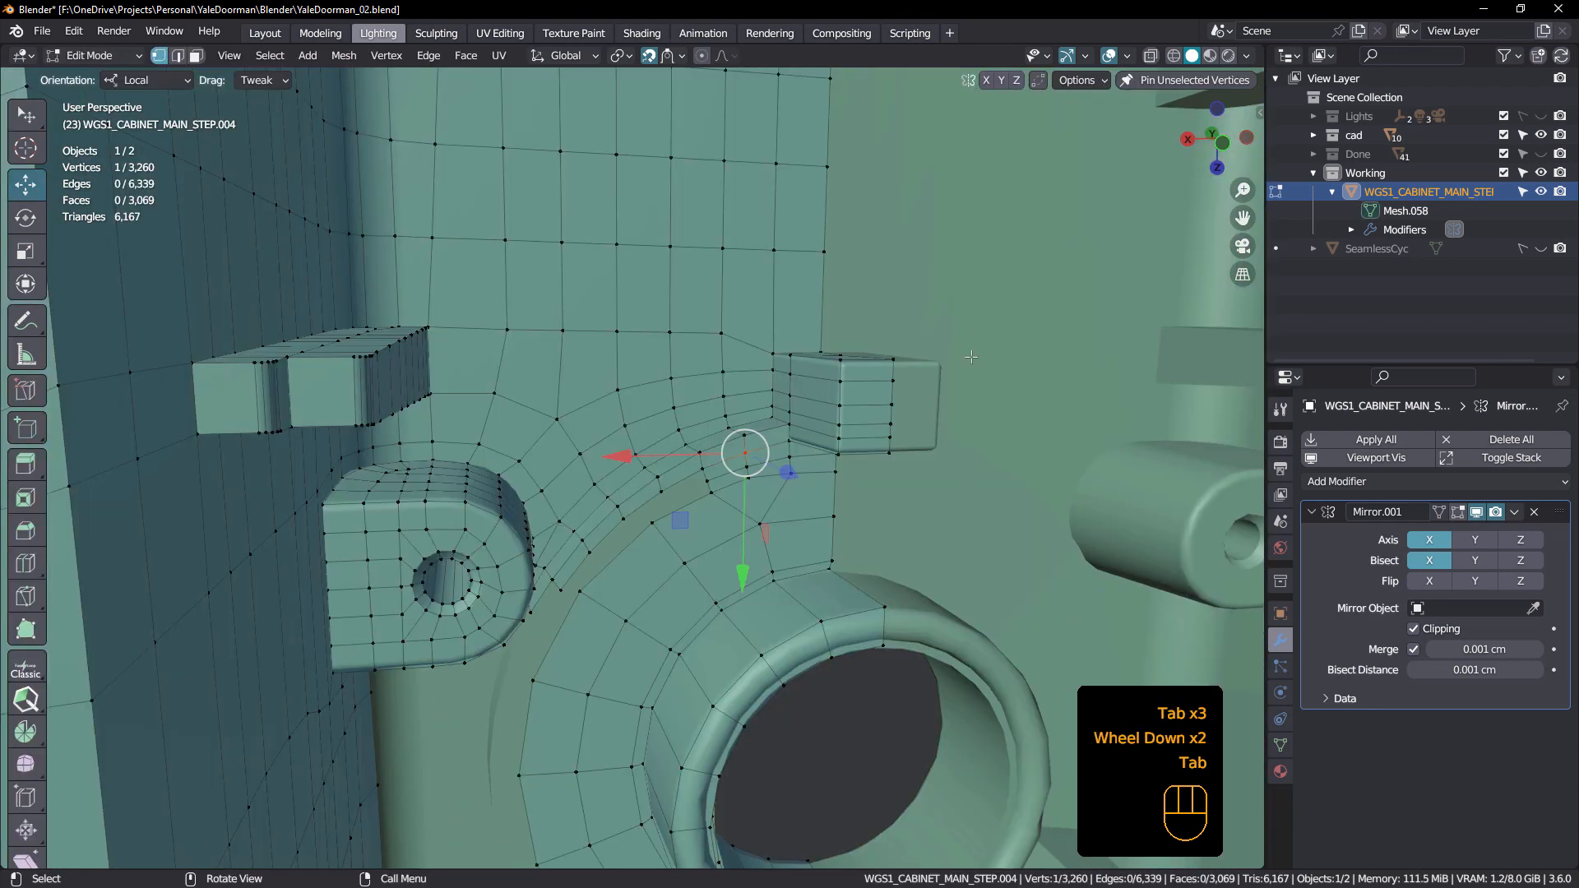
click(1126, 56)
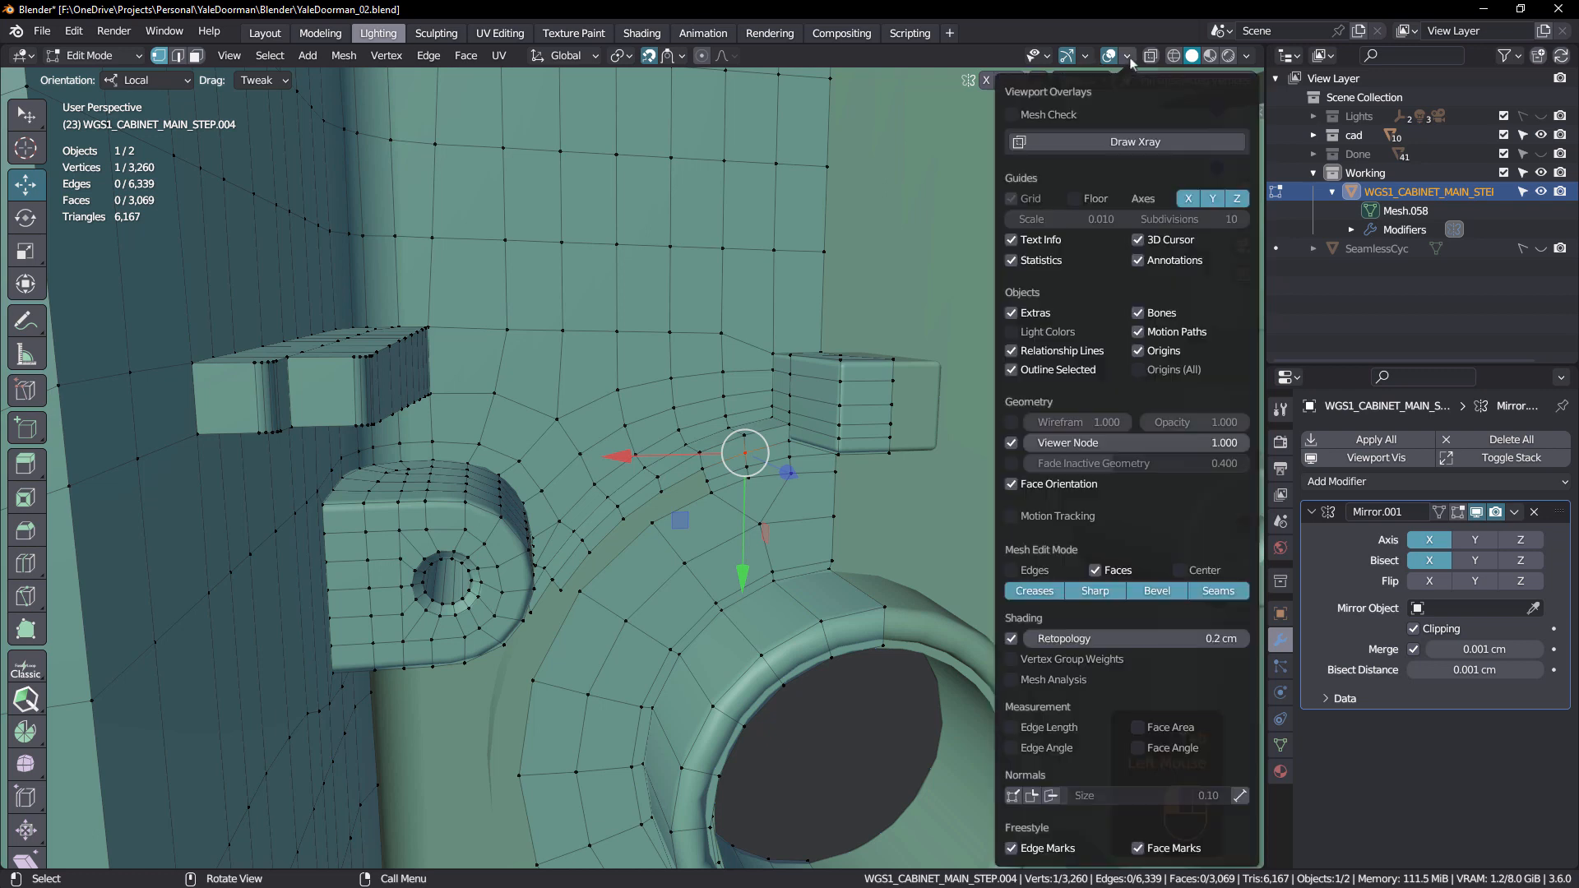
mouse_move(1059, 617)
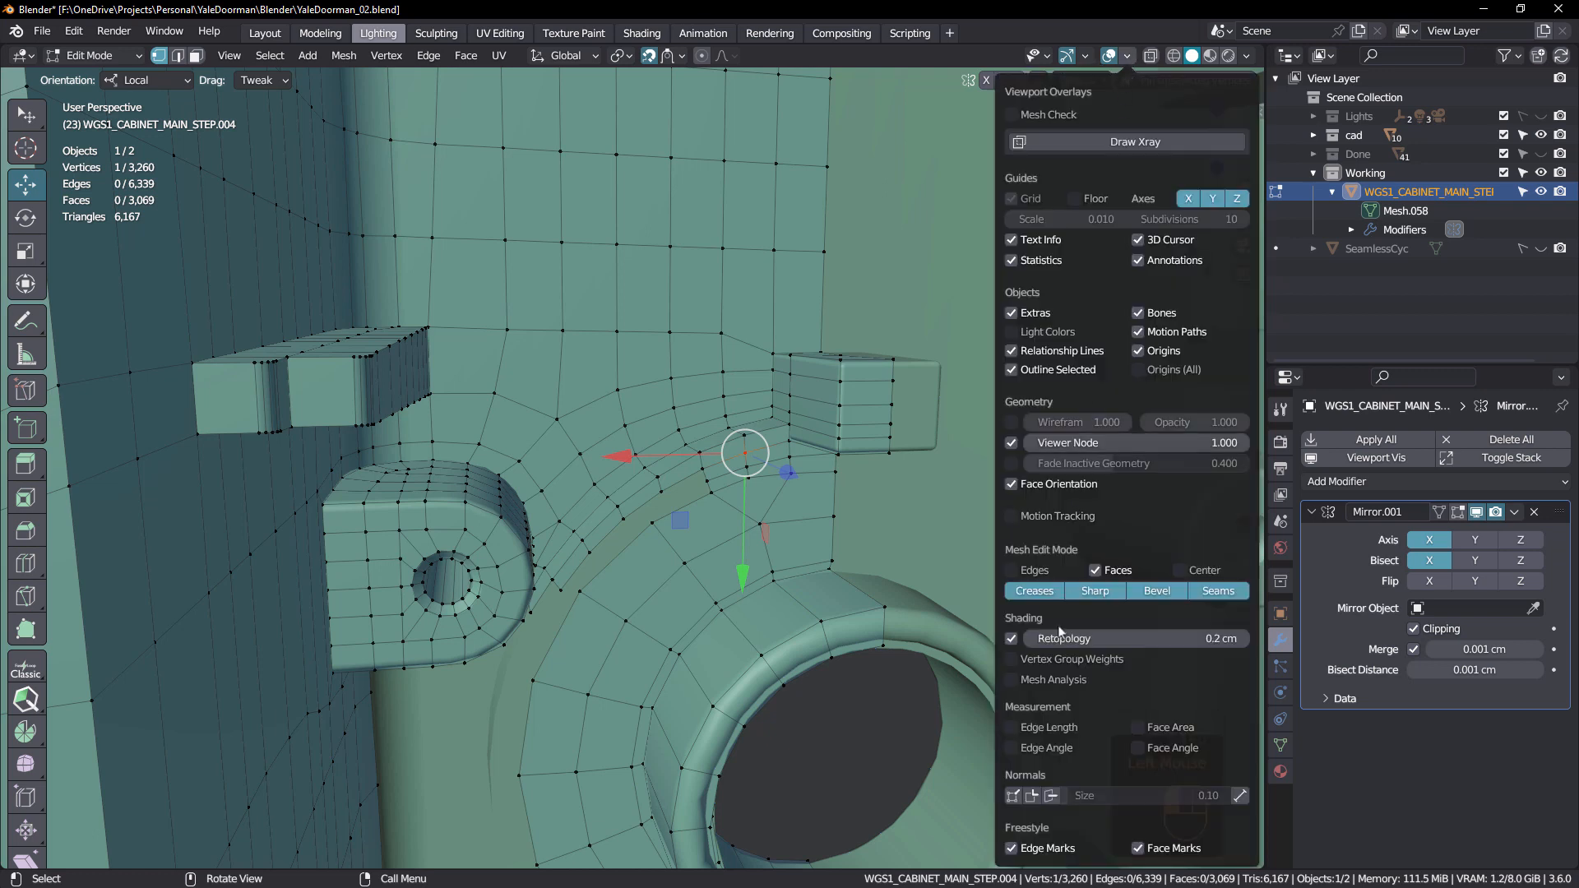
mouse_move(1062, 638)
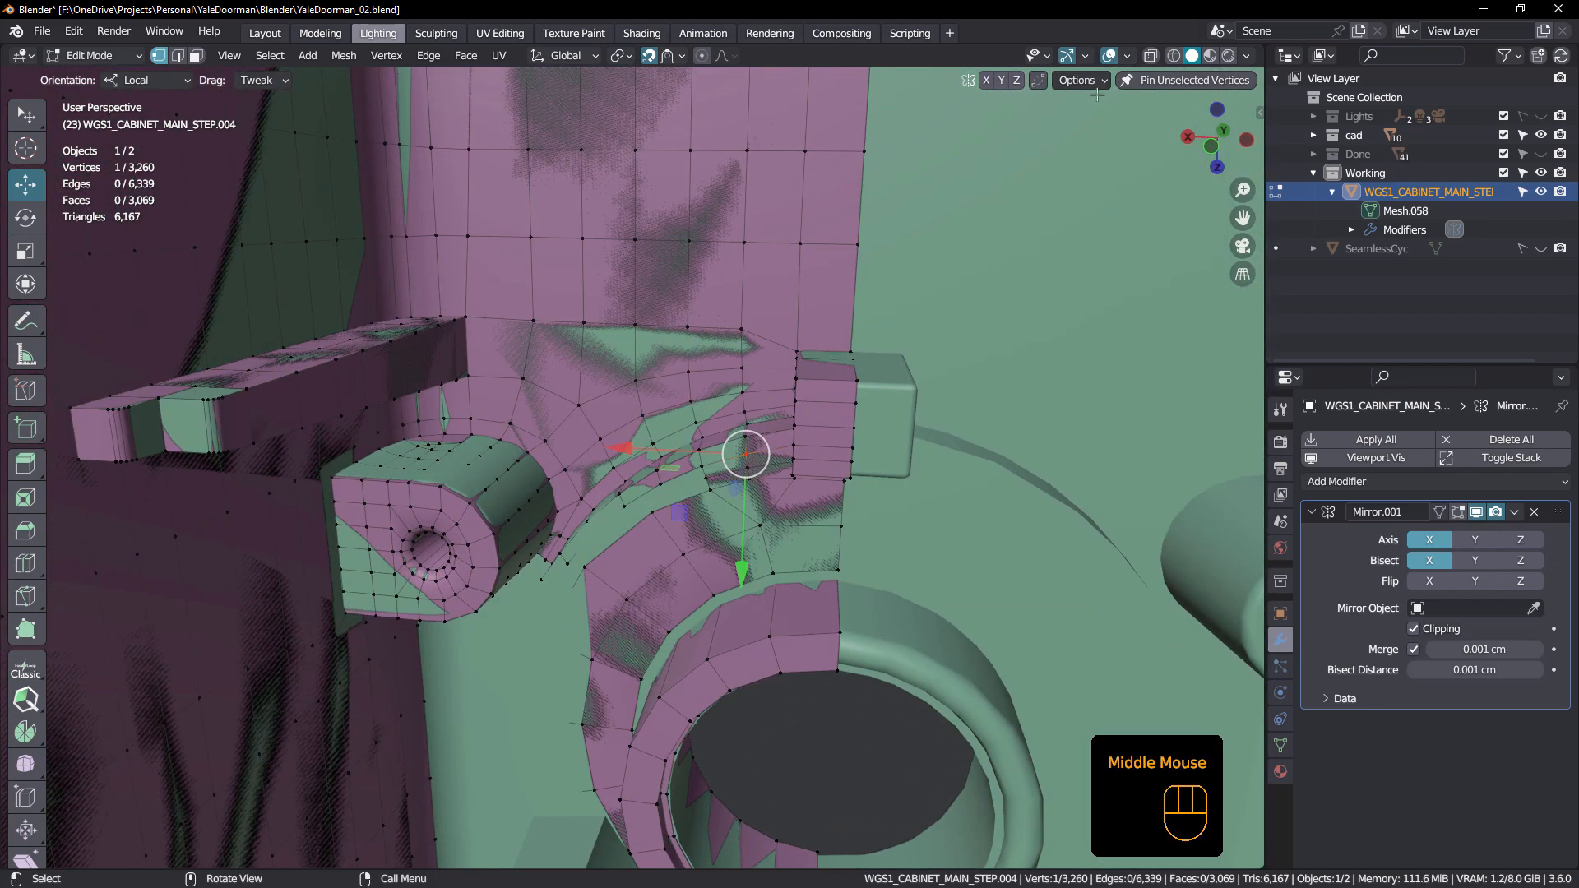
click(1113, 56)
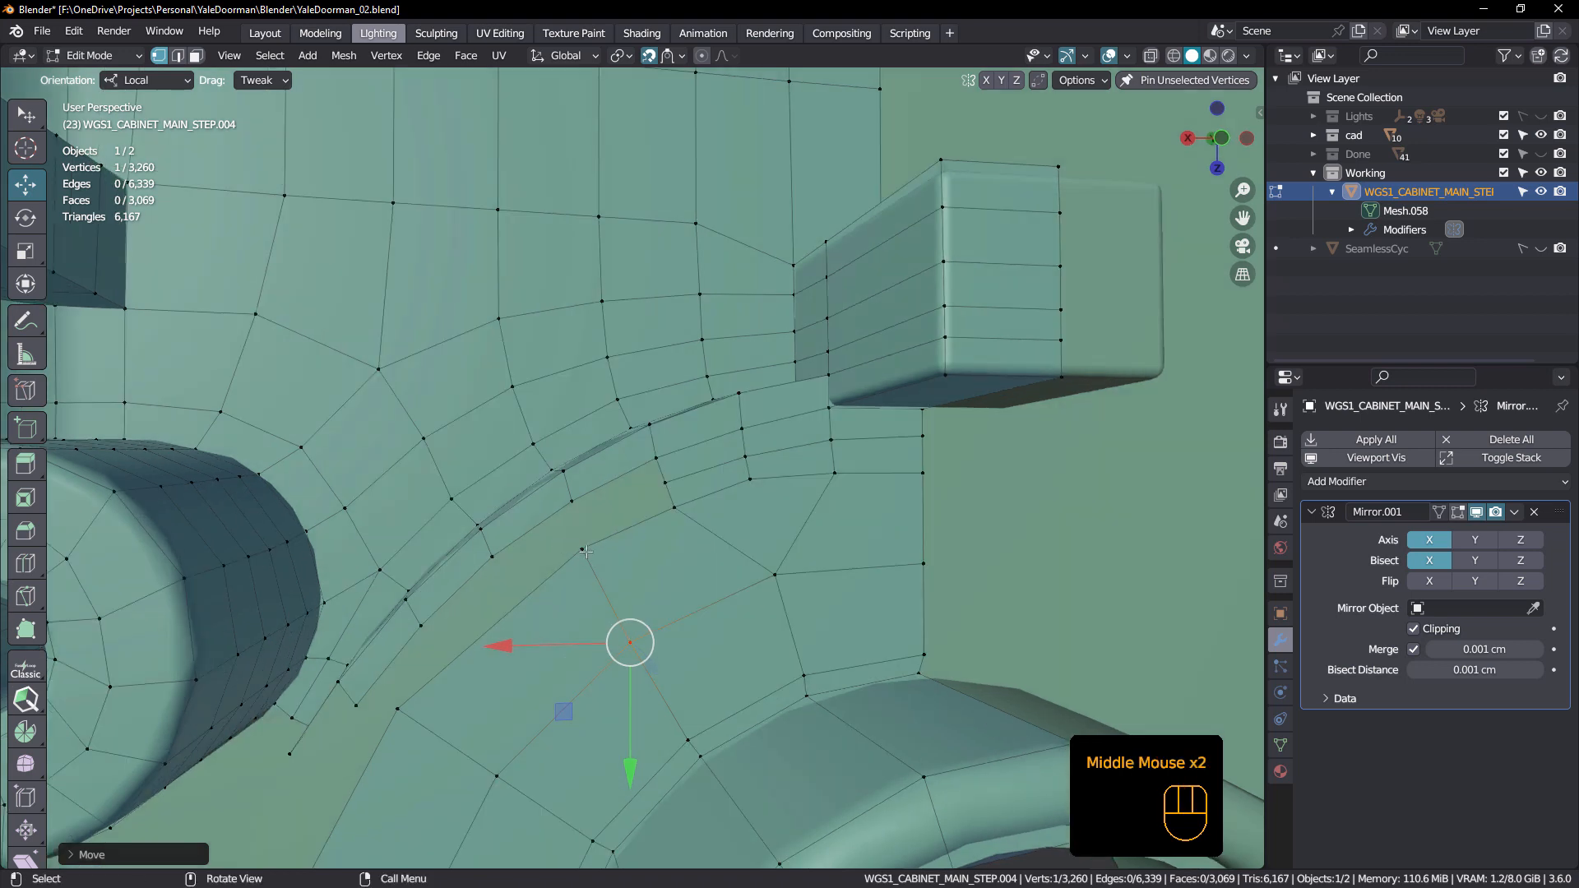
- Slide vertices along the curved band to even it out, undoing misplaced moves
key(K)
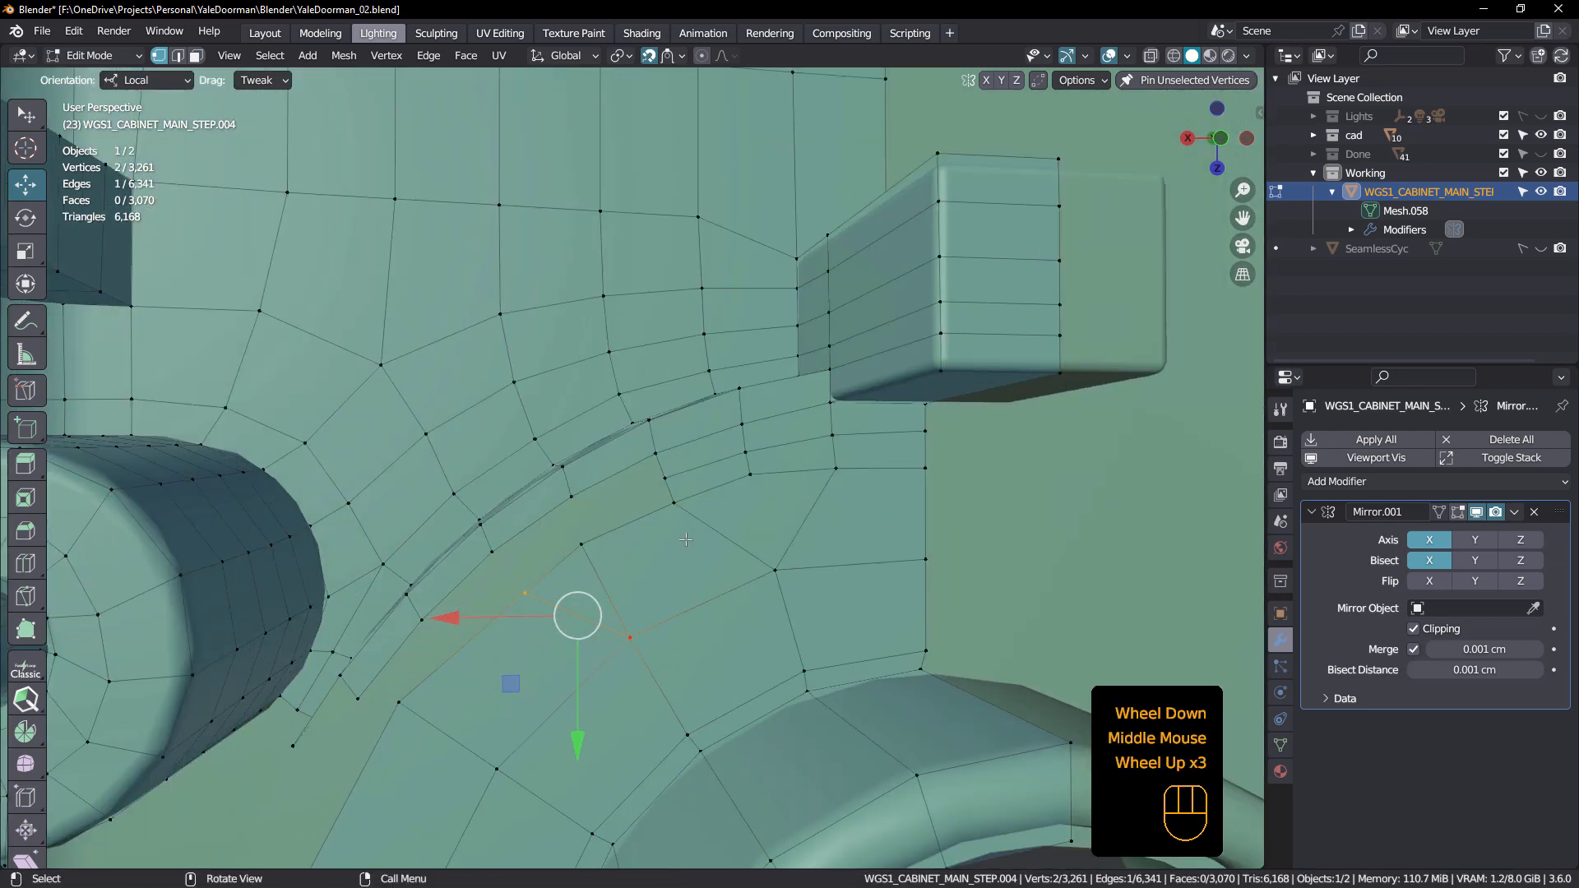
scroll(up, 3)
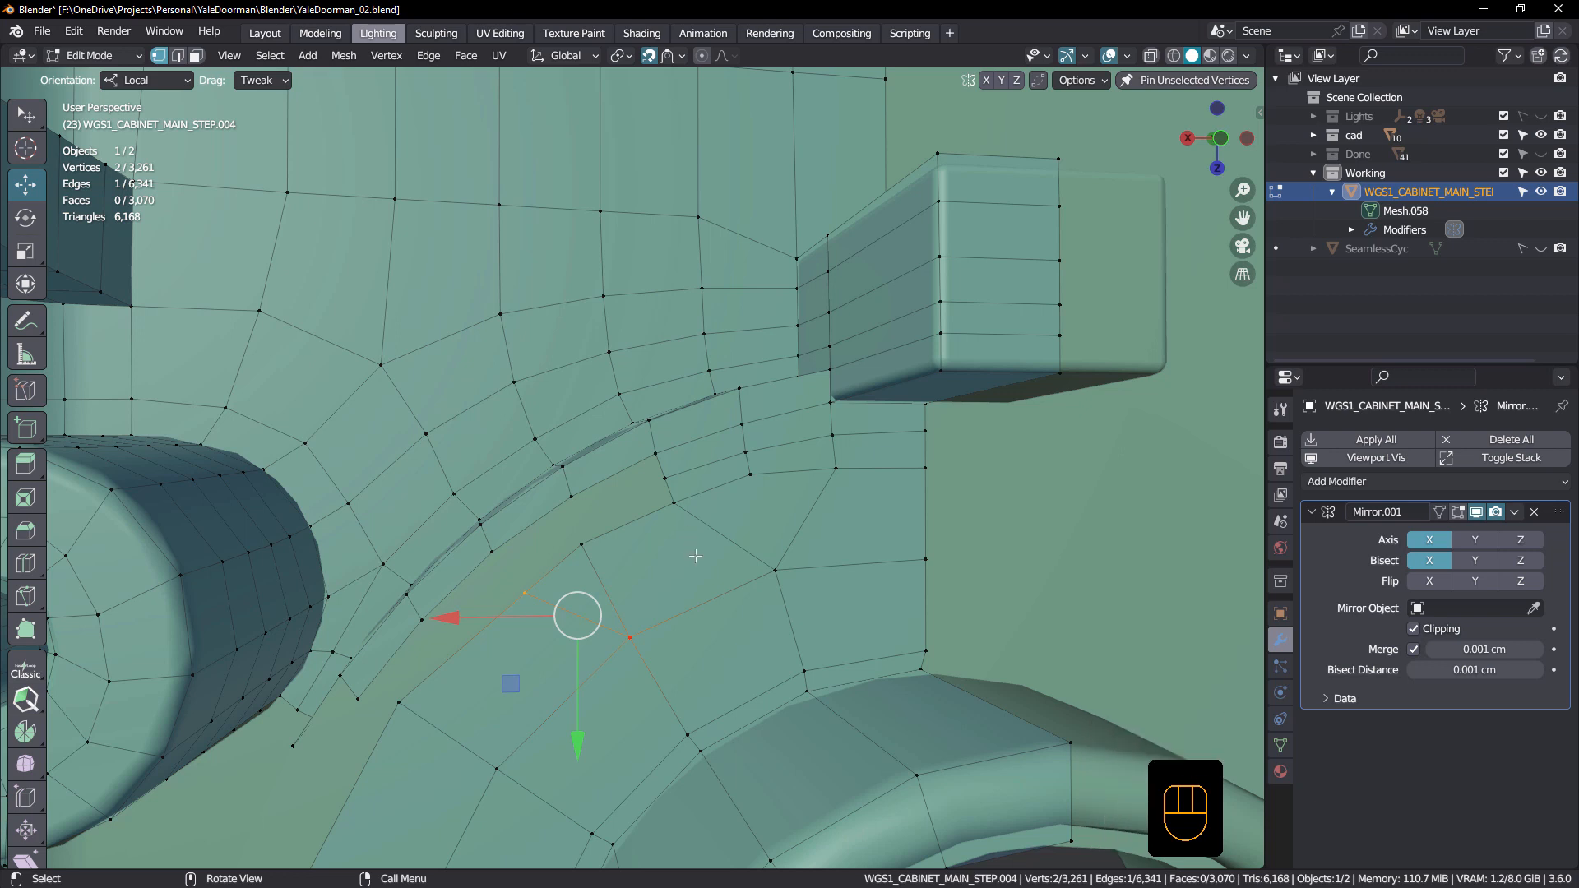
key(Ctrl+Z)
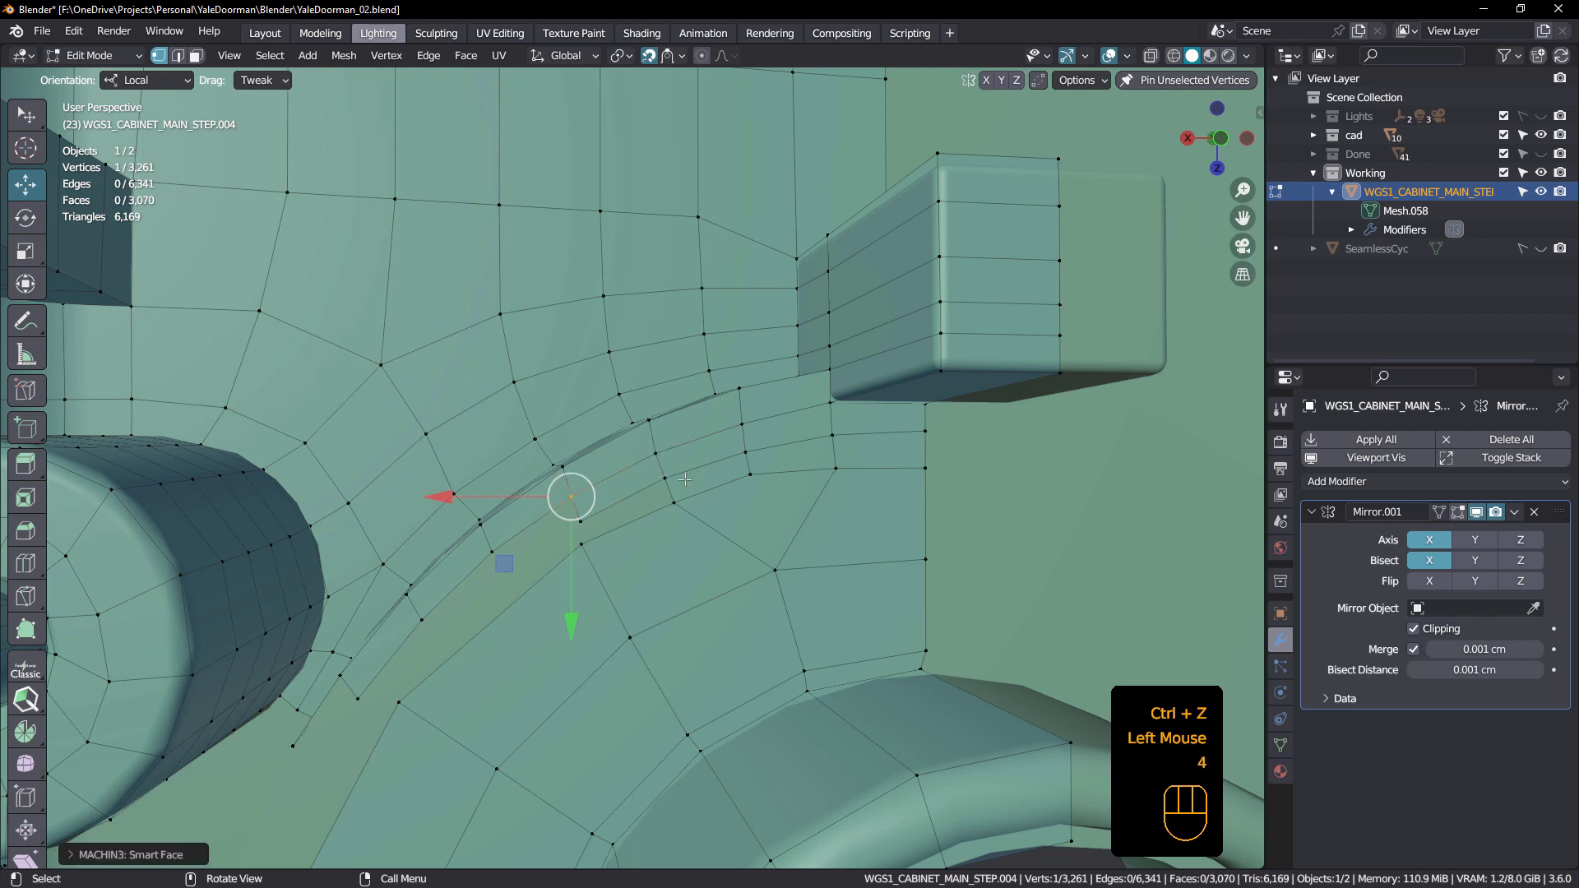
scroll(down, 3)
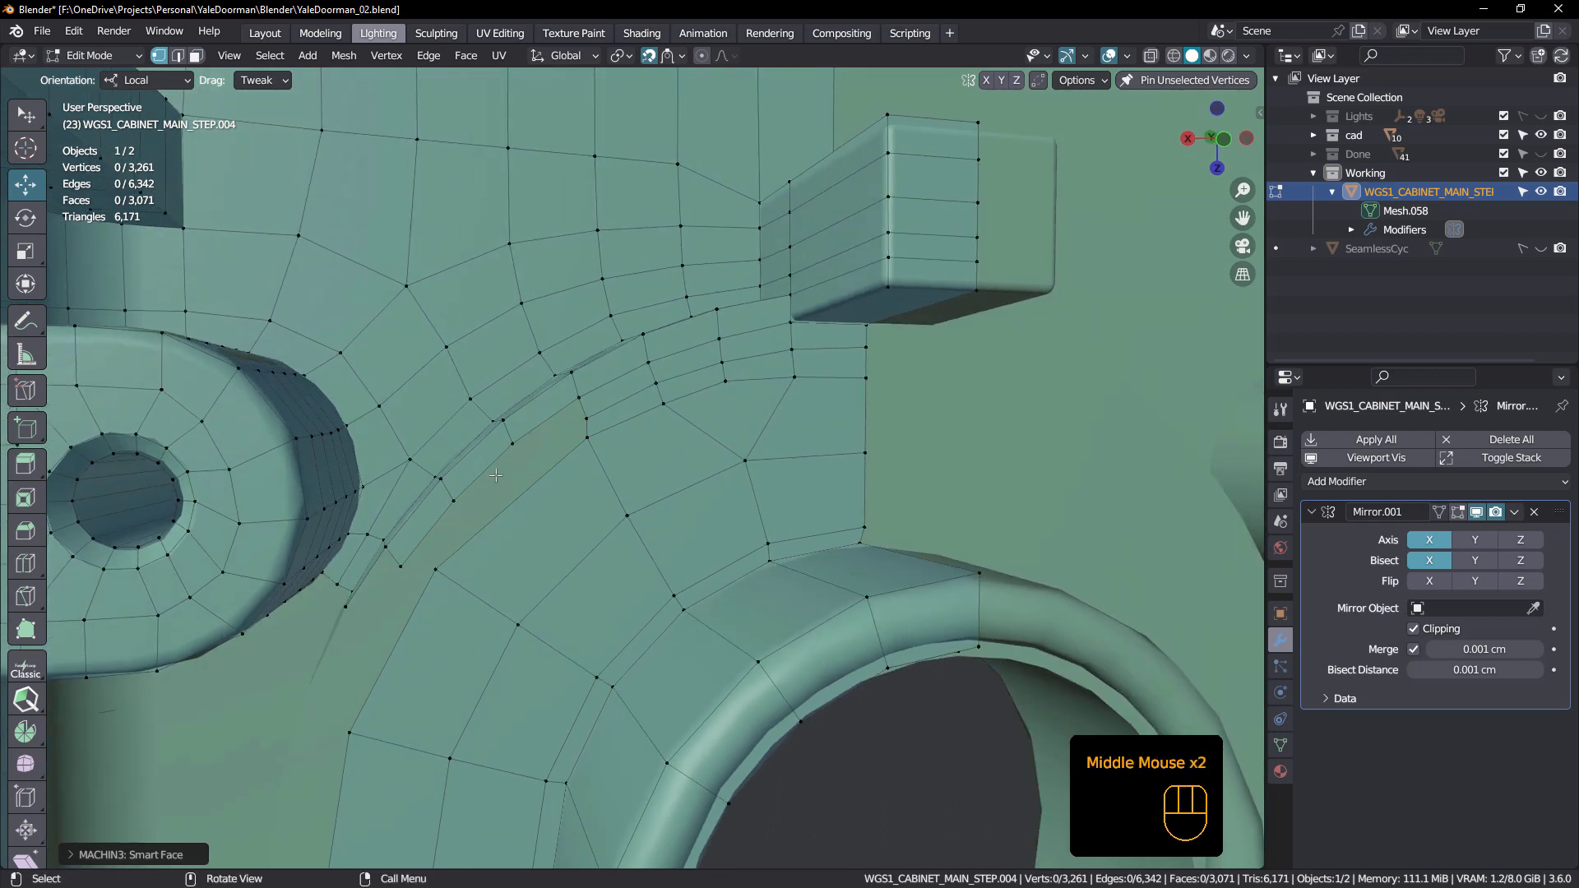
scroll(down, 3)
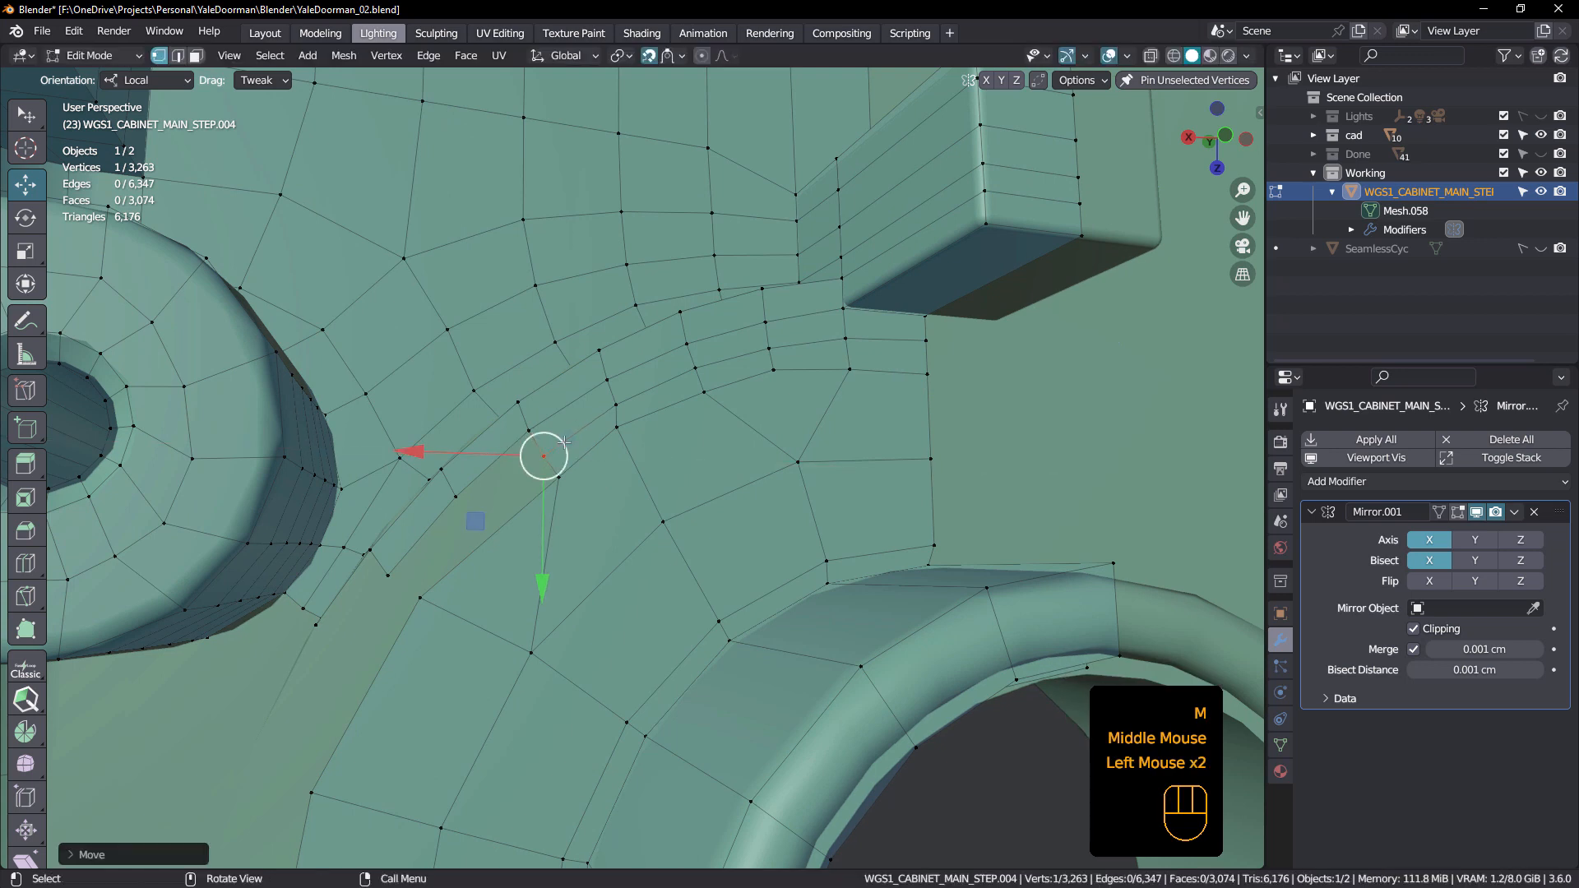
drag(541, 456, 608, 405)
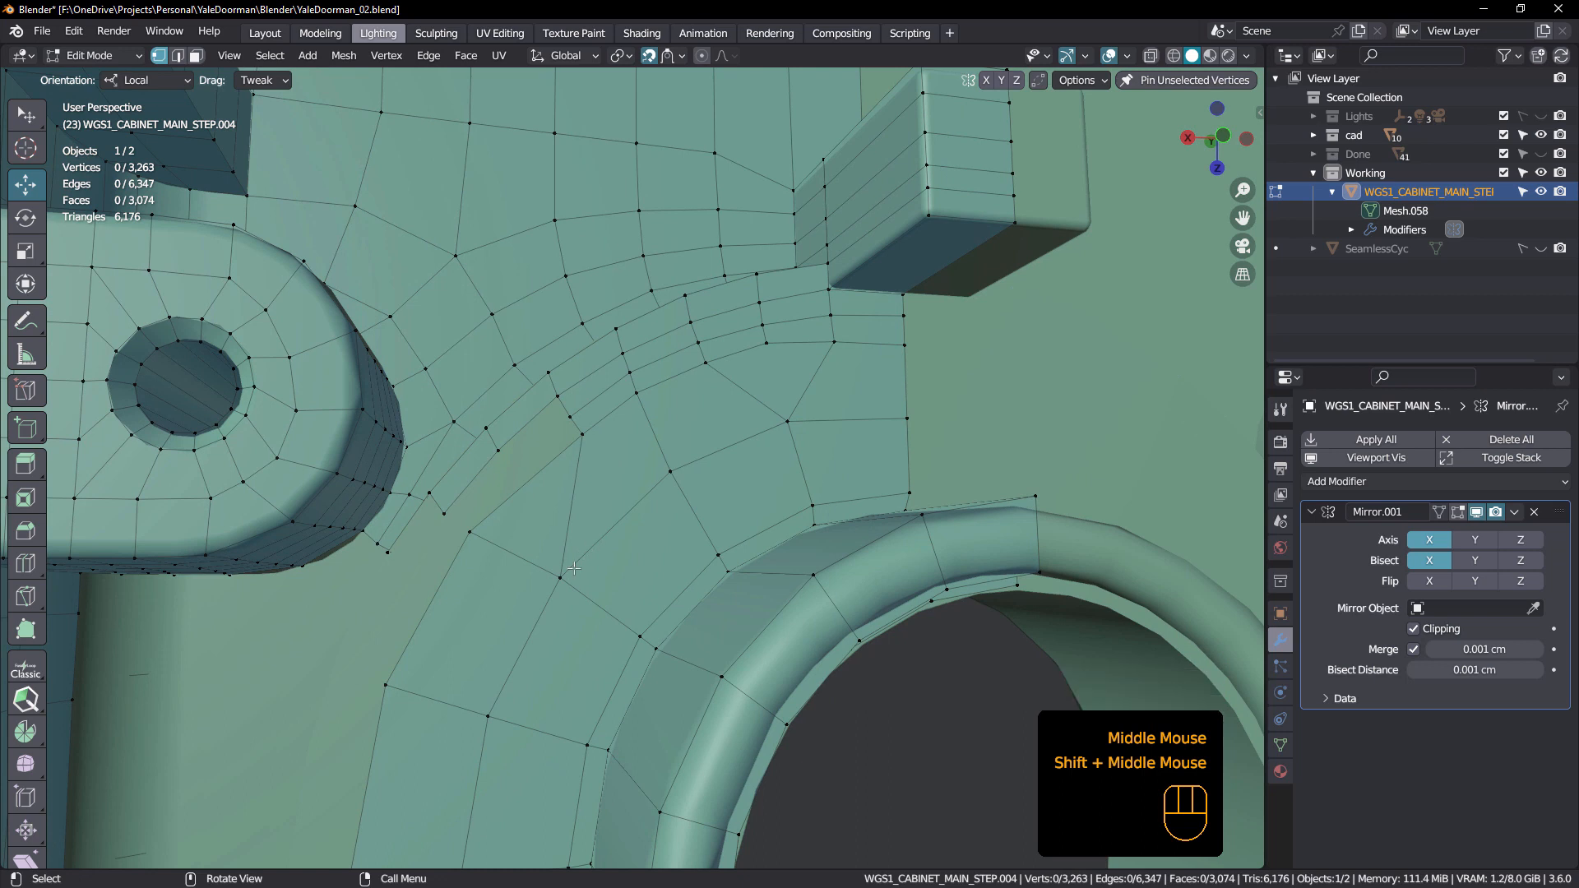
key(k)
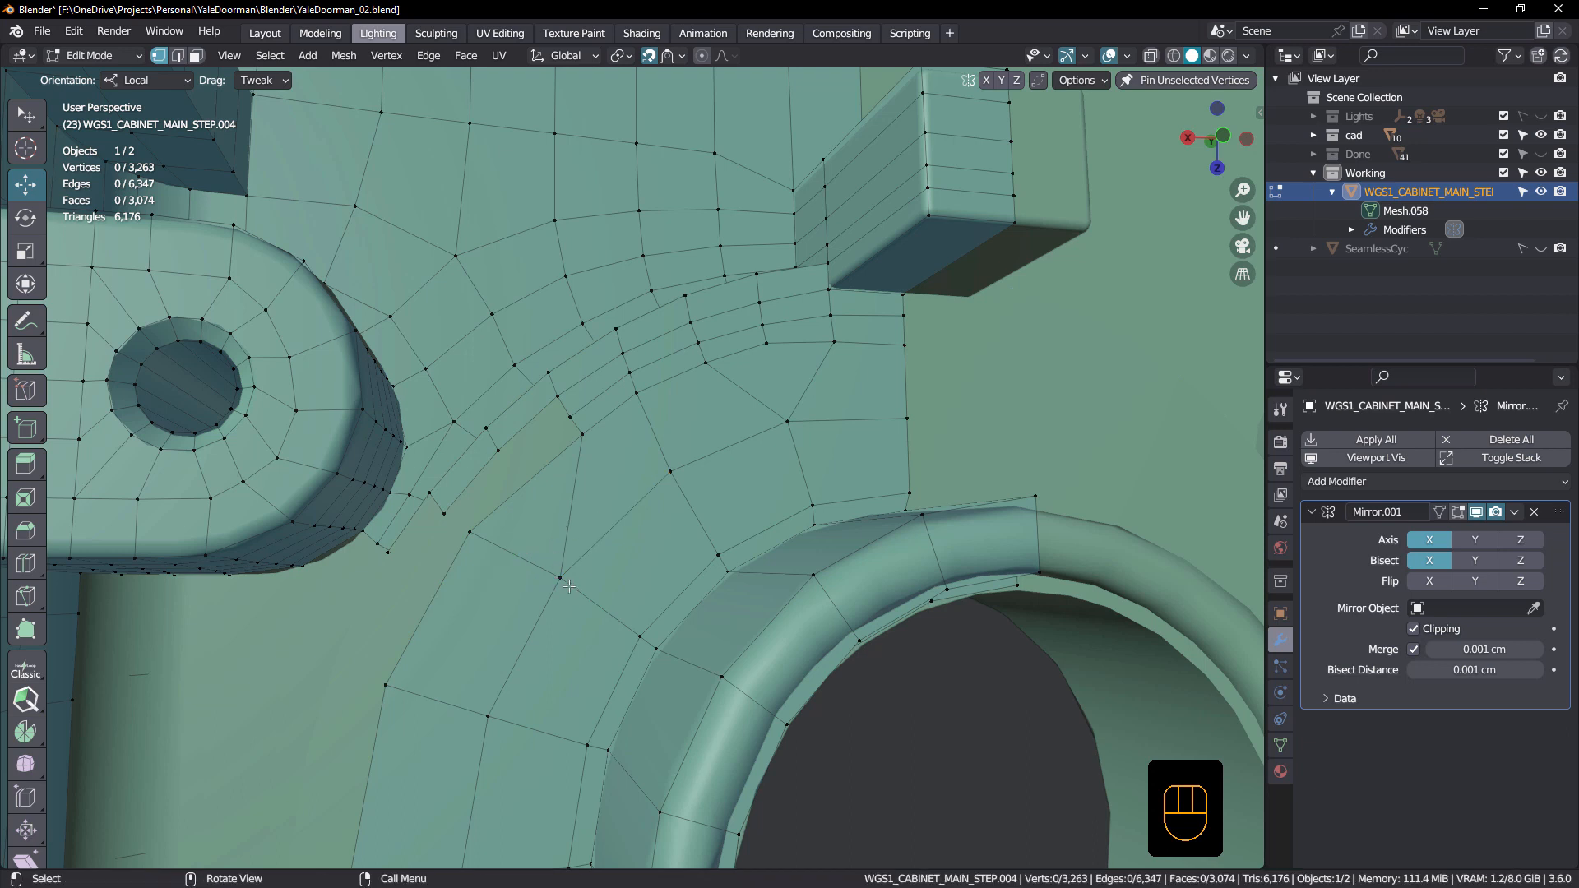
key(k)
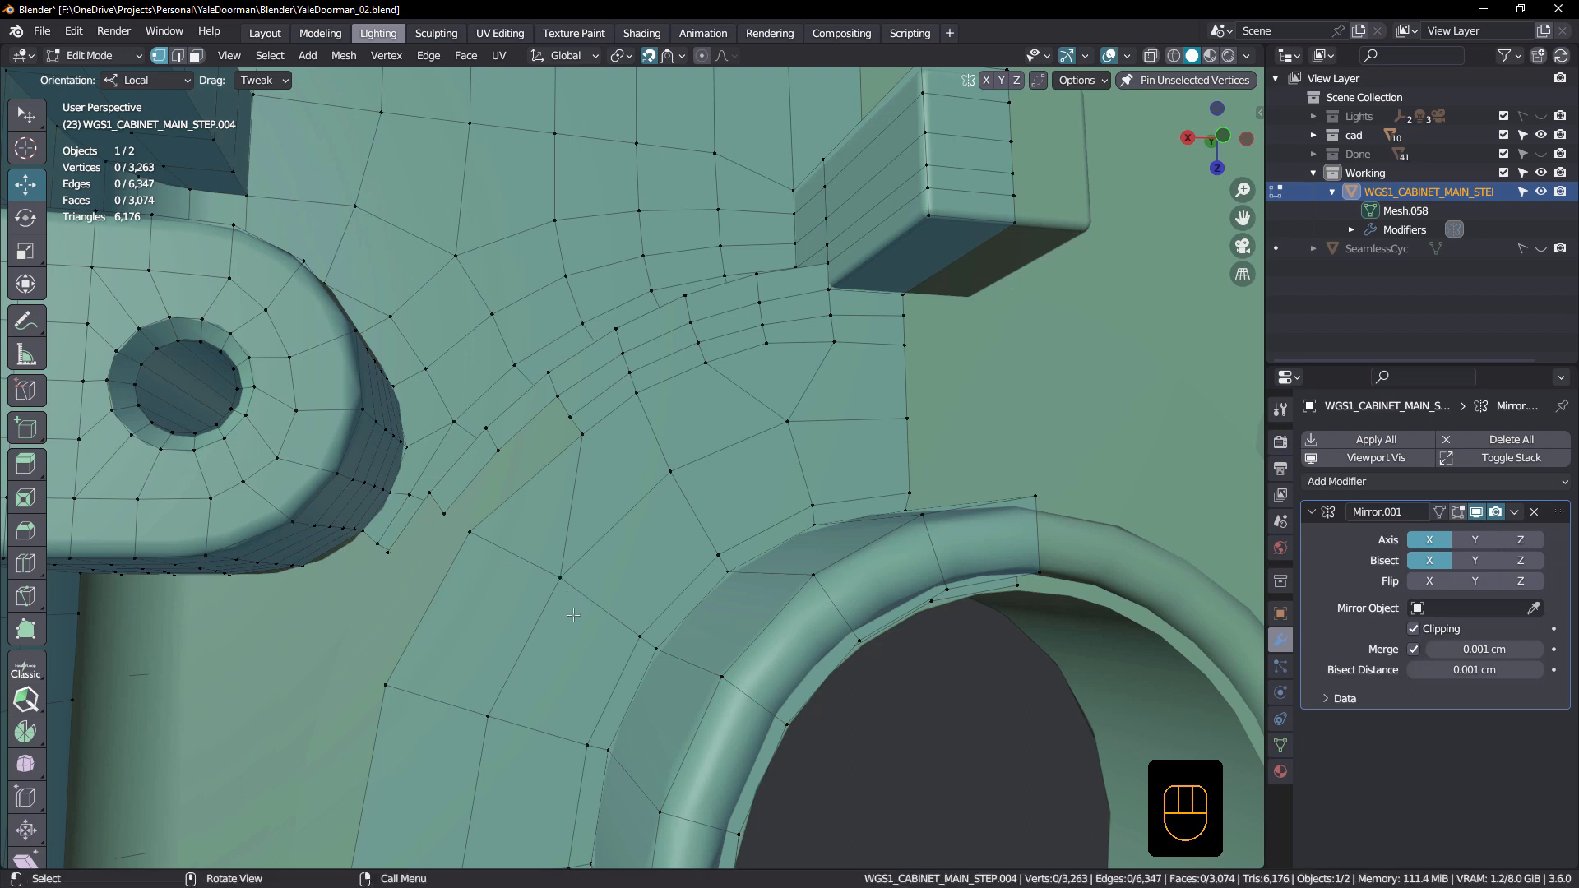
key(ctrl+z)
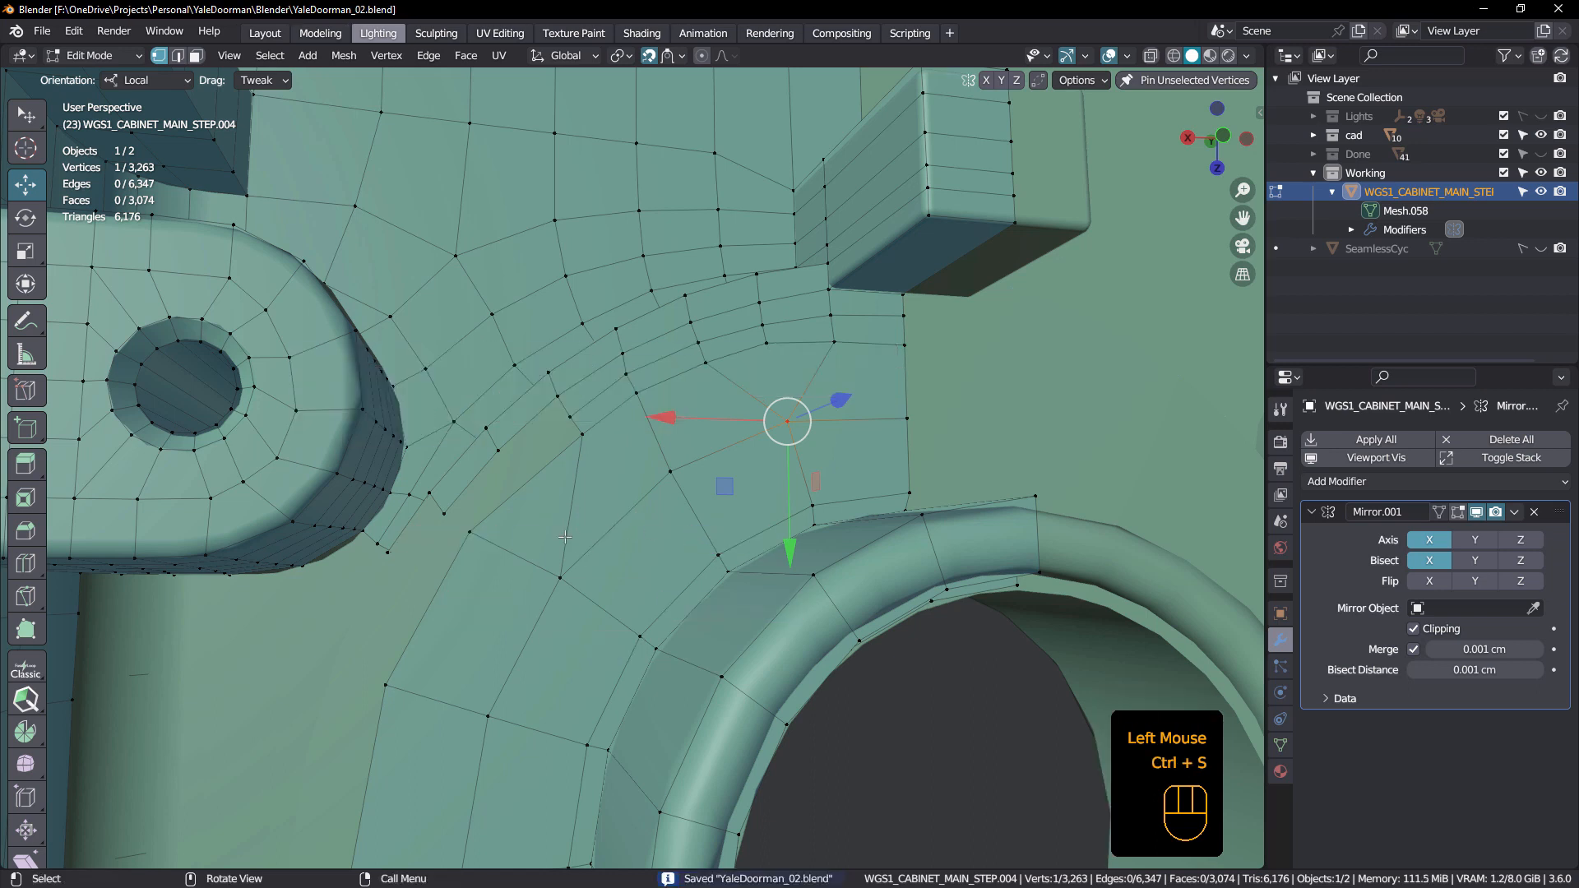
key(k)
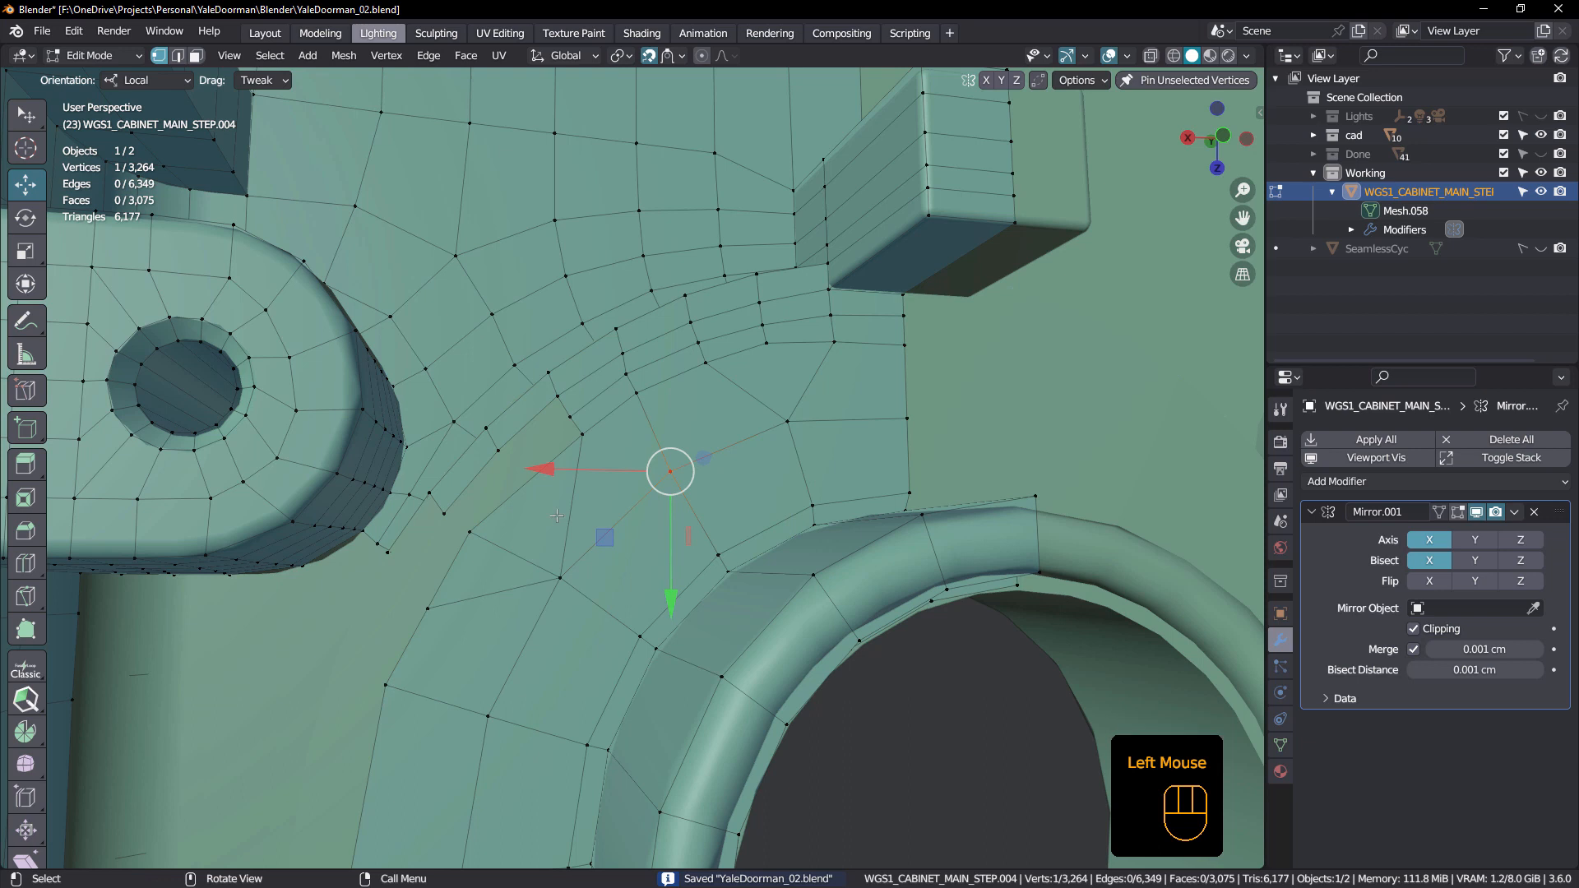
- Fill quad faces closing the band gap toward the boss and merge the stray vertices
click(510, 551)
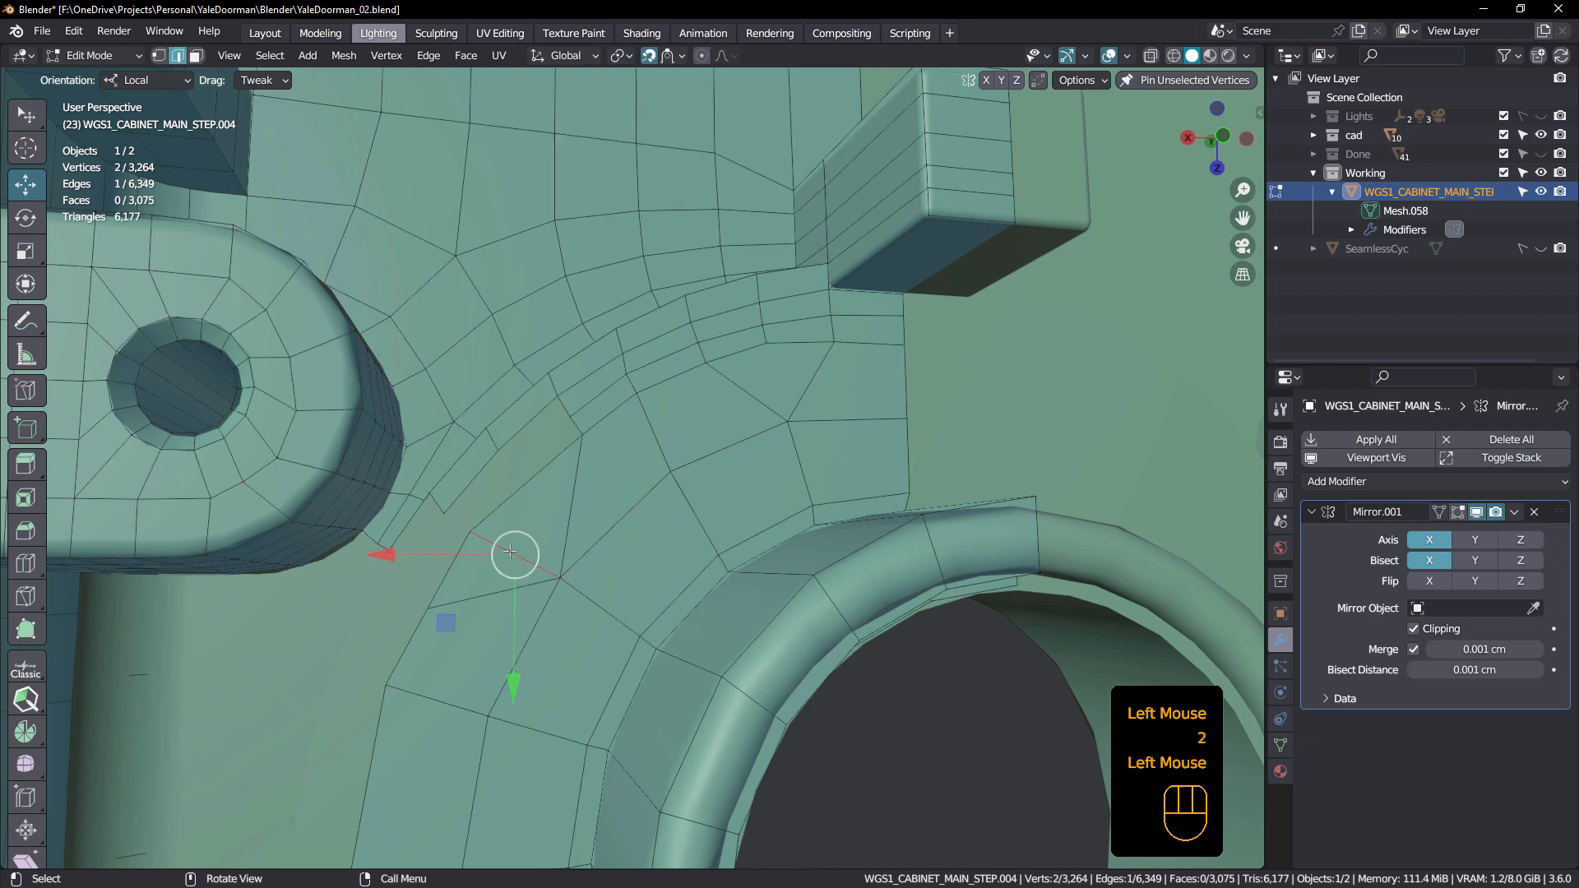
key(x)
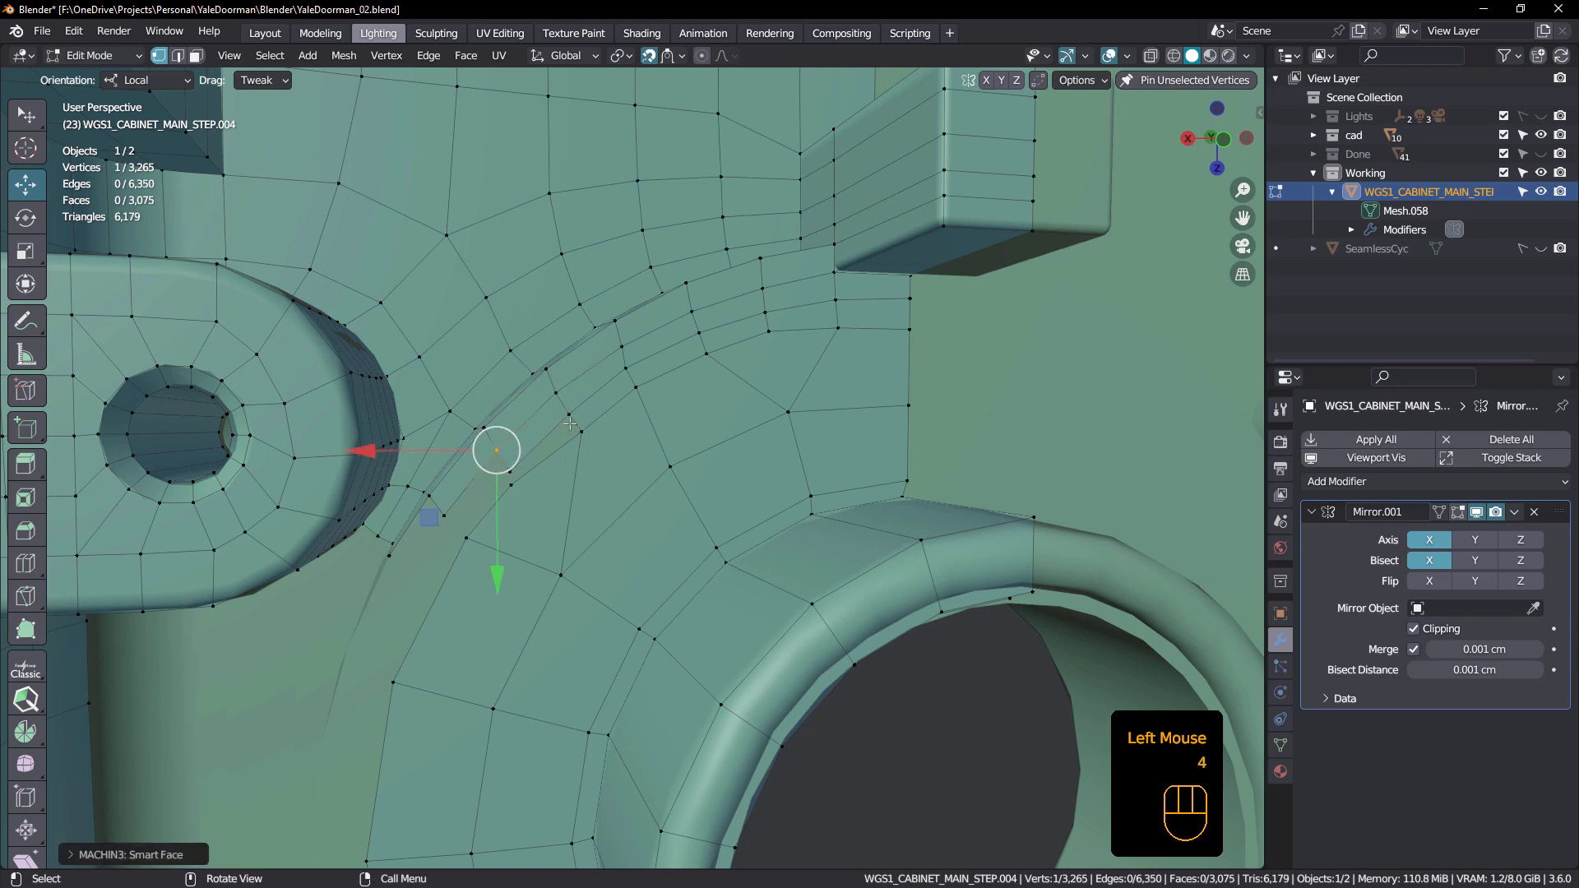
drag(495, 449, 510, 483)
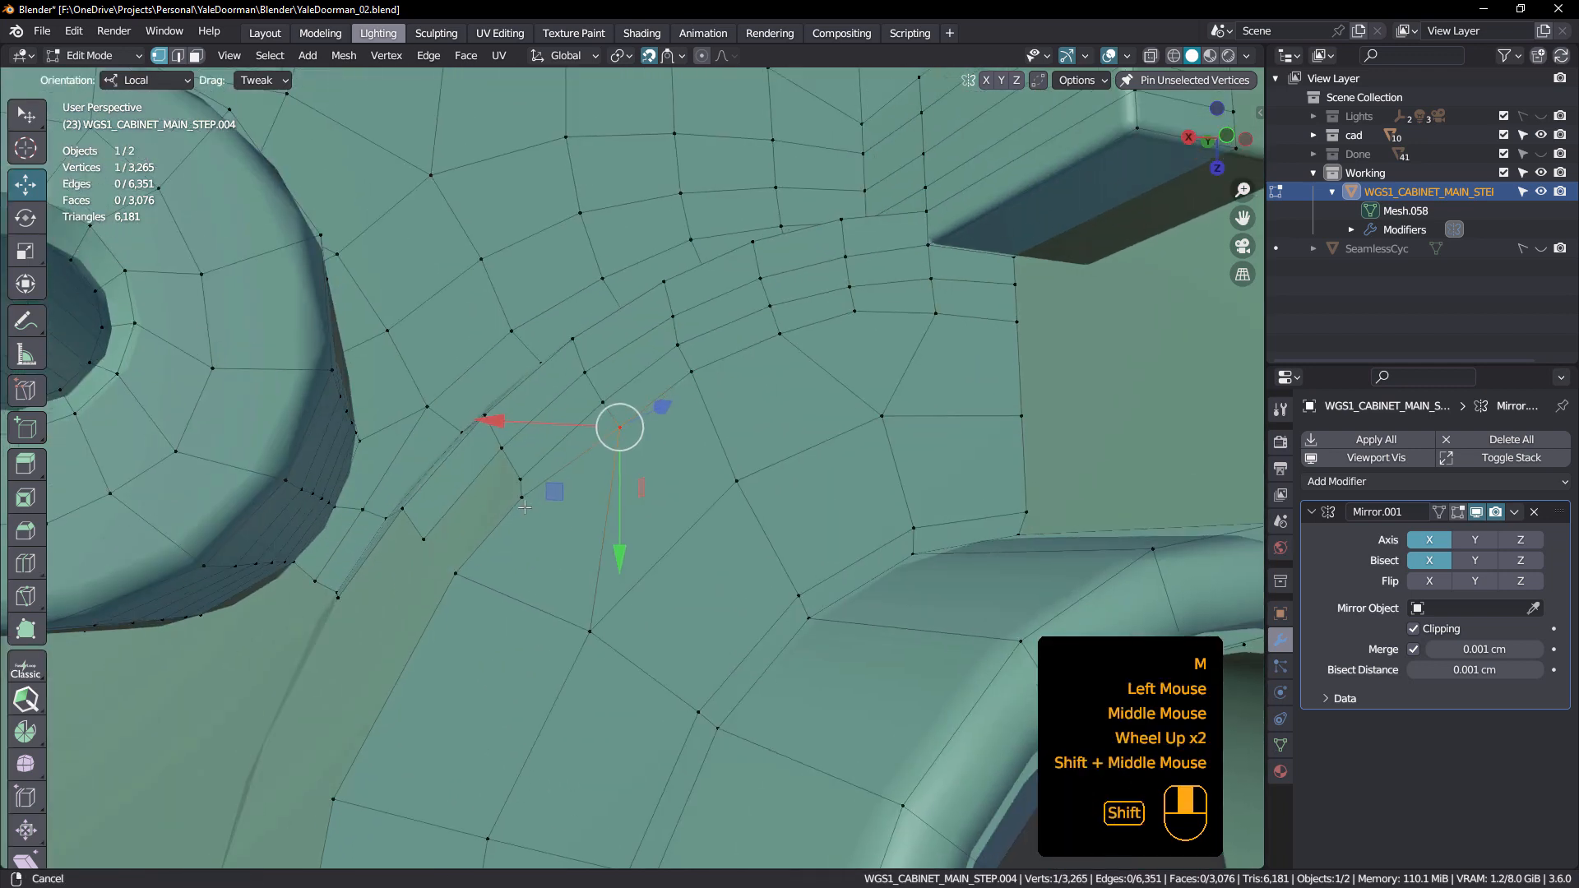
drag(620, 428, 508, 473)
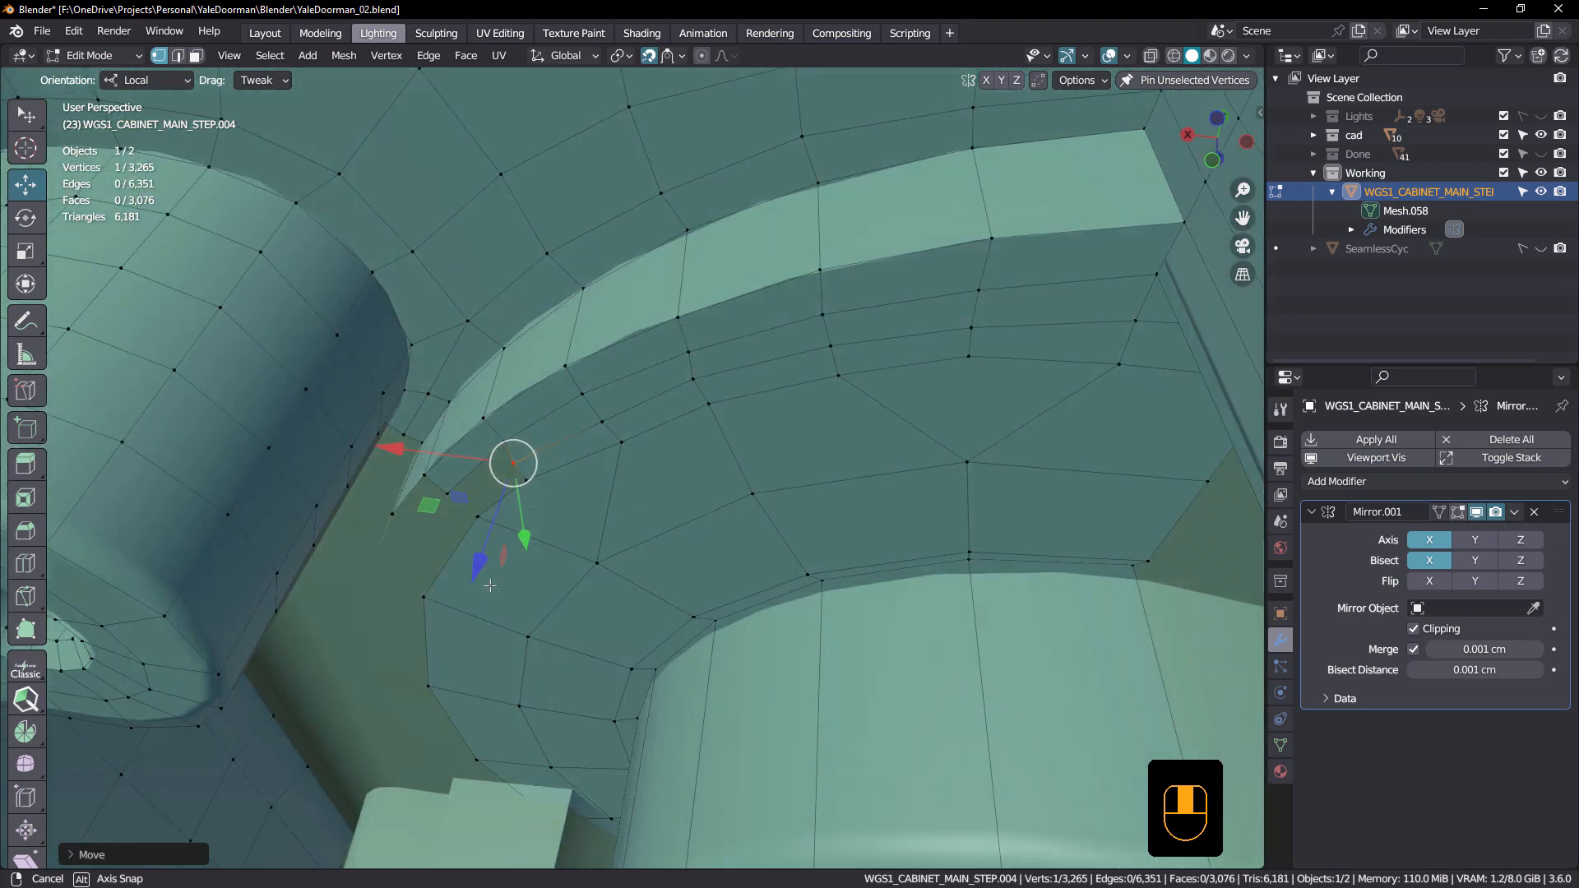
scroll(down, 3)
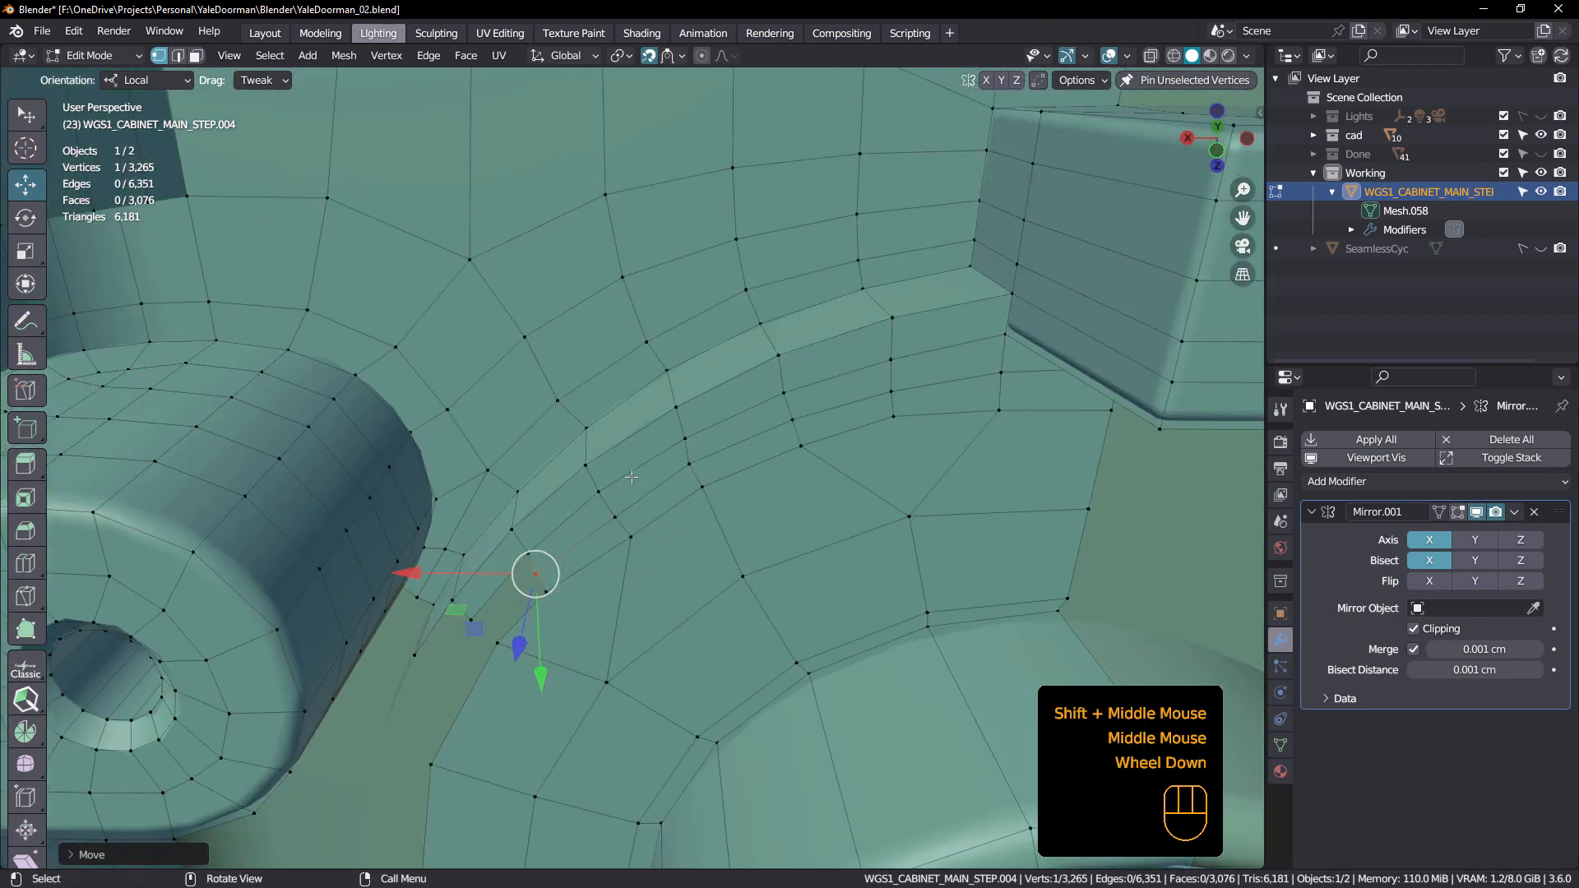
click(671, 56)
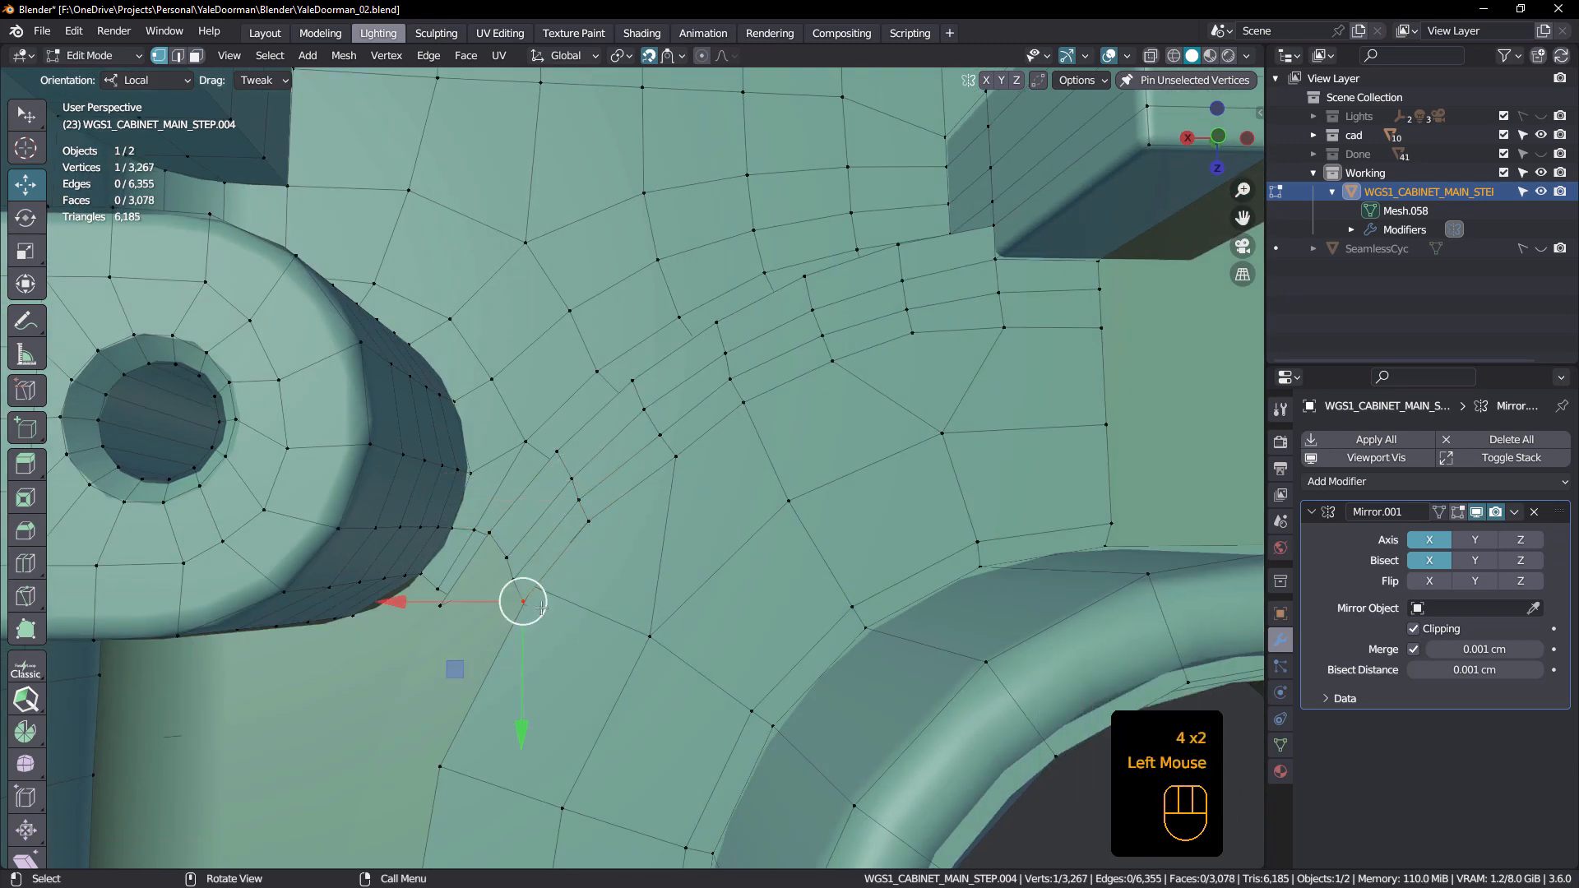
key(m)
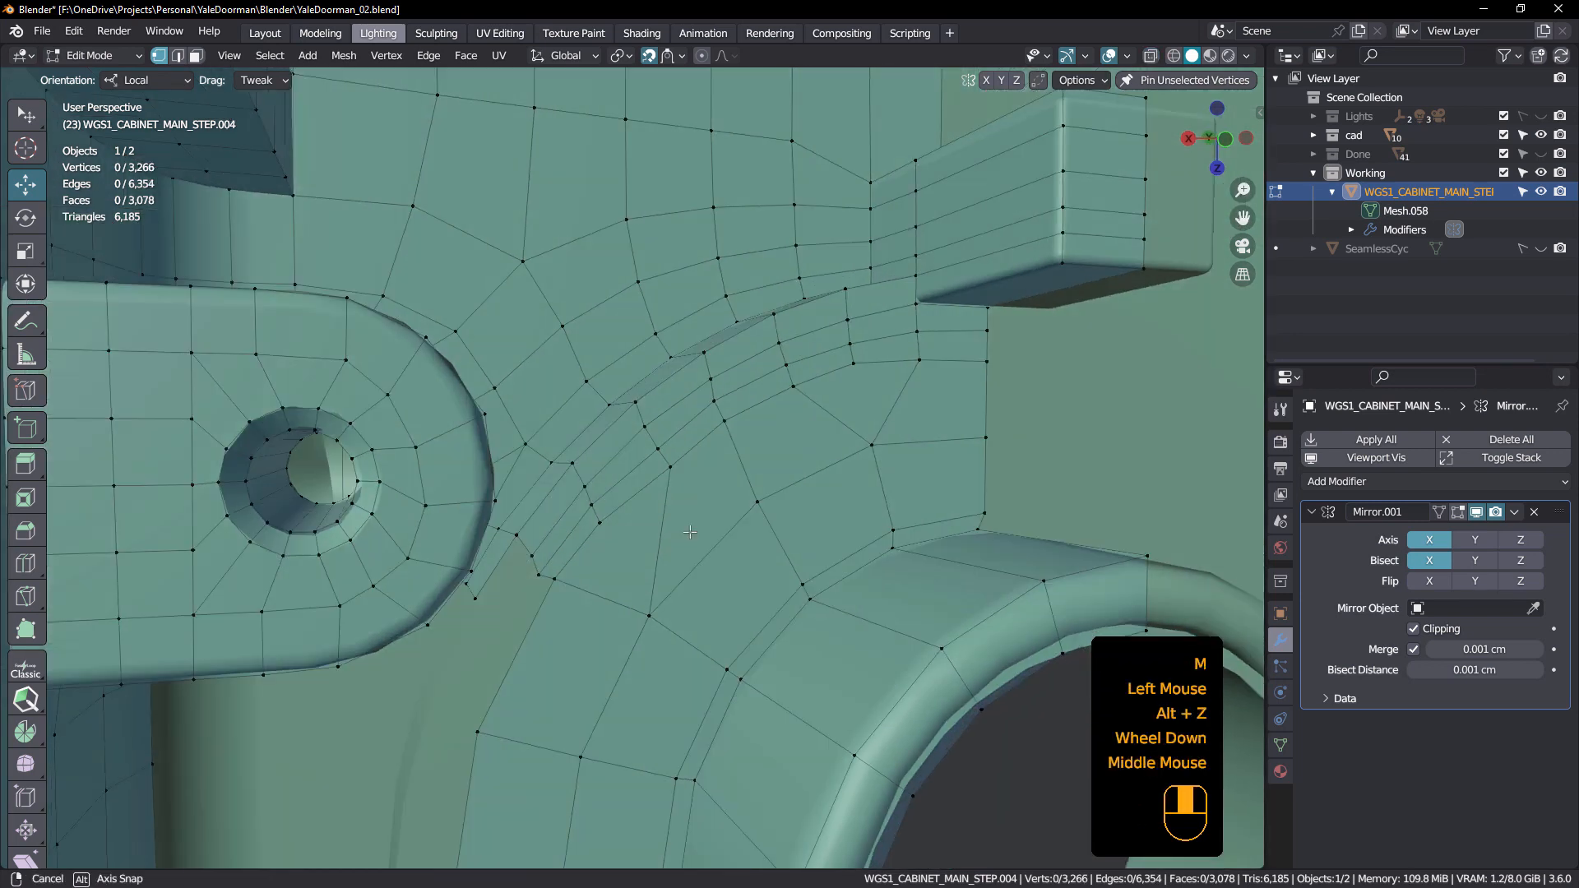
scroll(down, 3)
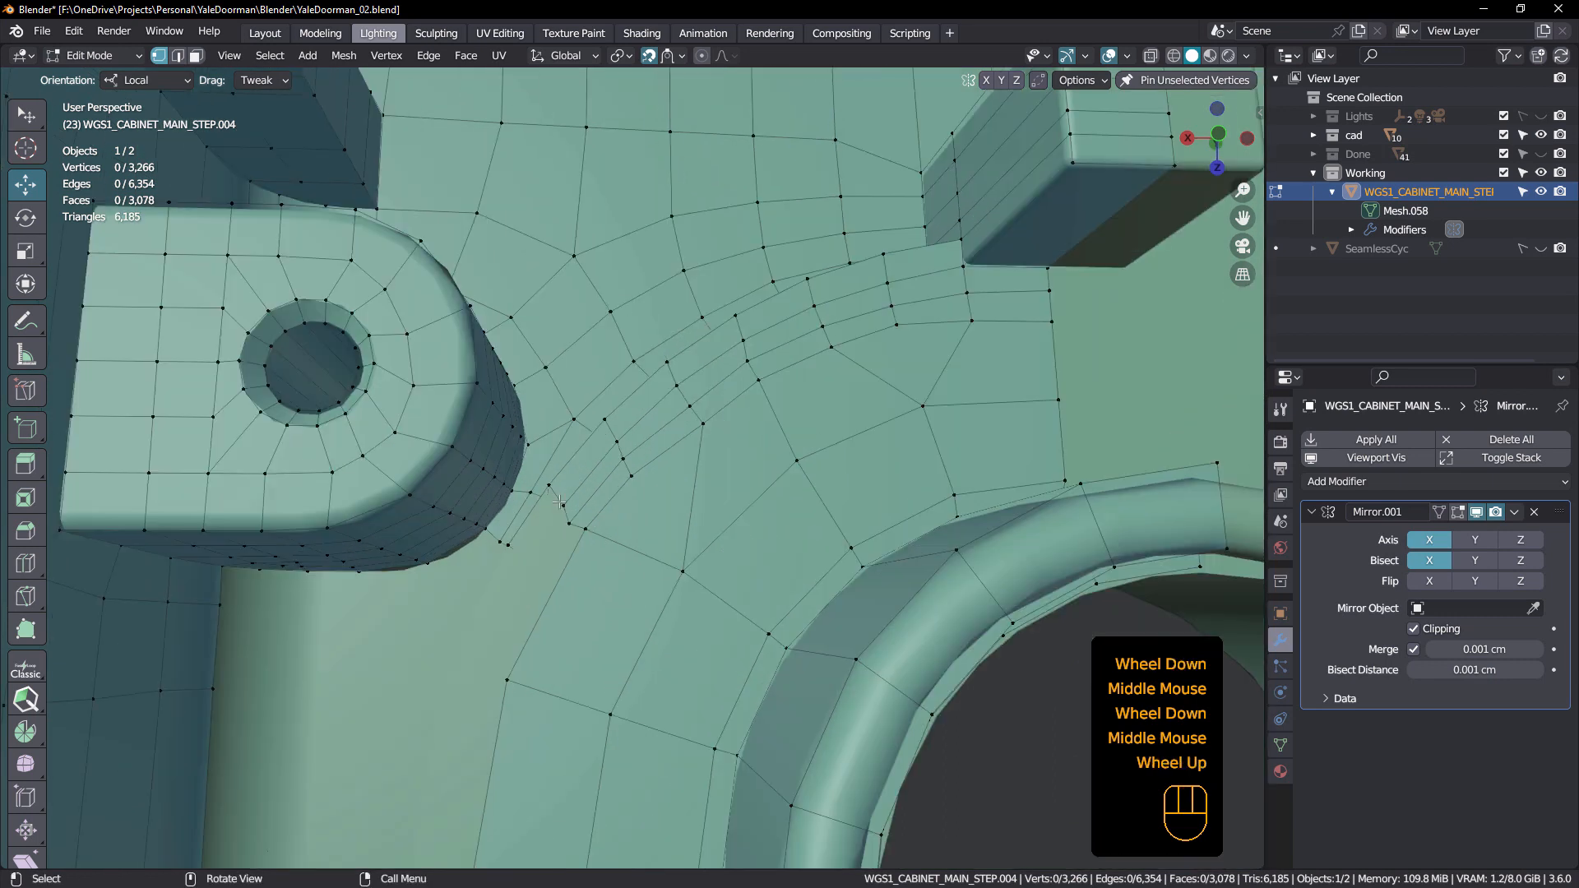
- Save, then join the strip from the left lug to the boss with extra connecting edges
key(Ctrl+S)
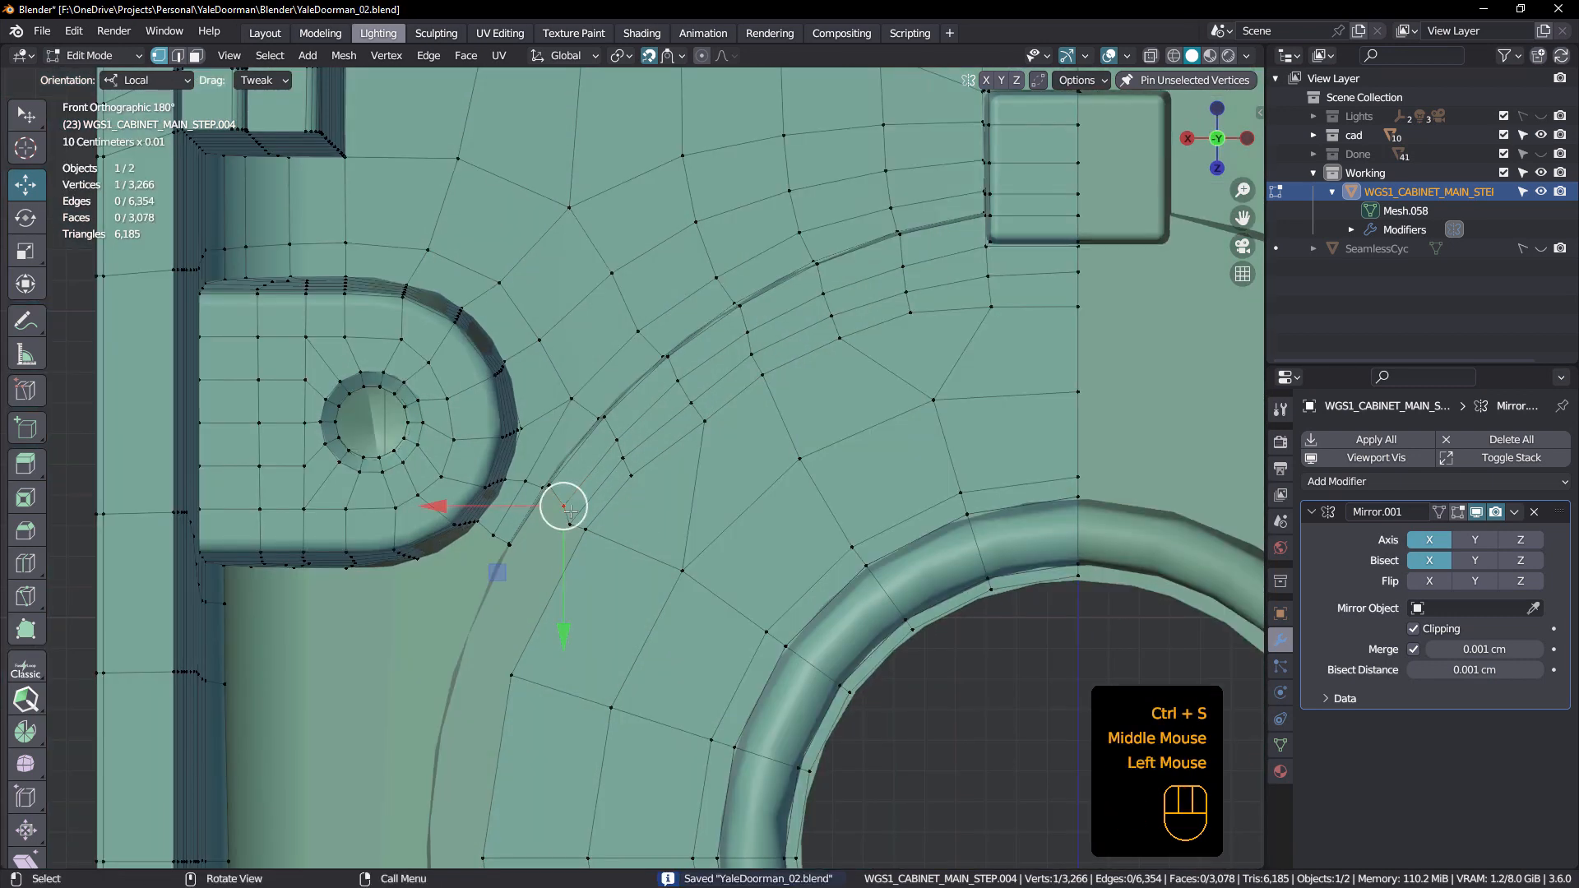
drag(564, 507, 571, 520)
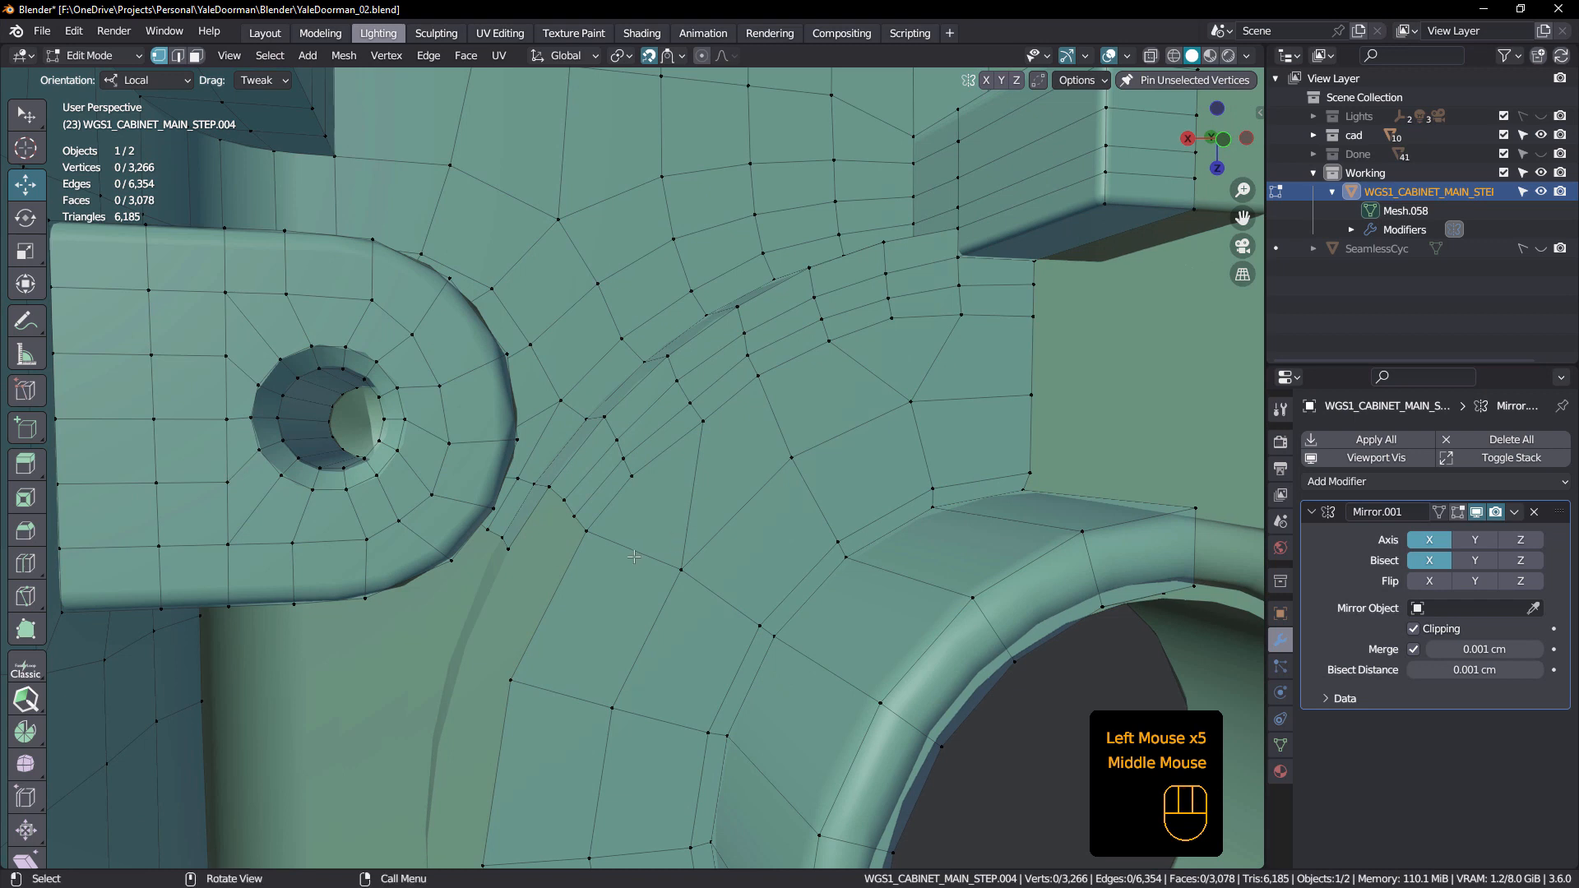
scroll(down, 3)
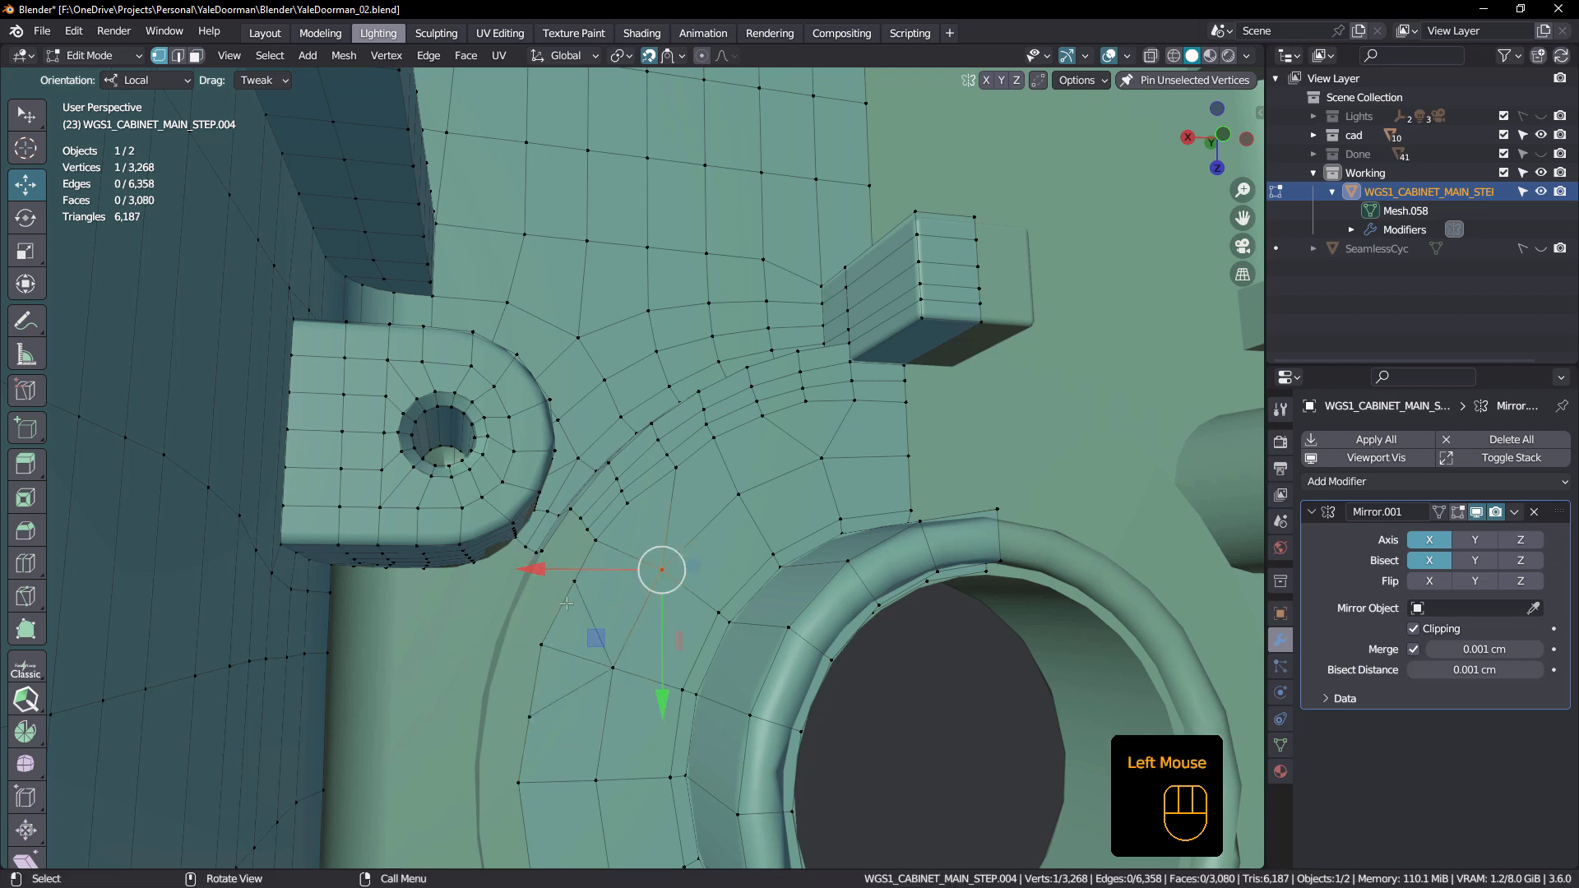
scroll(up, 3)
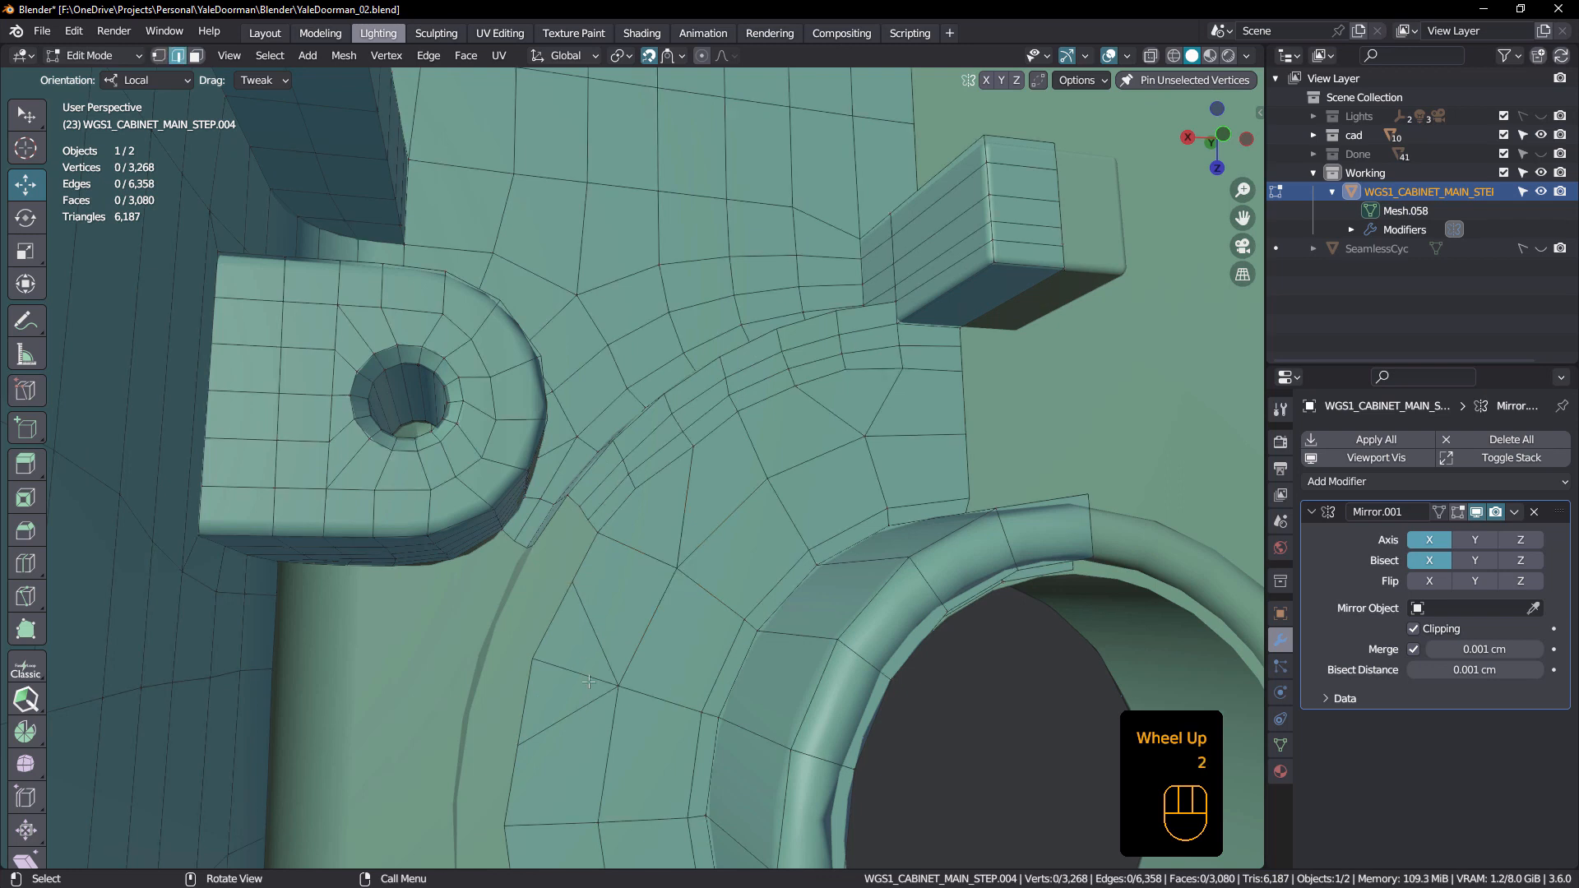
key(x)
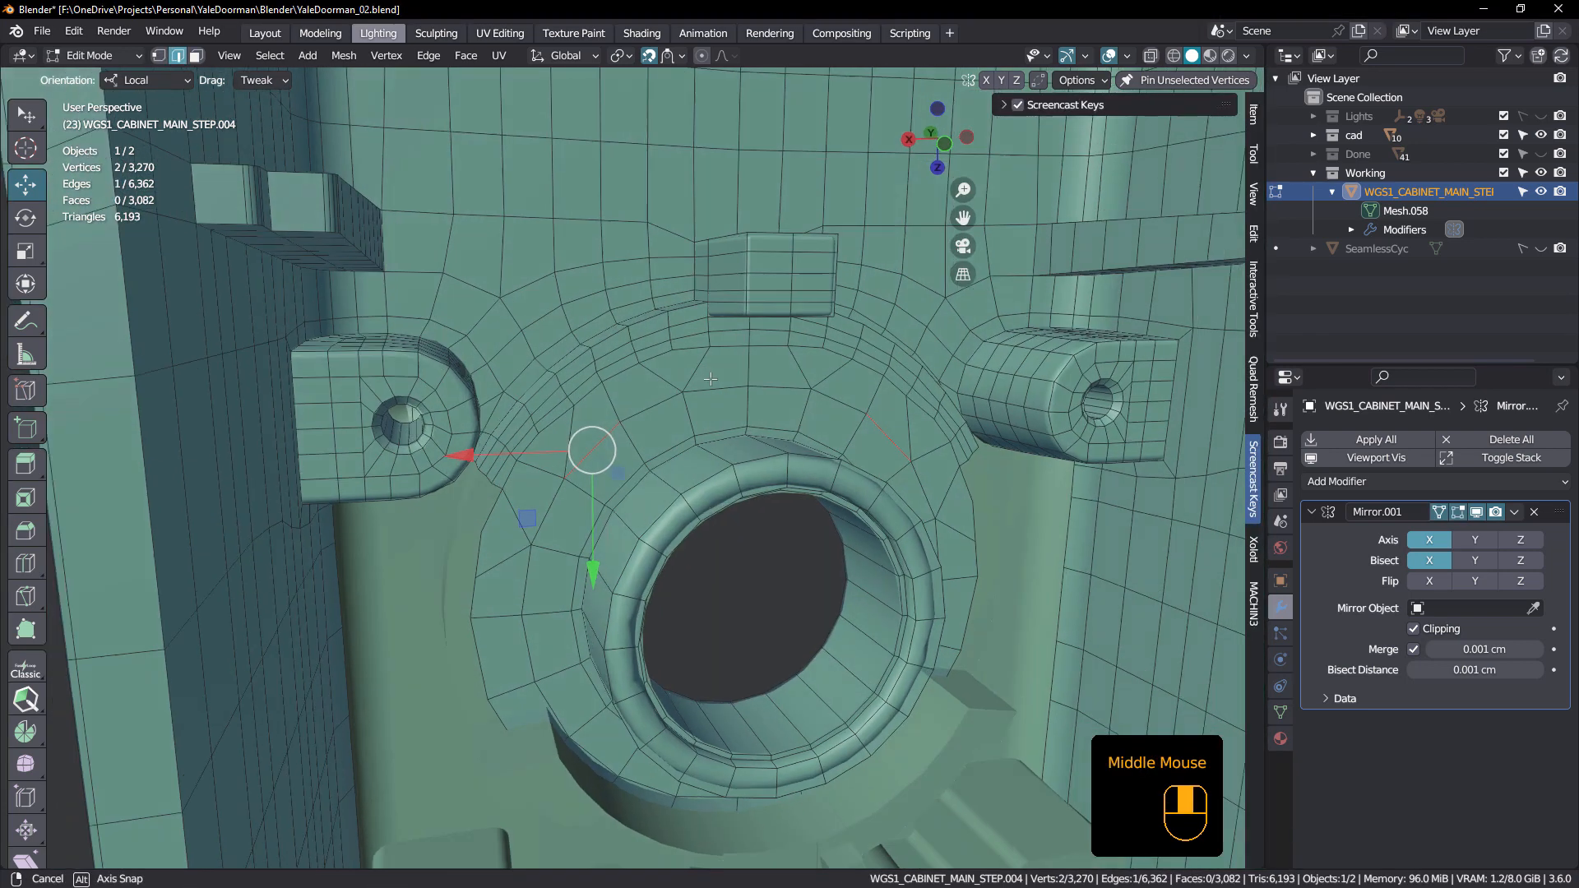
- Dissolve the stray vertex in the patch above the boss
scroll(up, 3)
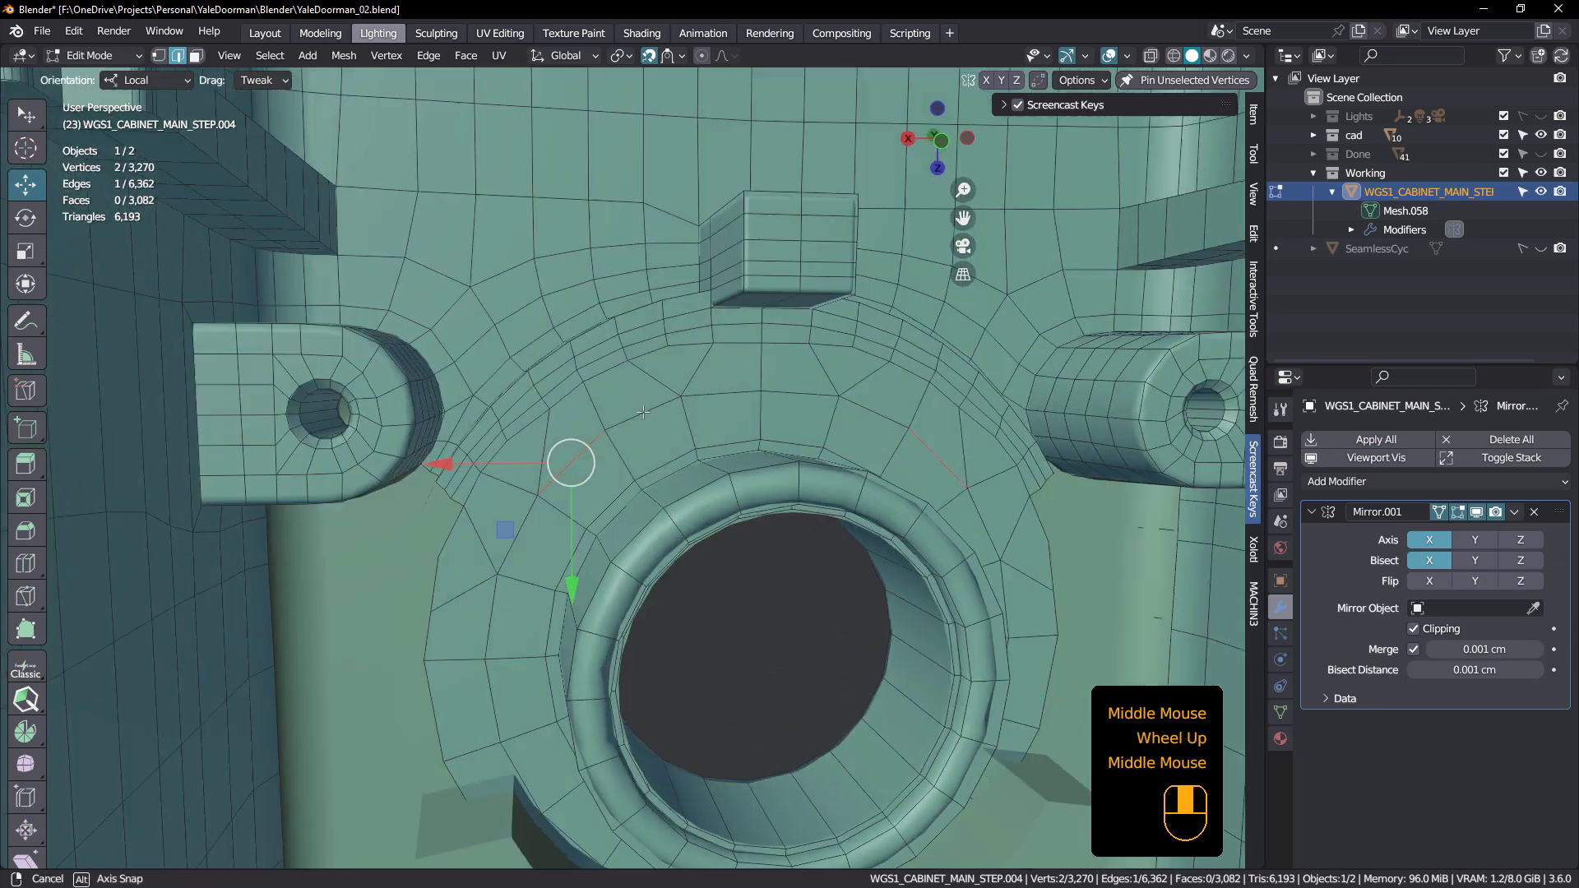
scroll(up, 3)
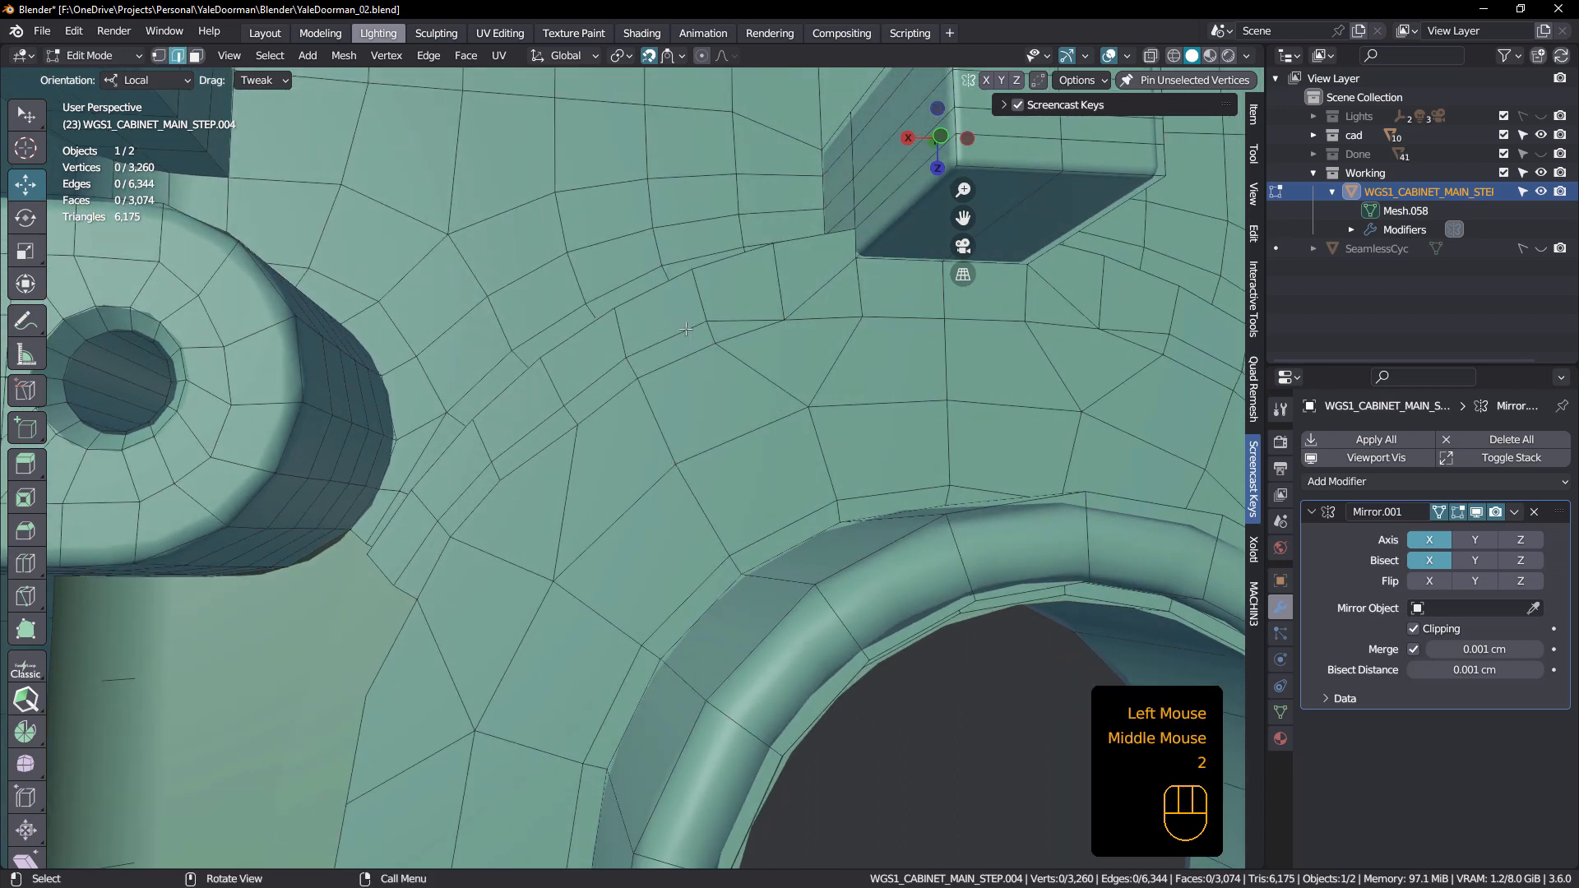
click(693, 333)
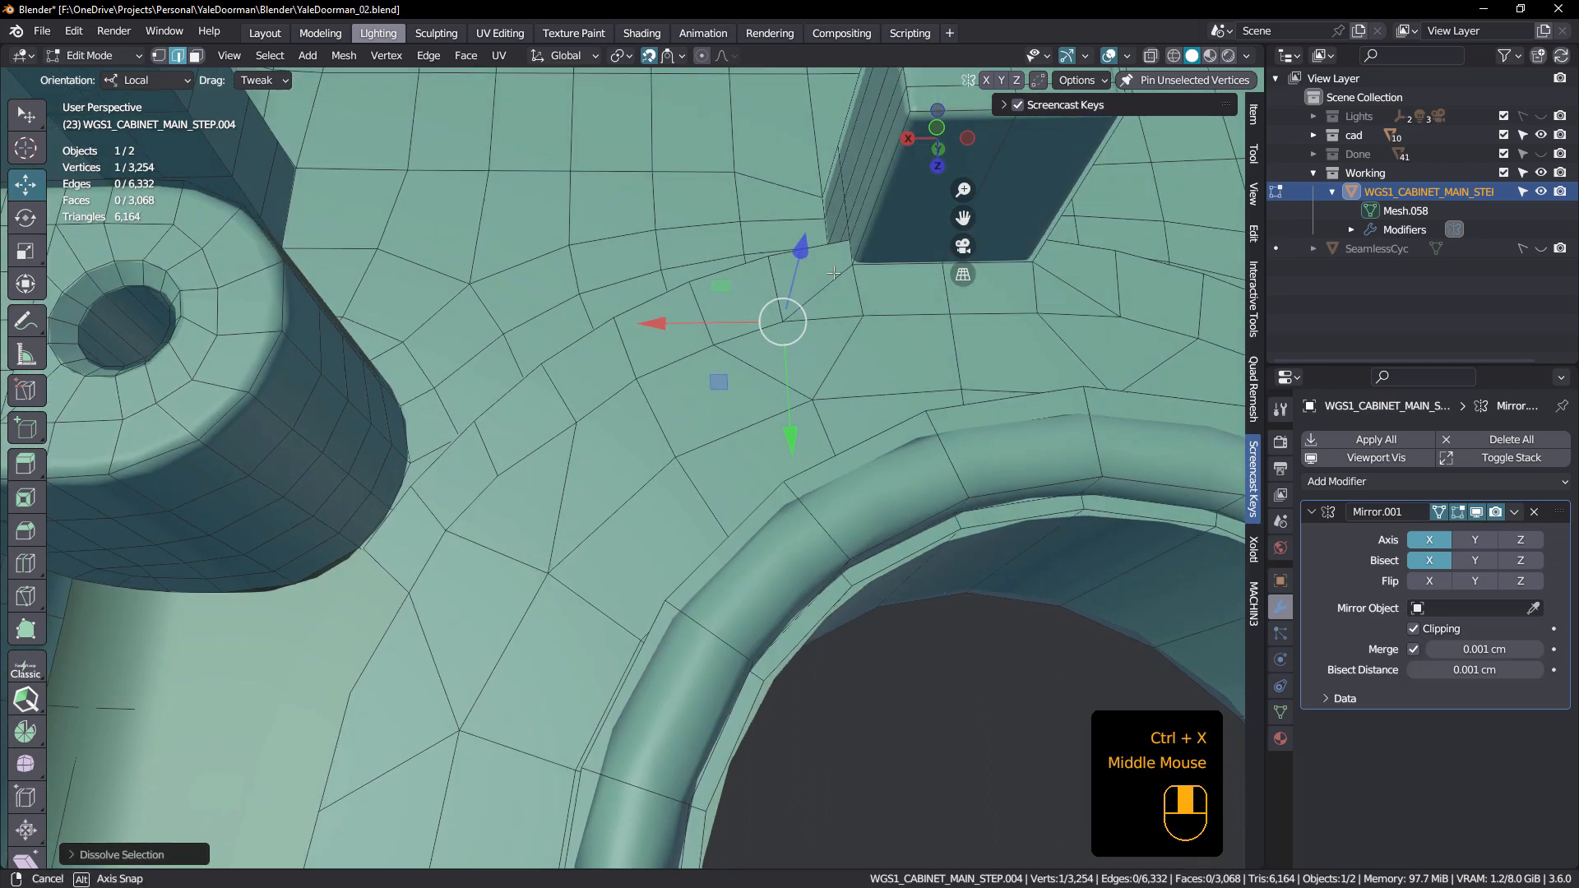
scroll(down, 3)
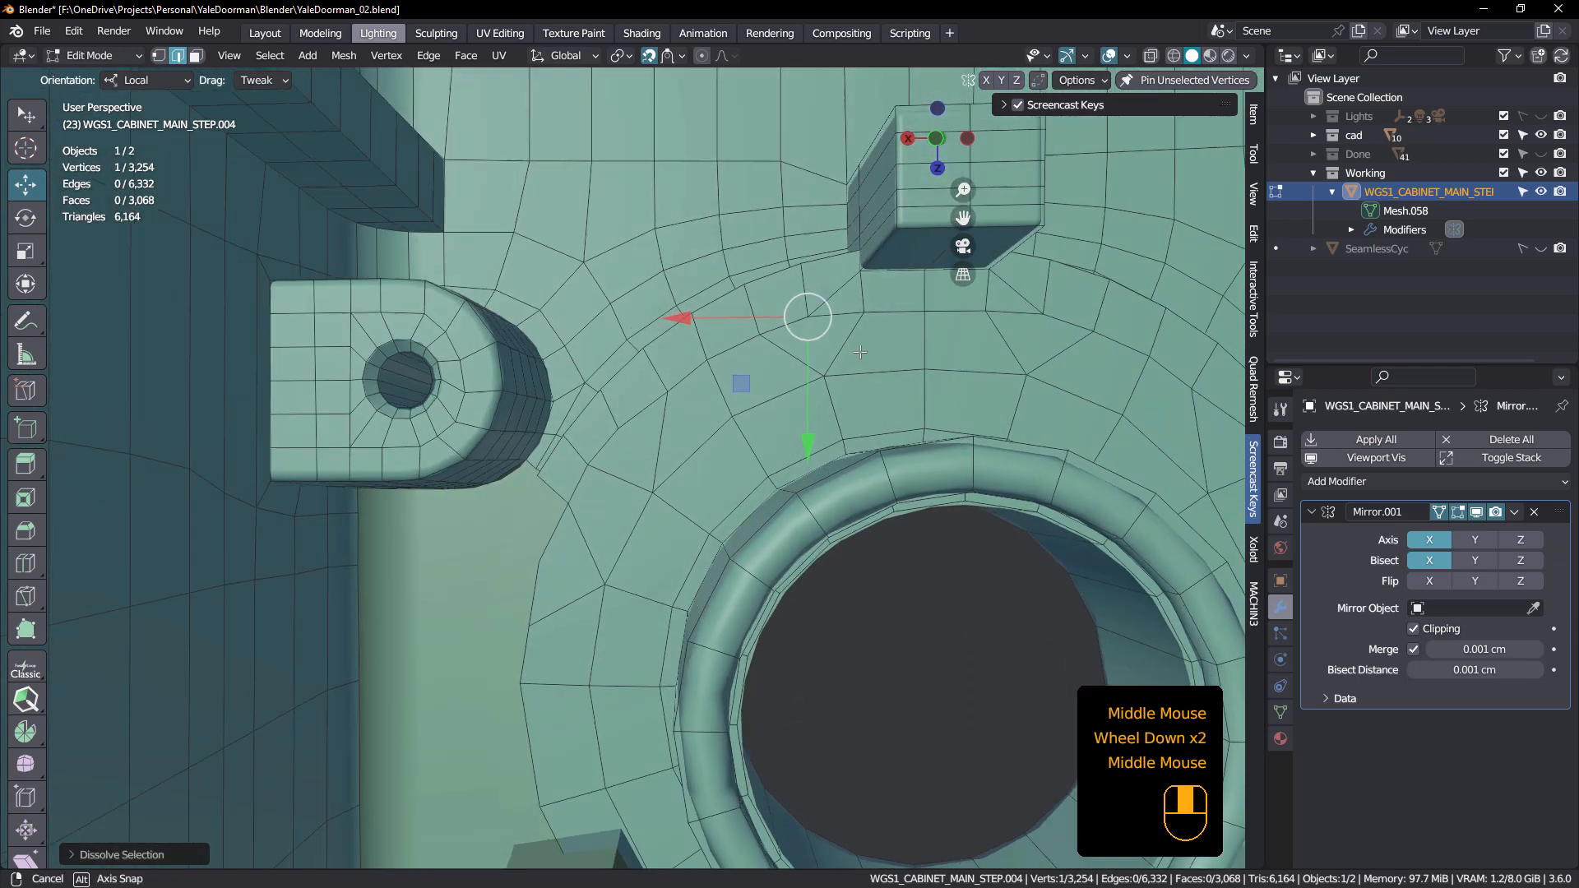
scroll(up, 3)
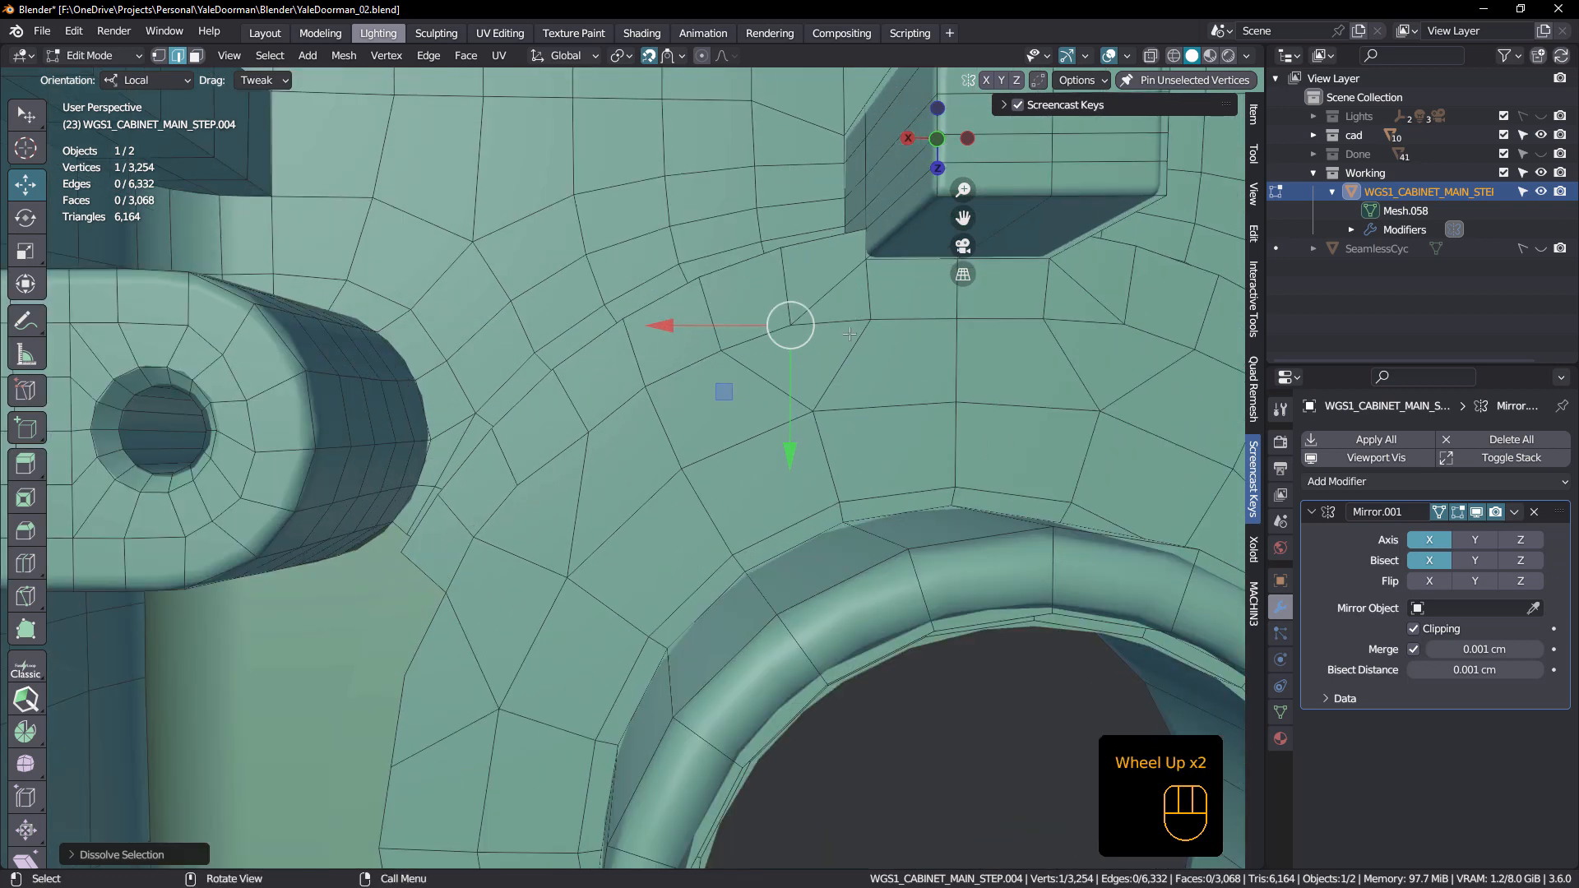
key(k)
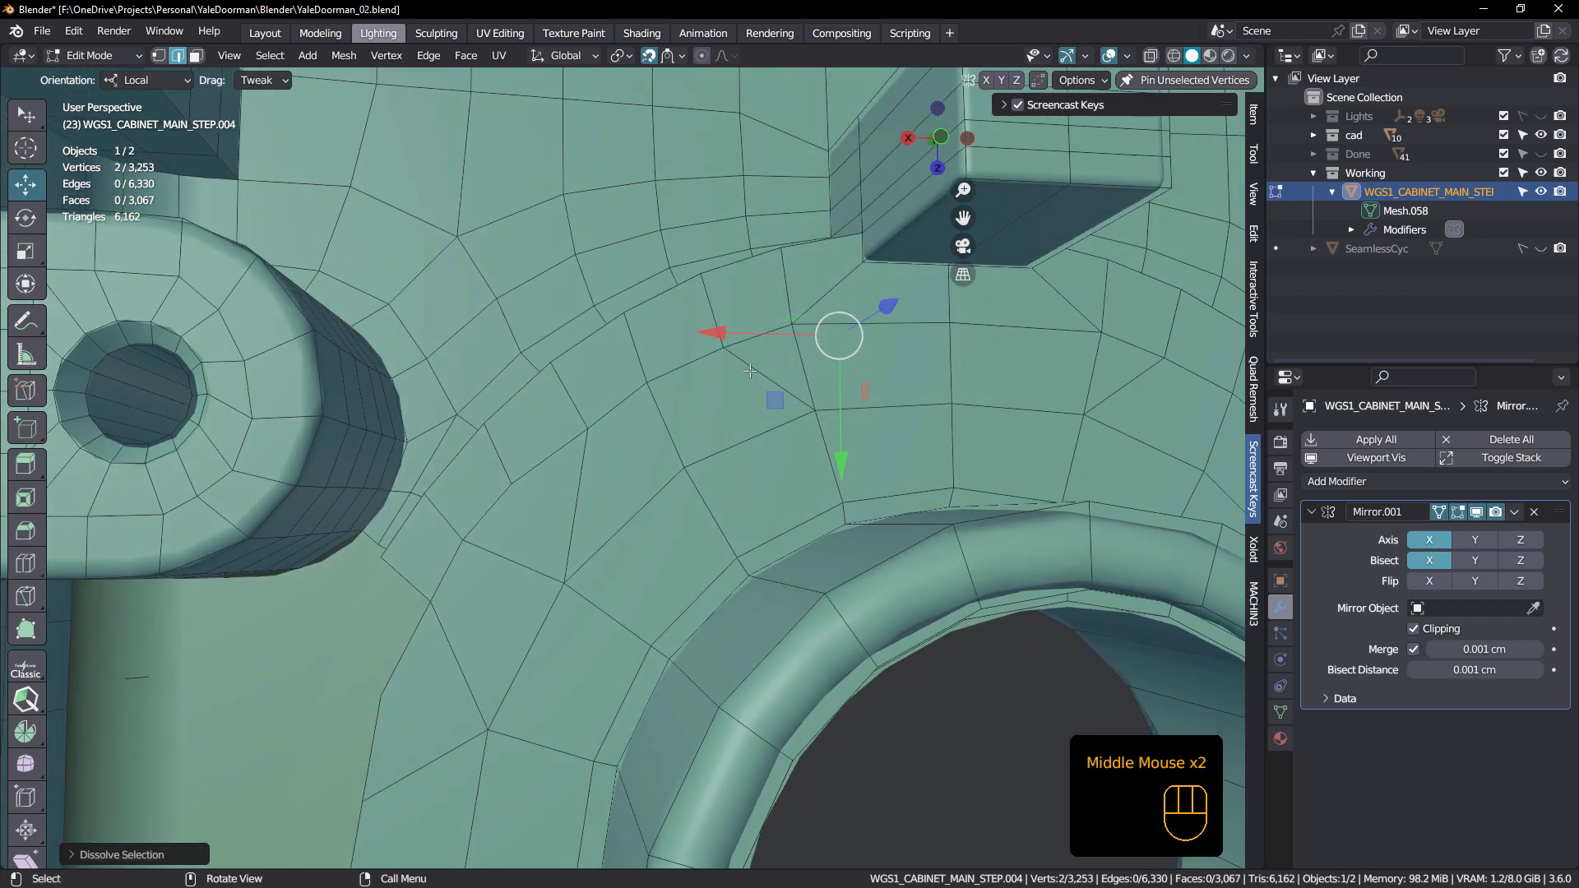
- Recut the face near the lug into quads with the knife and pick the leftover edge below it
key(K)
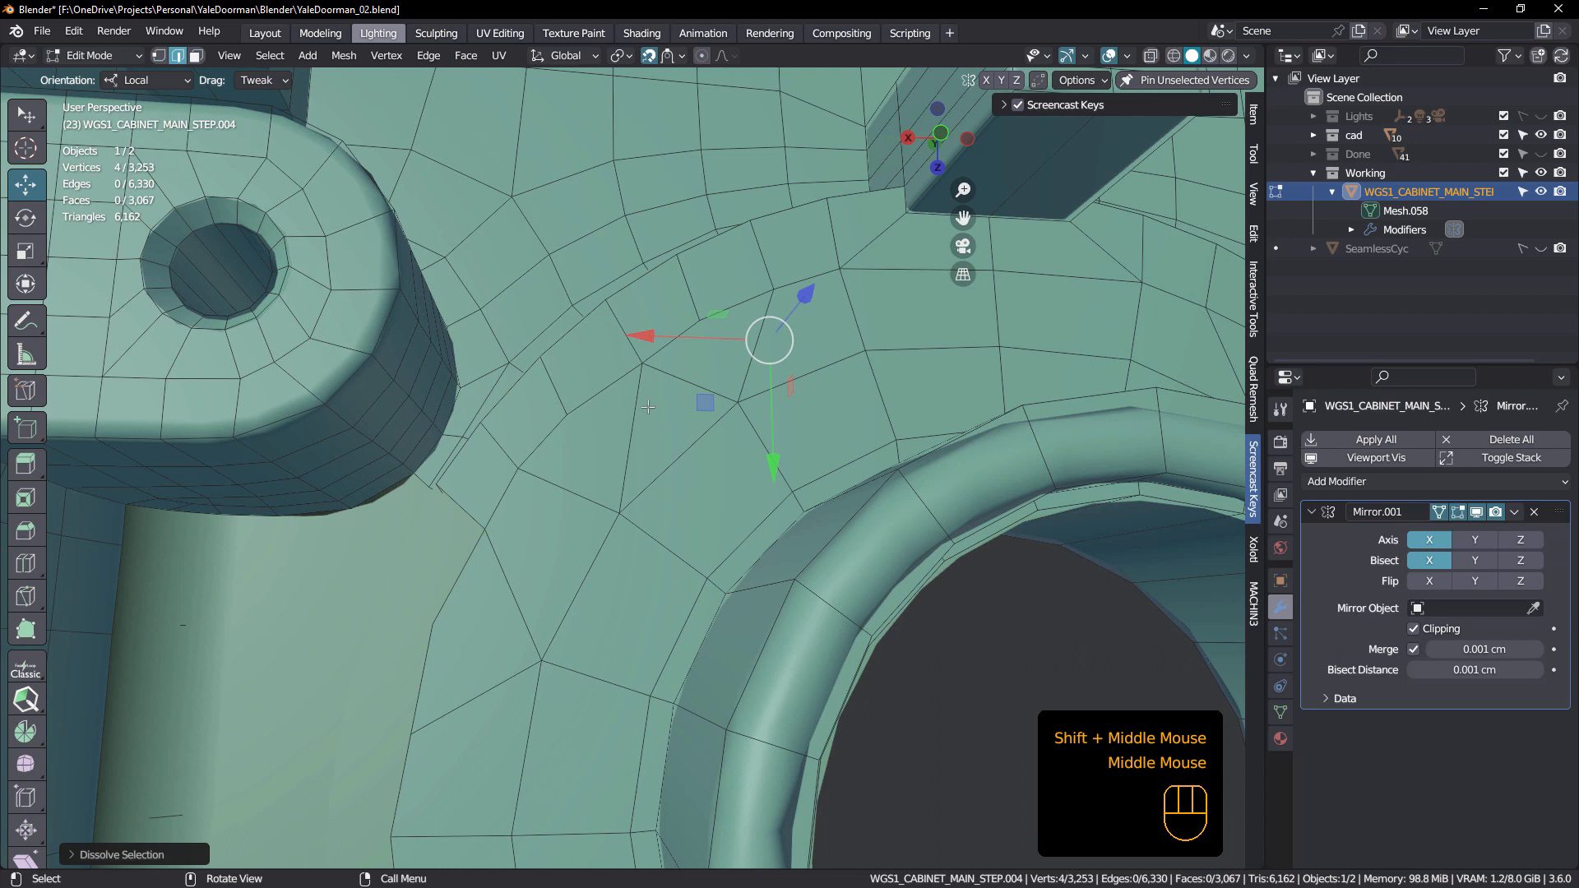
key(K)
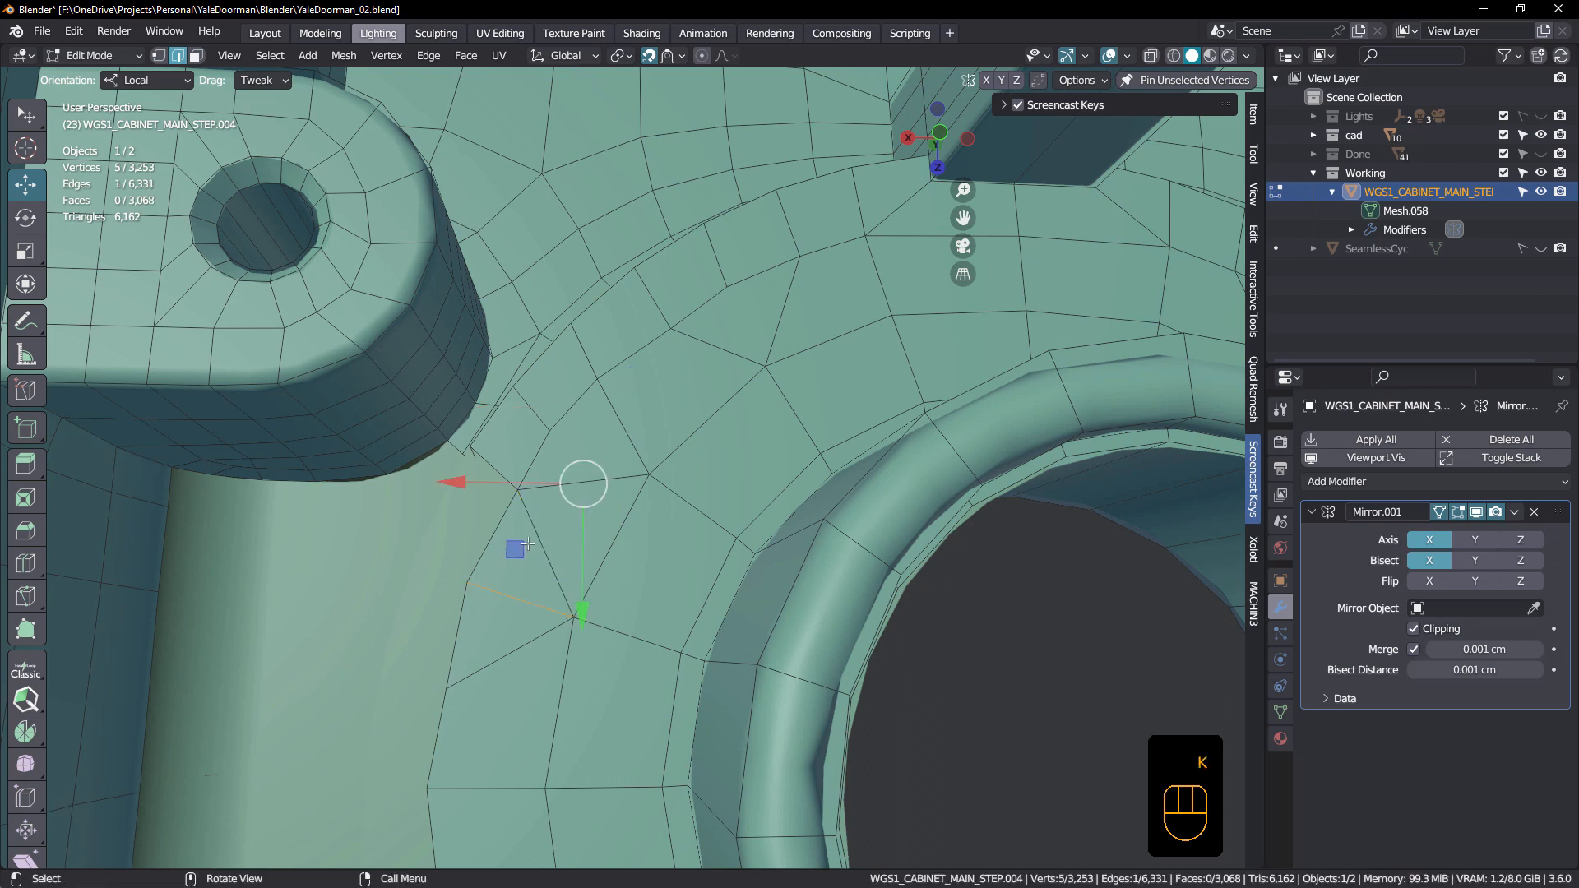
click(504, 651)
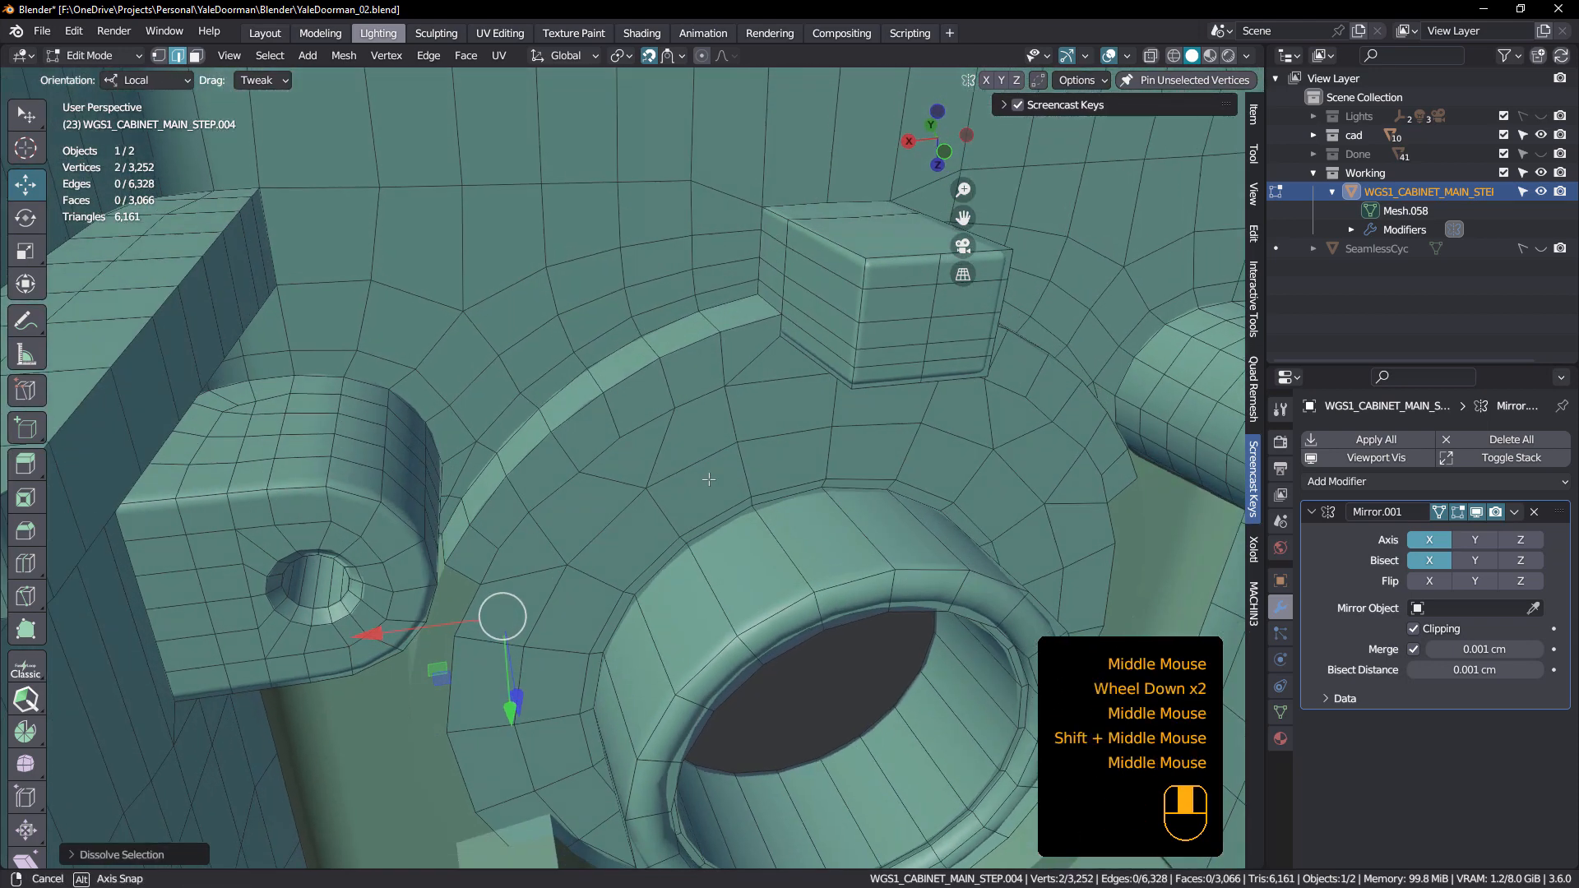
drag(705, 479, 679, 413)
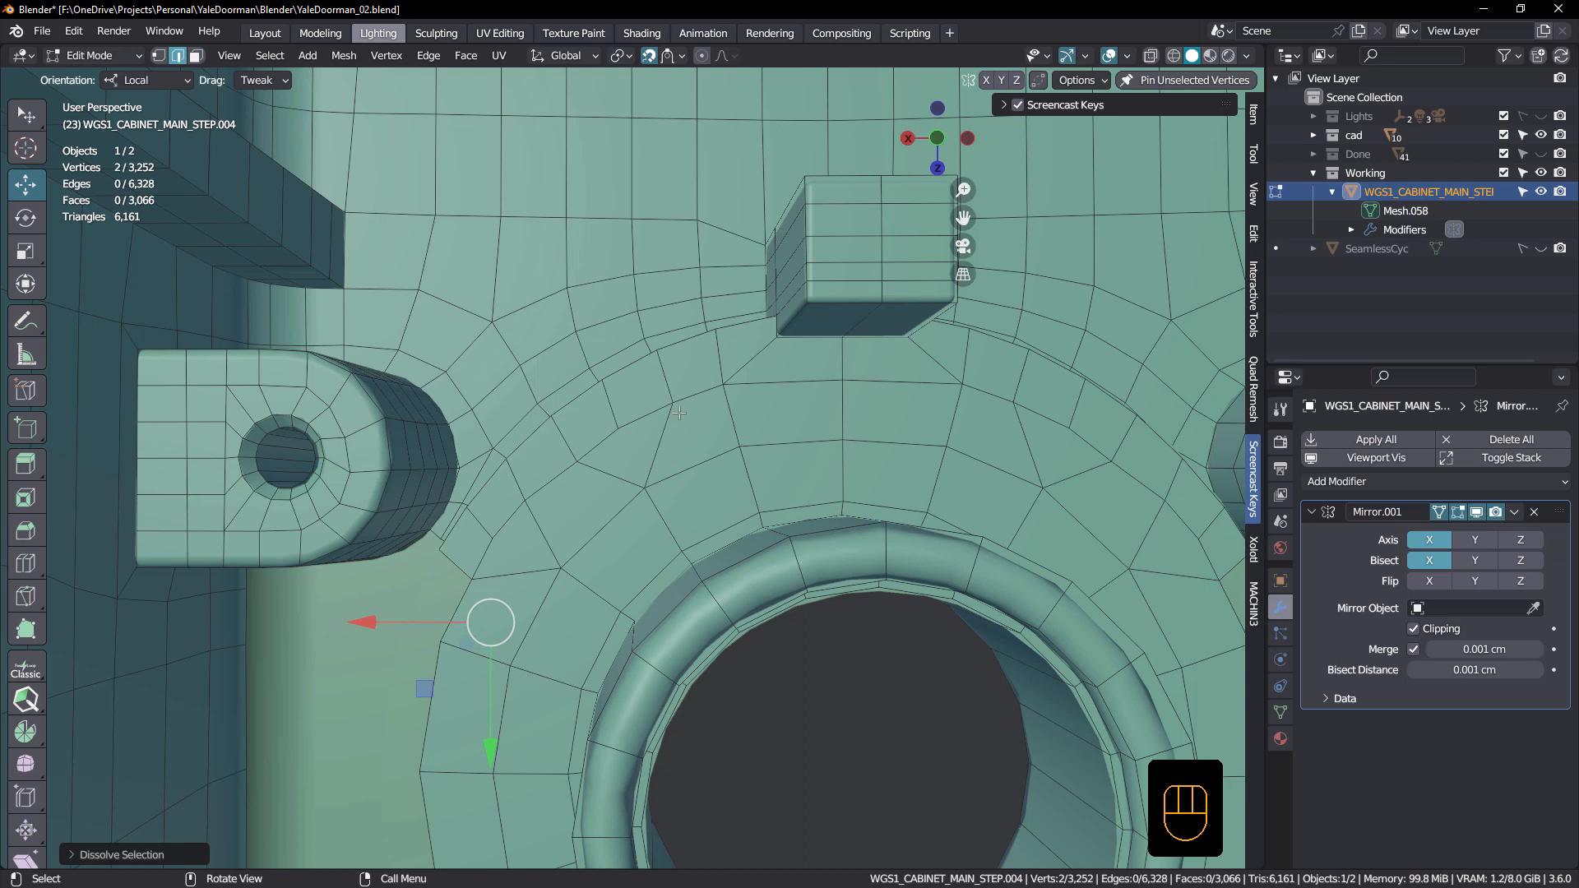
drag(680, 413, 725, 391)
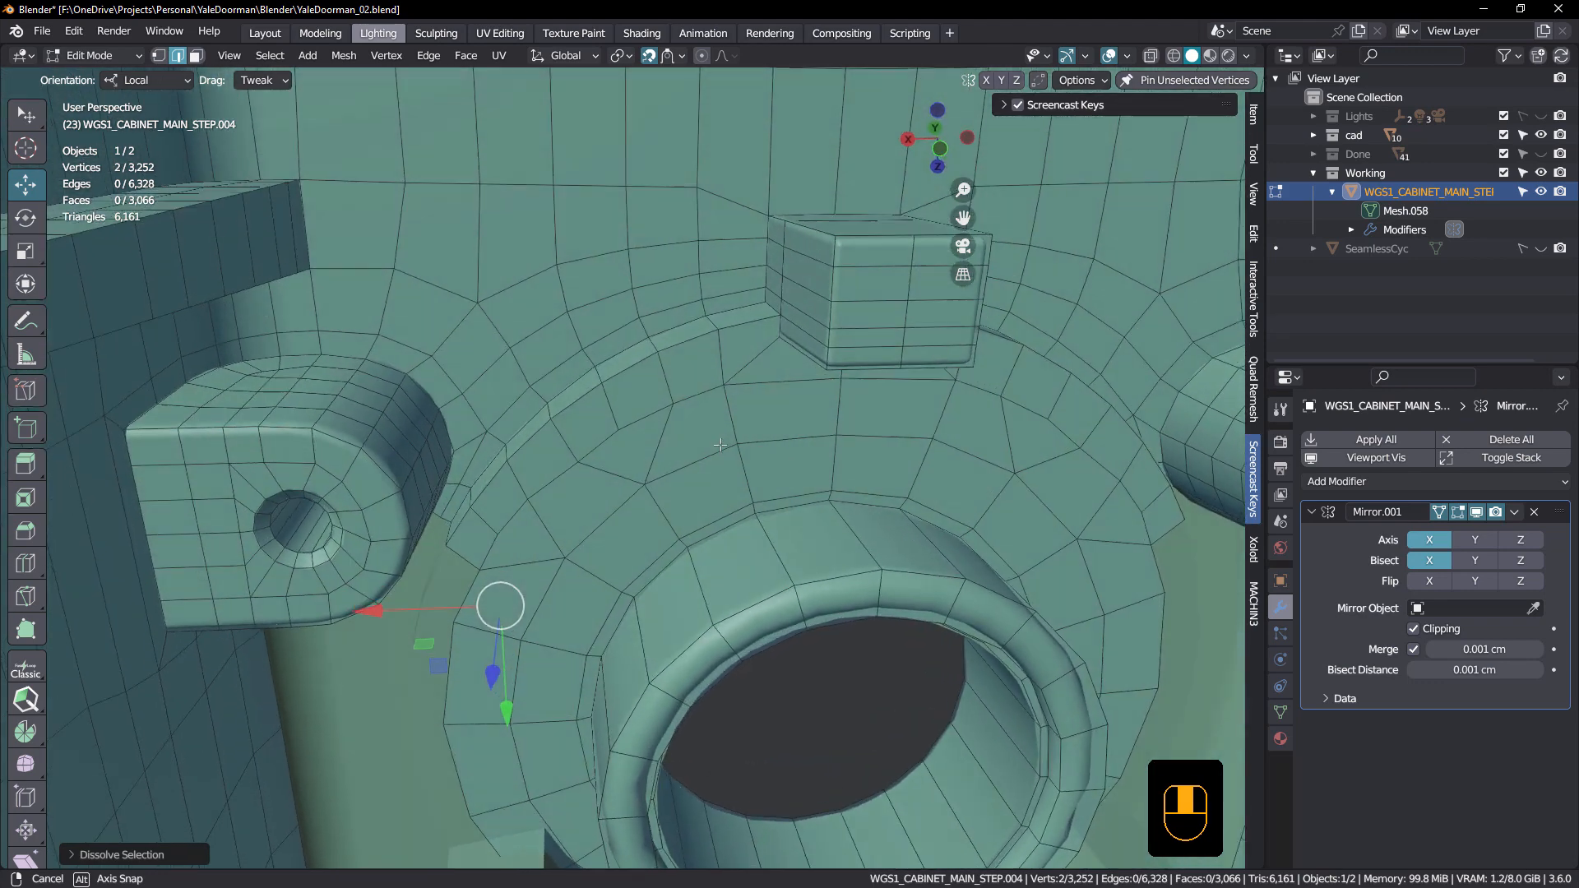
scroll(down, 3)
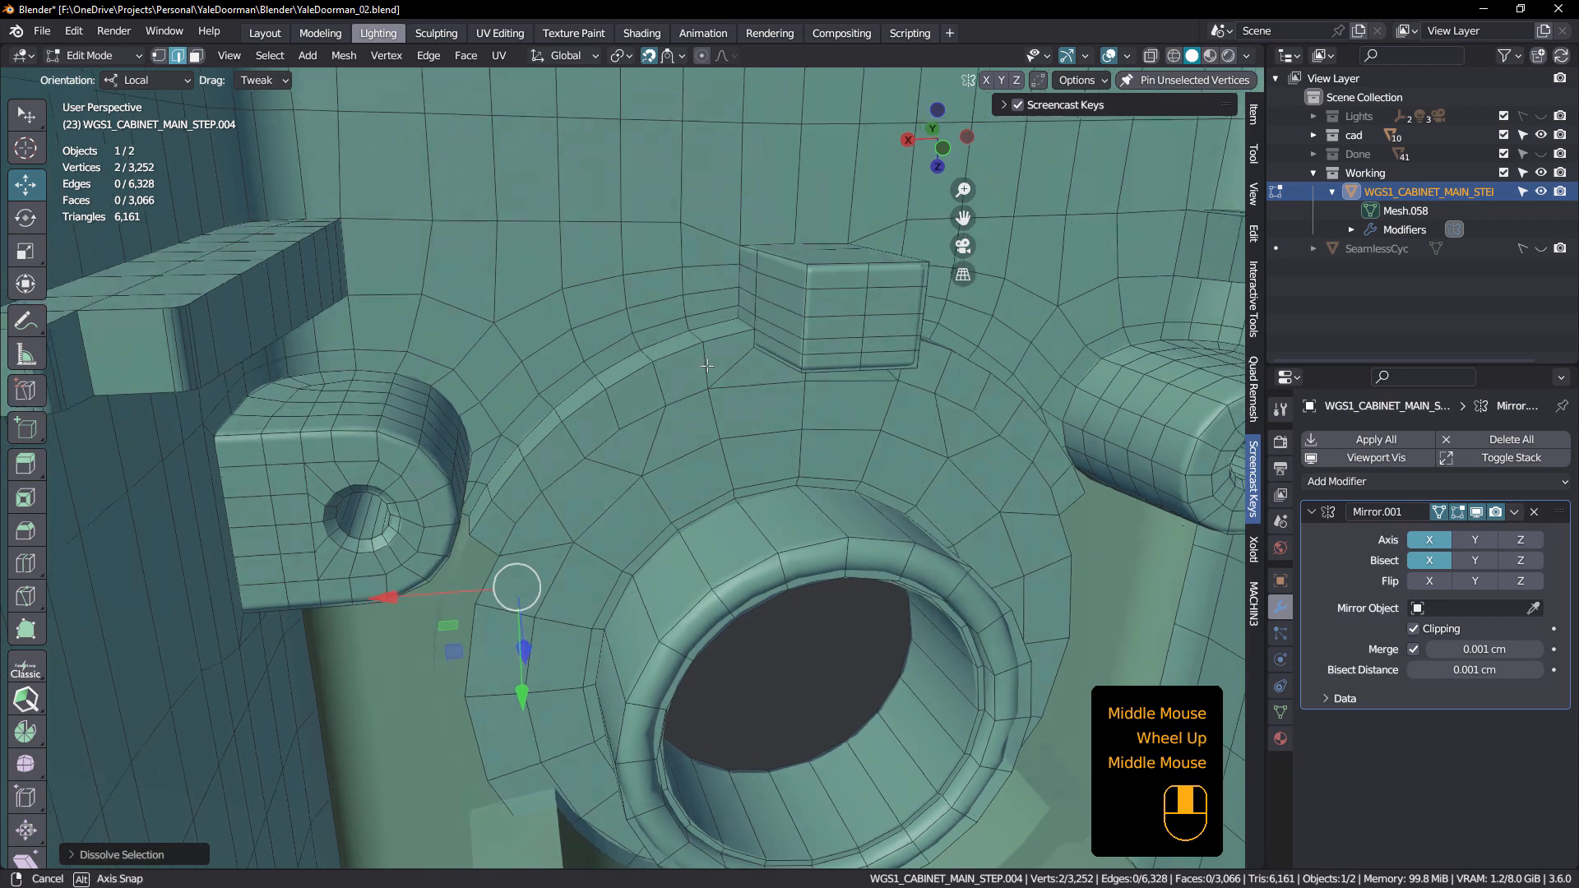
- Bevel the edge loop ringing the boss, raising the mesh to 3,336 vertices
scroll(up, 3)
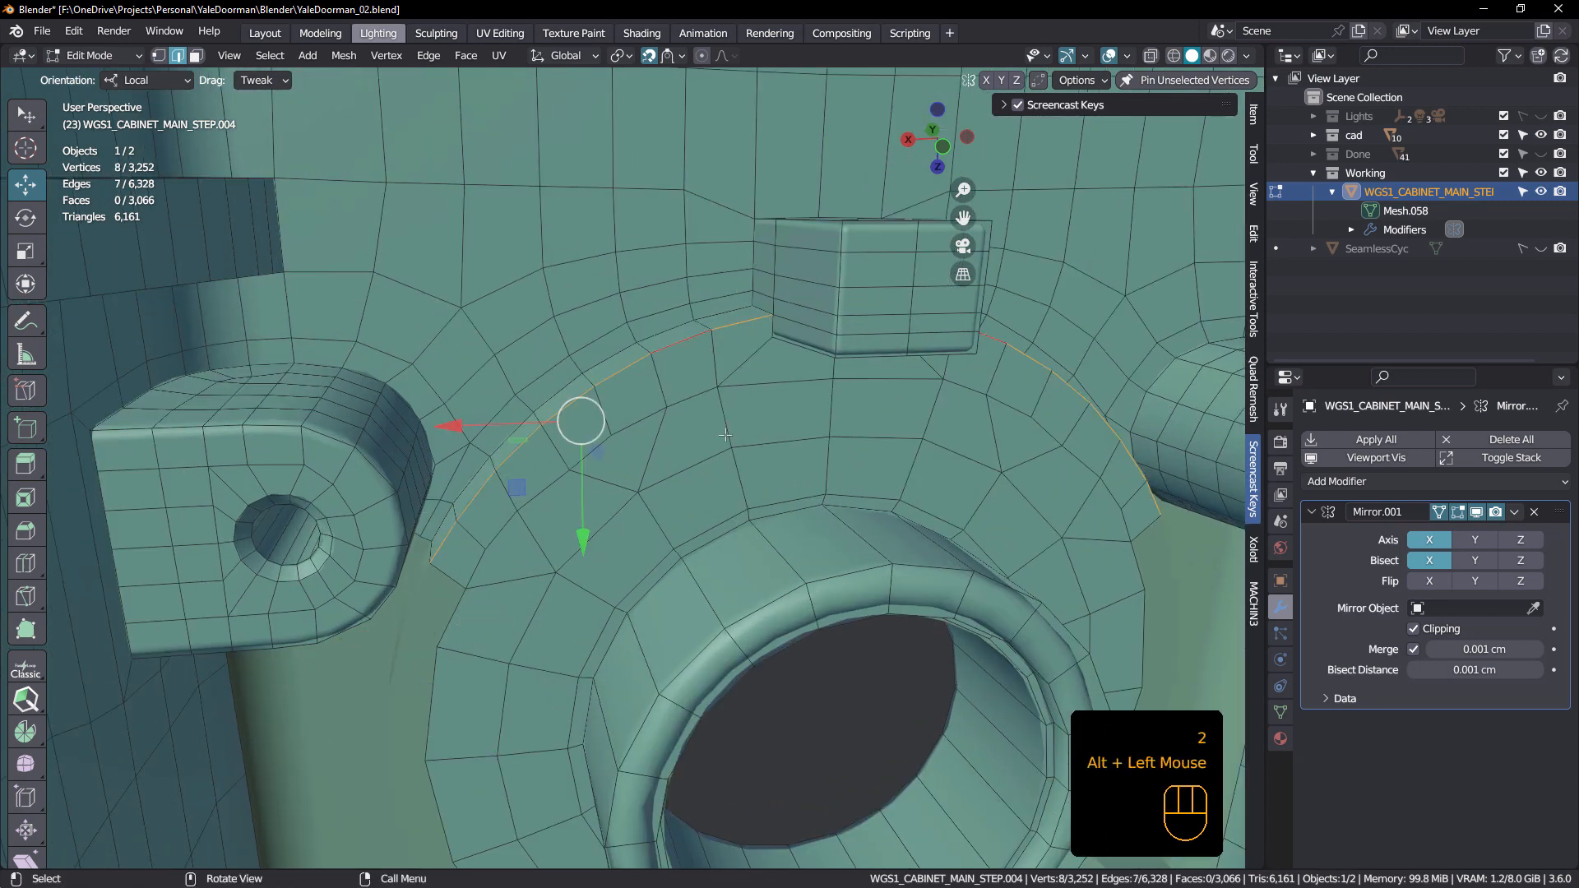
click(642, 610)
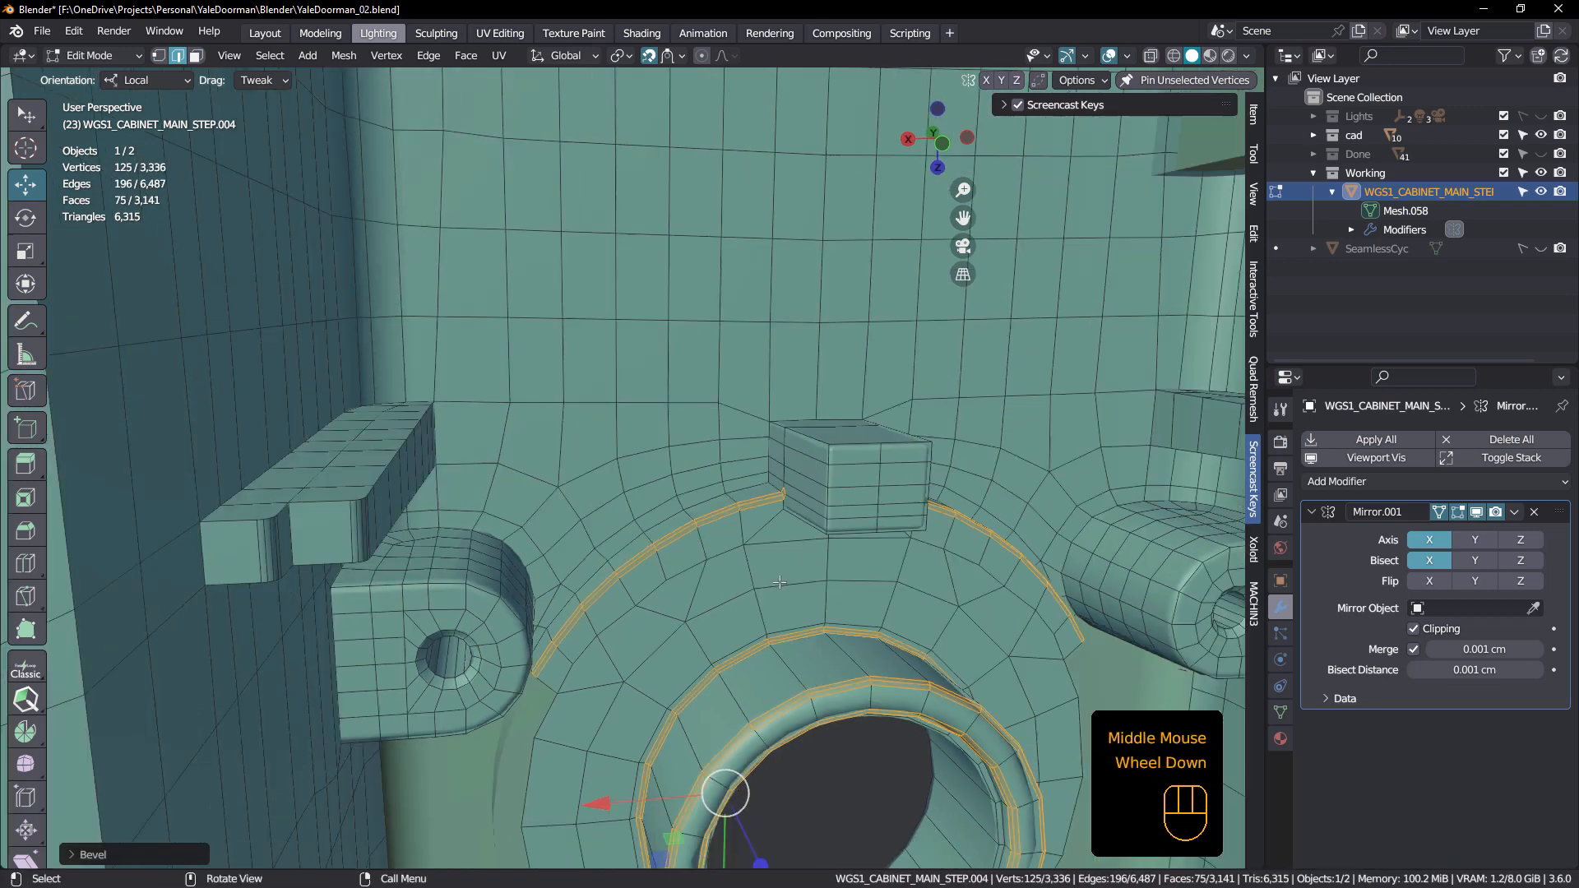
key(Tab)
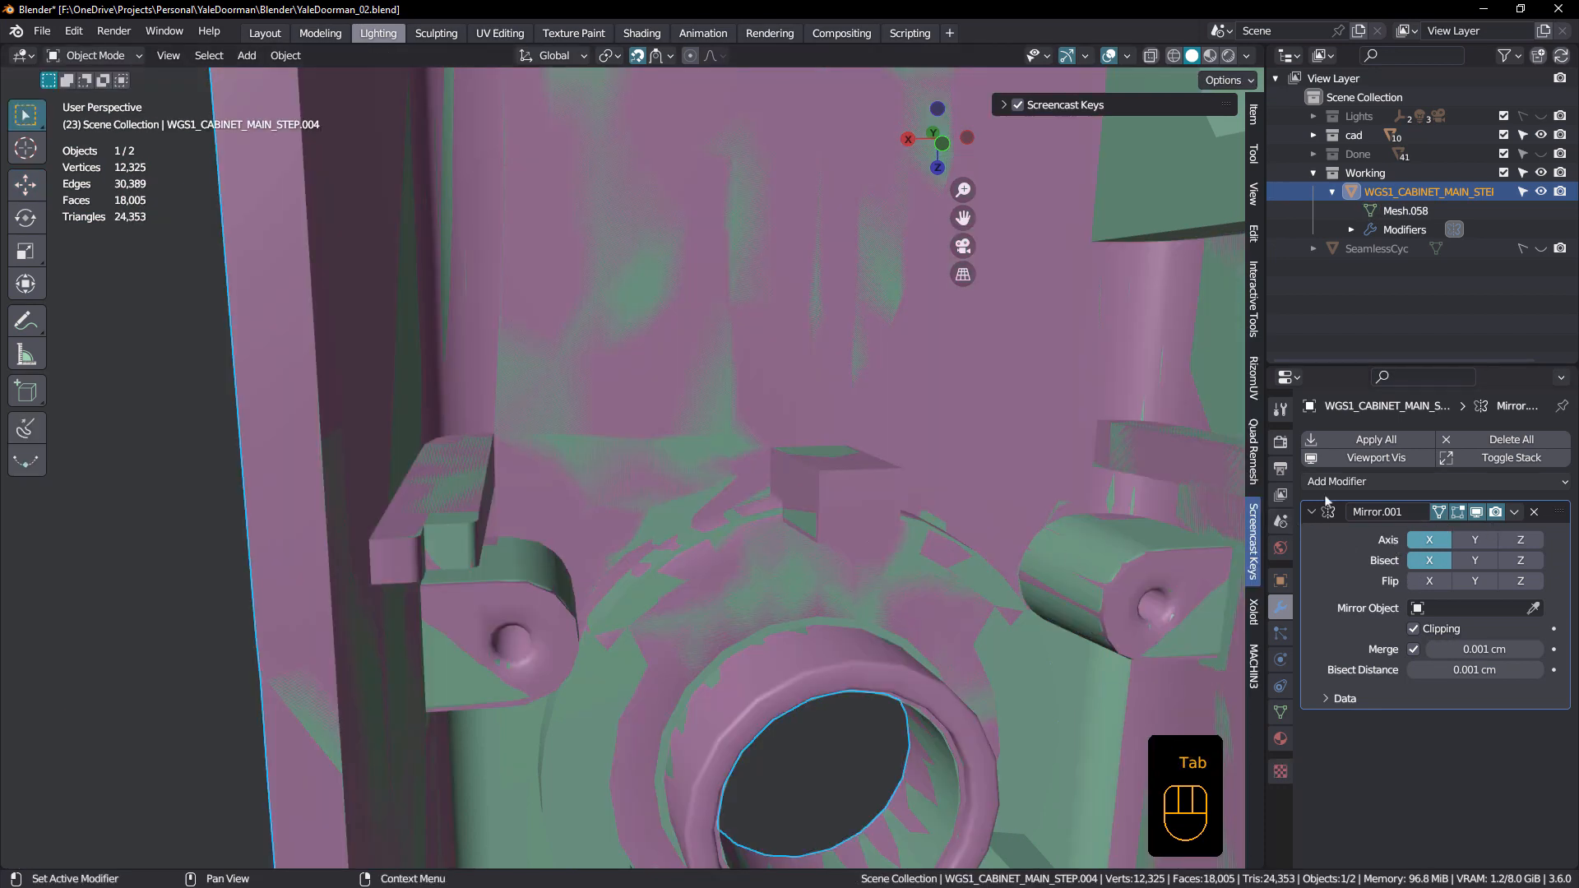
- Add a Subdivision Surface modifier and preview the part smooth around the boss
click(1354, 480)
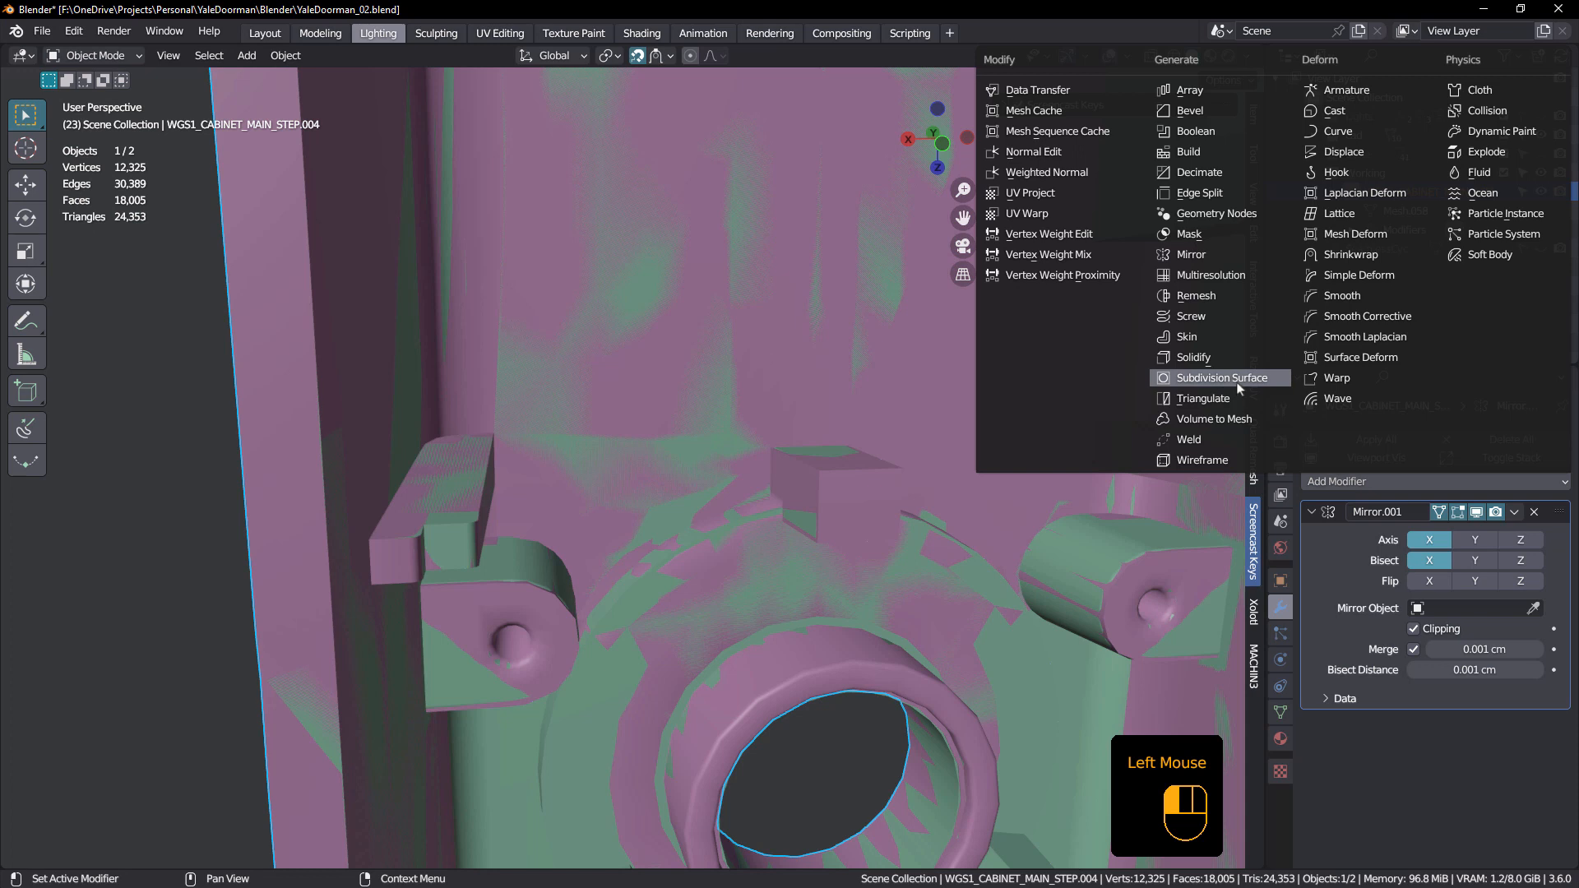
click(1221, 378)
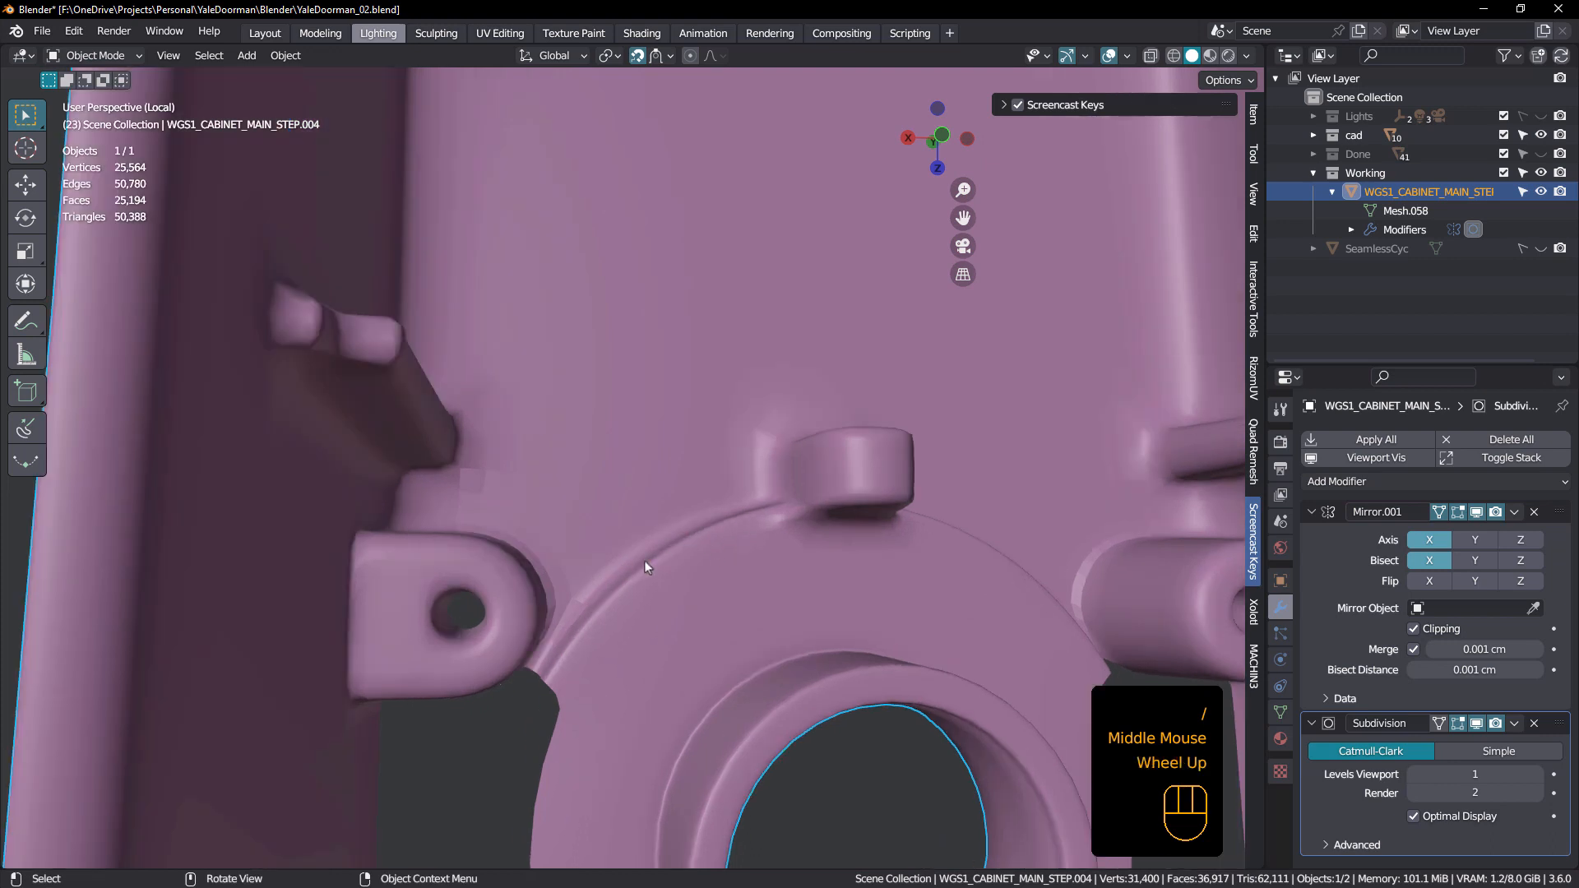
scroll(up, 3)
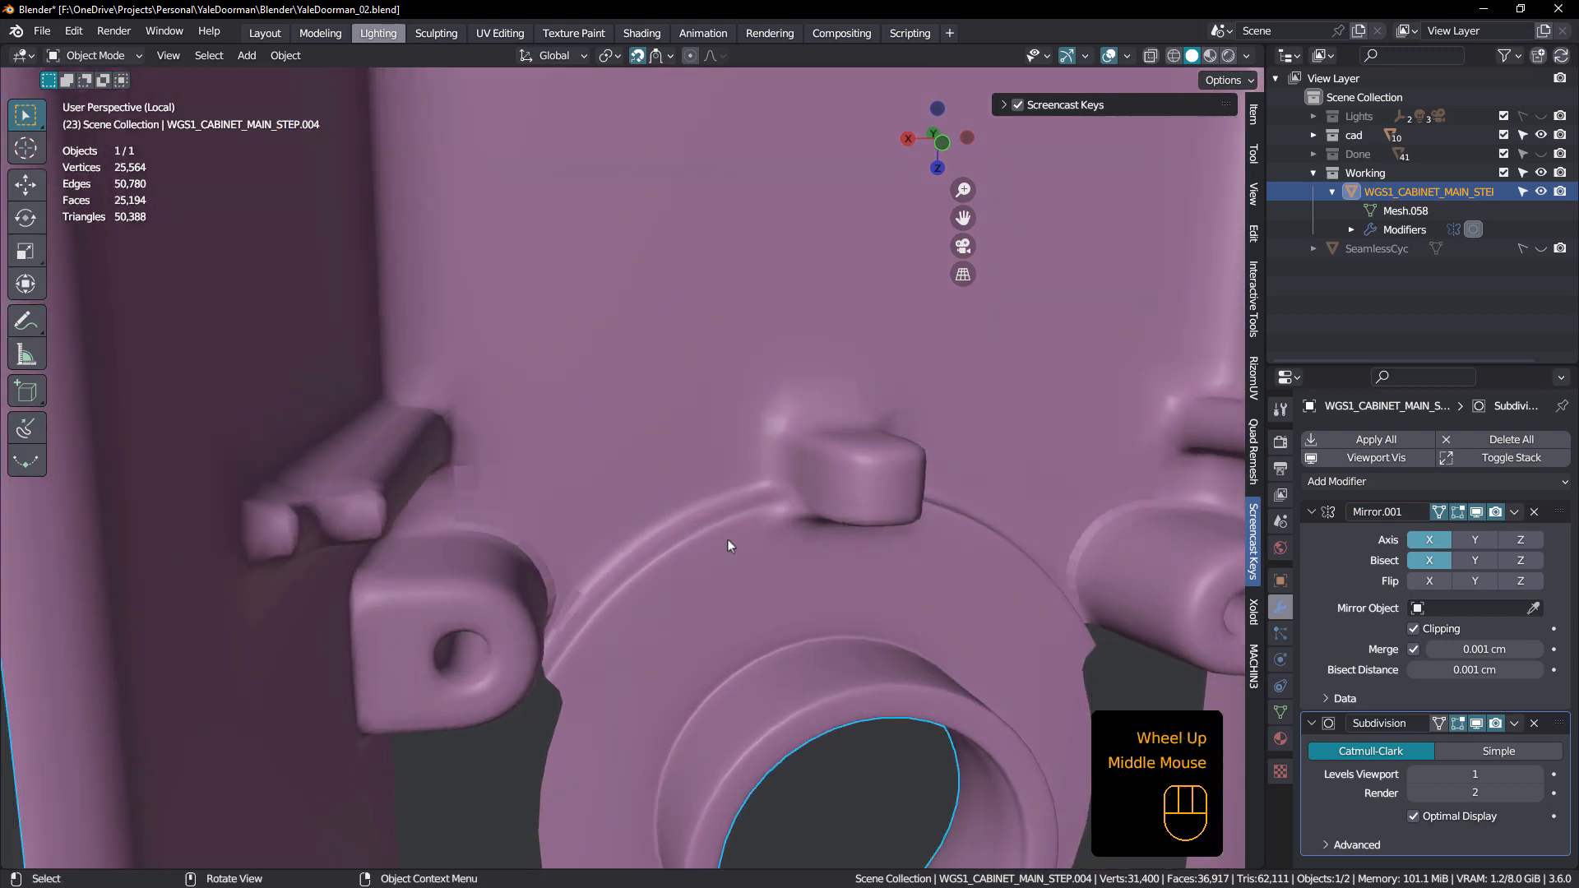
scroll(down, 3)
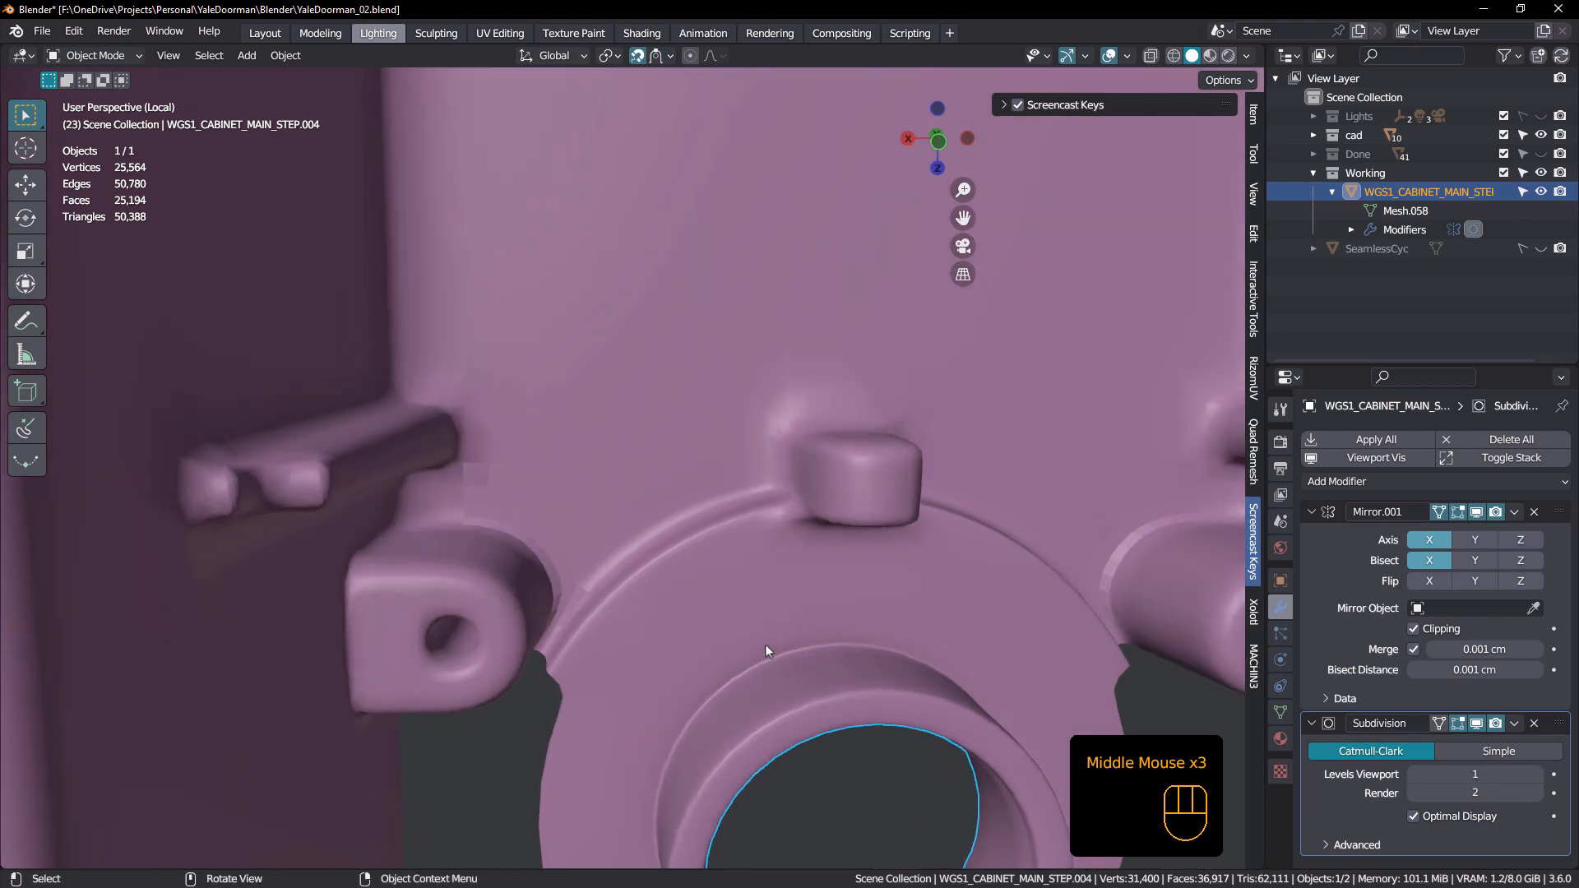
key(Tab)
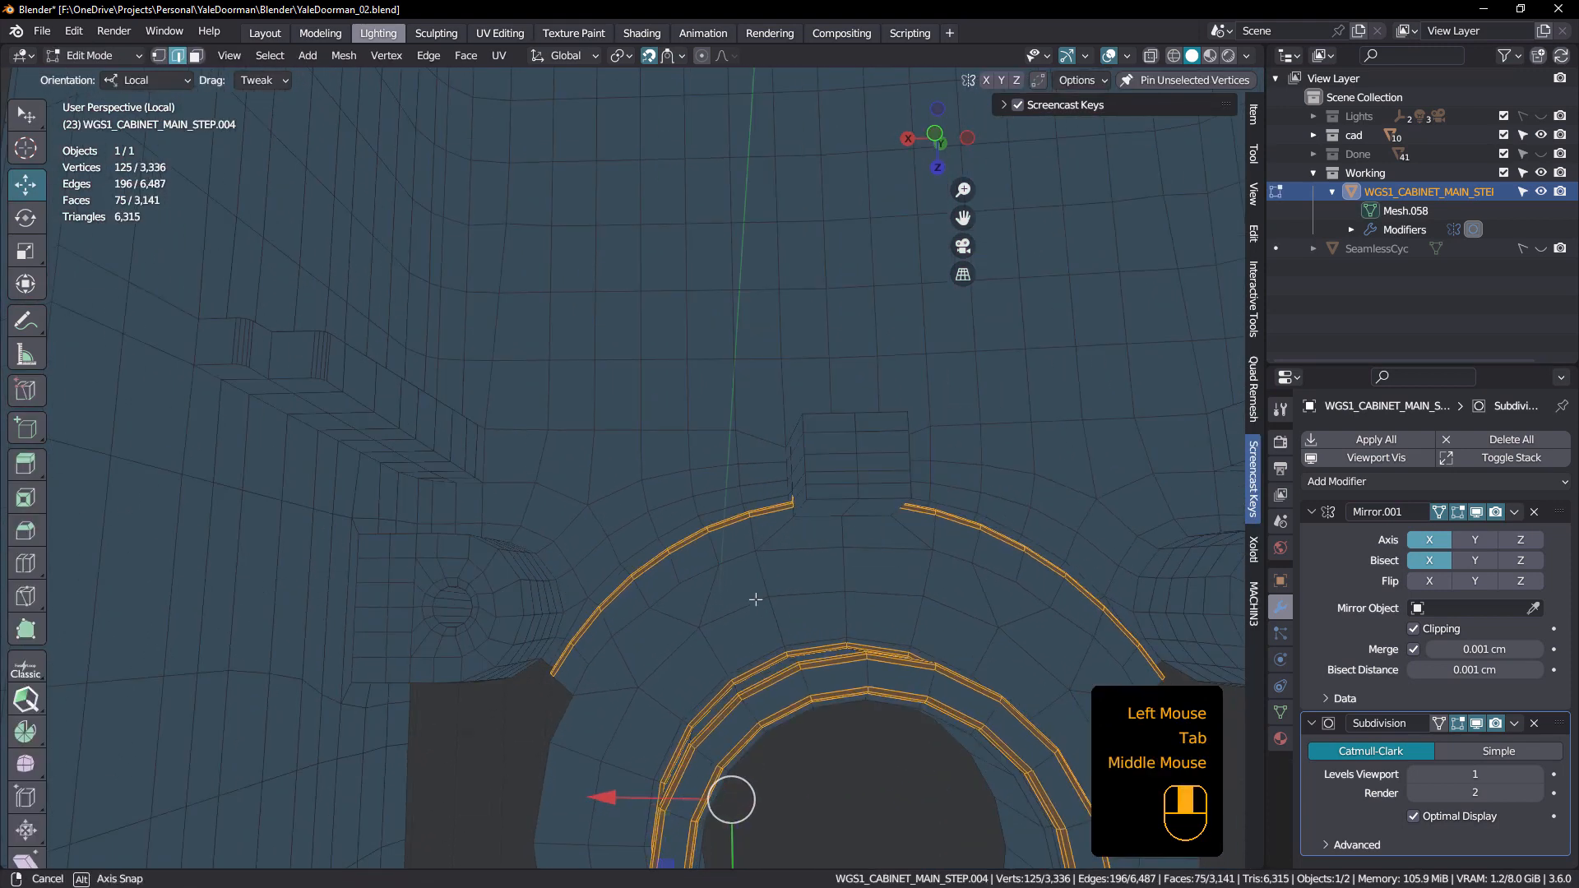